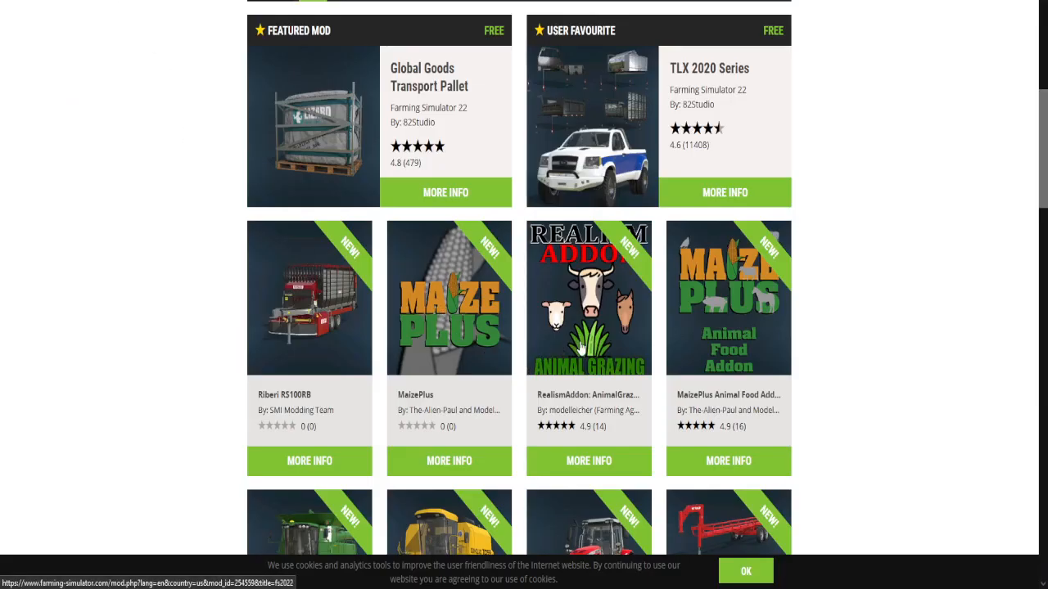
mouse_move(369, 347)
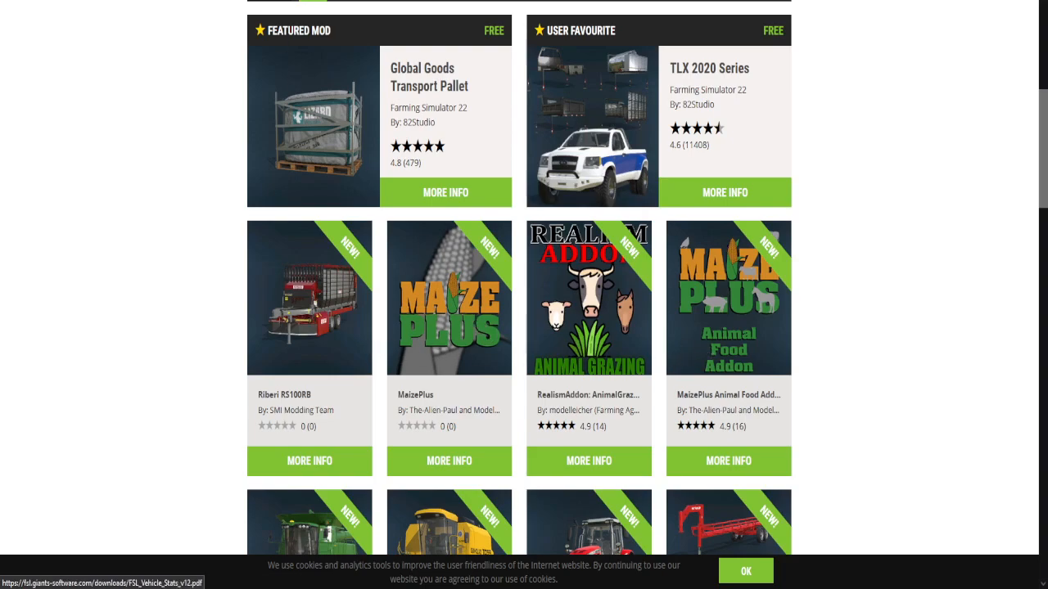
mouse_move(471, 342)
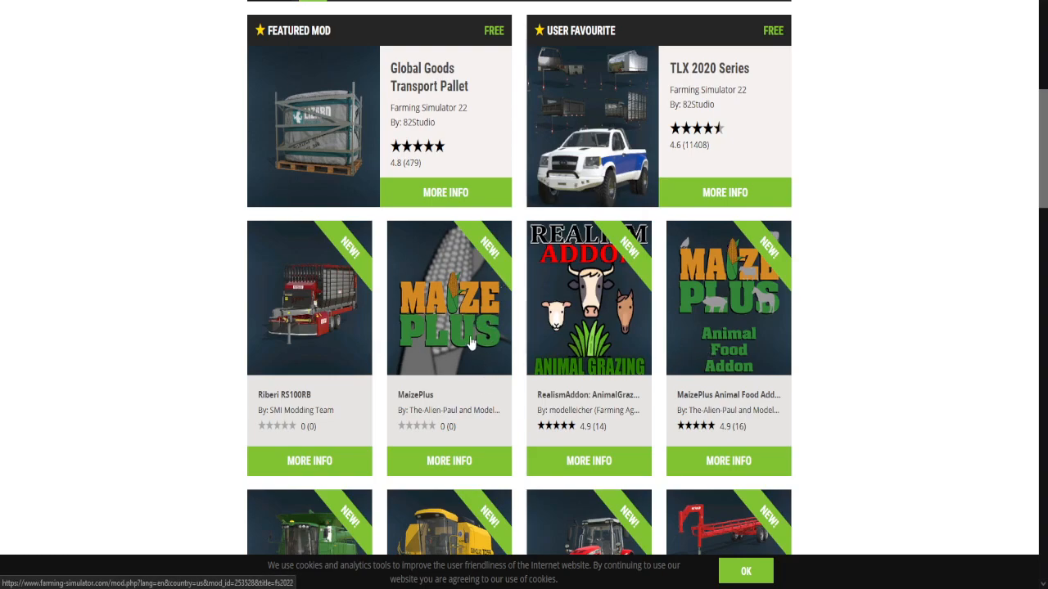
Step: Open the MaizePlus mod page and scroll its description down to the README link
left_click(449, 461)
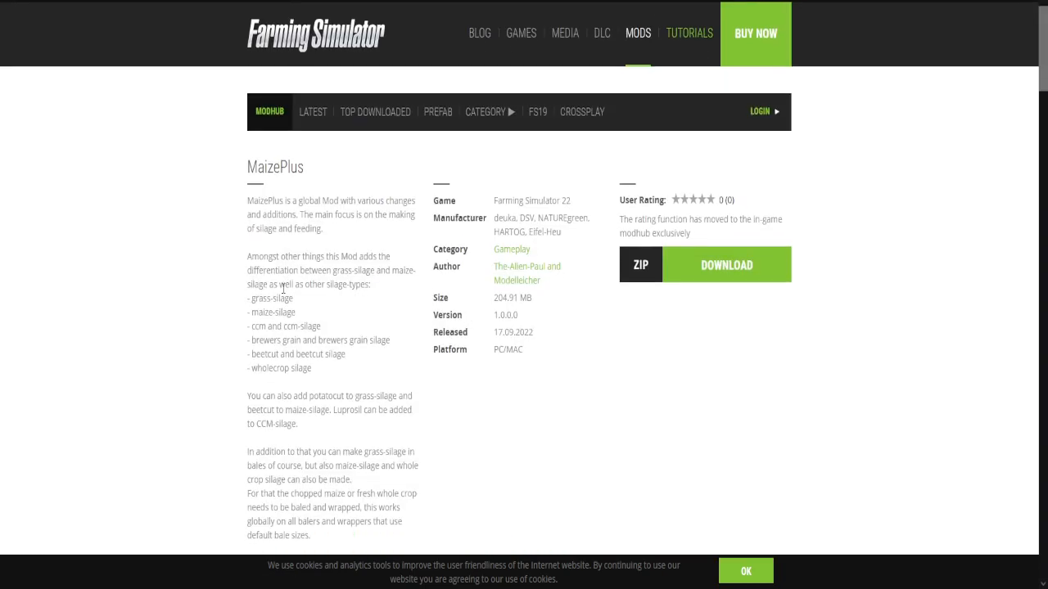
scroll("down", 3)
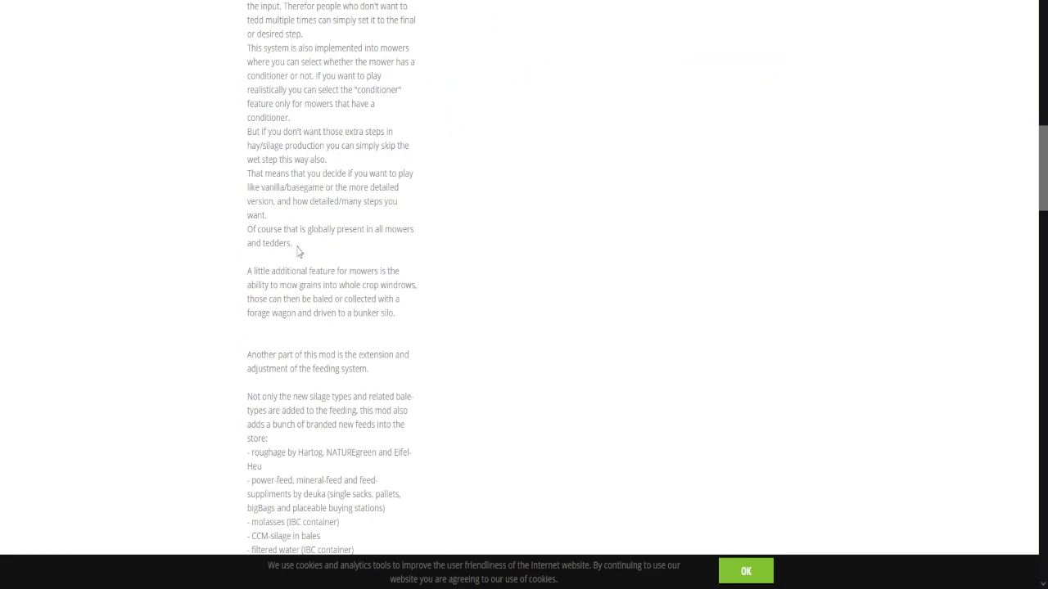
scroll("down", 3)
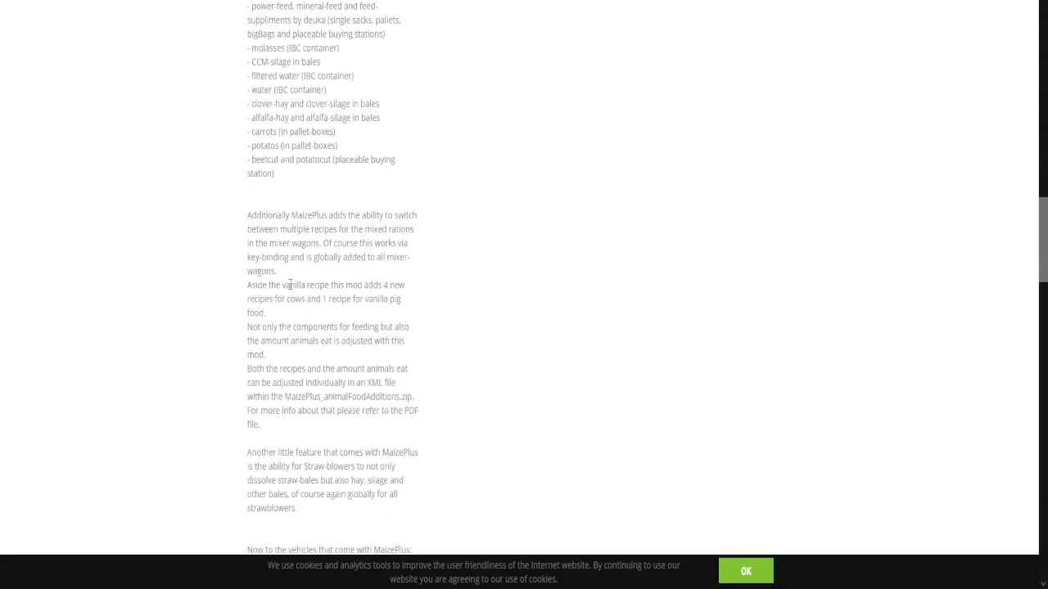
scroll("down", 3)
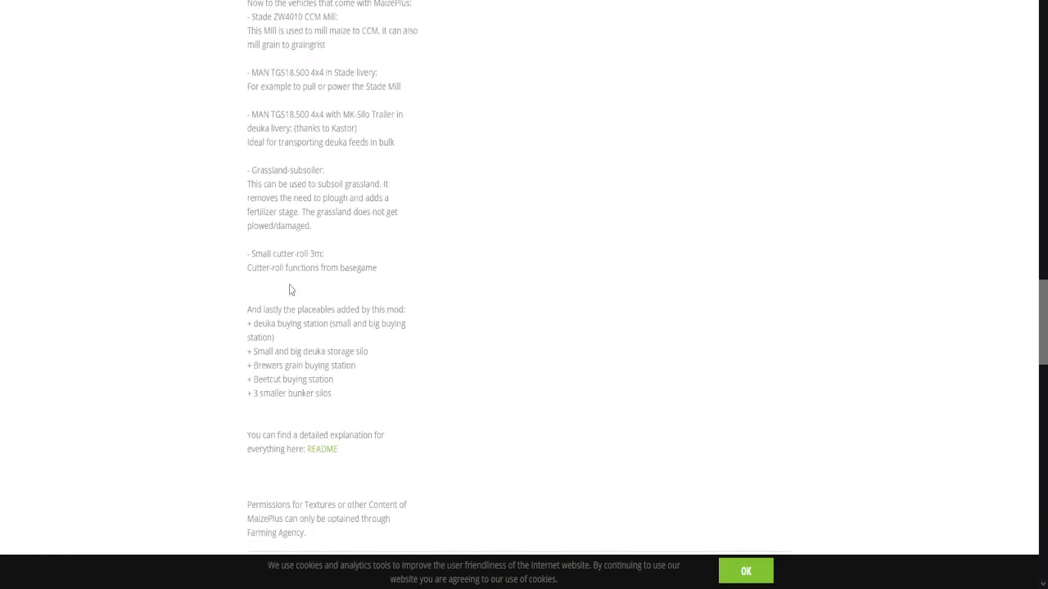
scroll("down", 3)
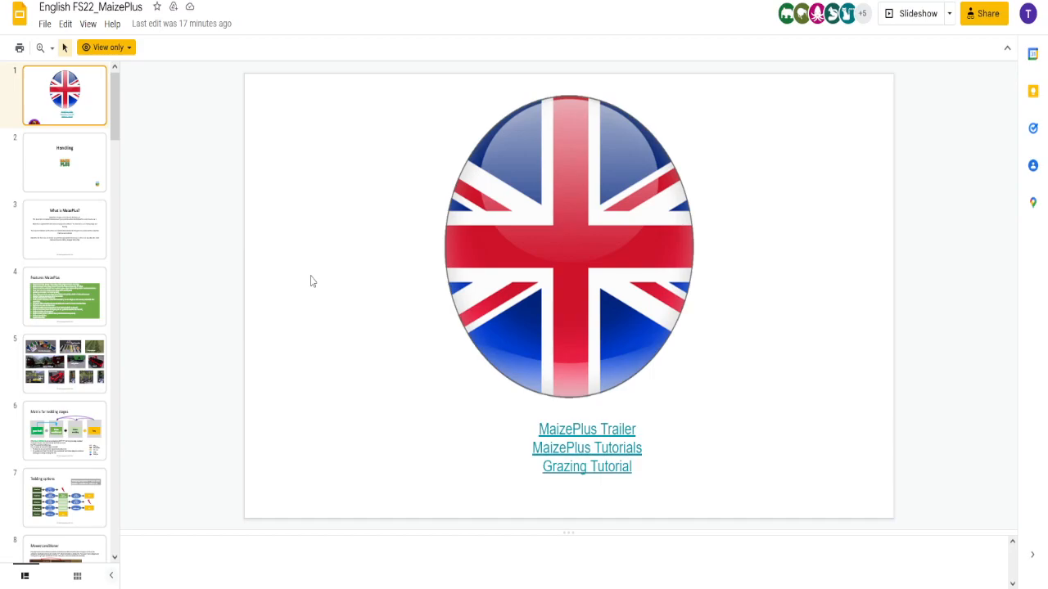
mouse_move(188, 293)
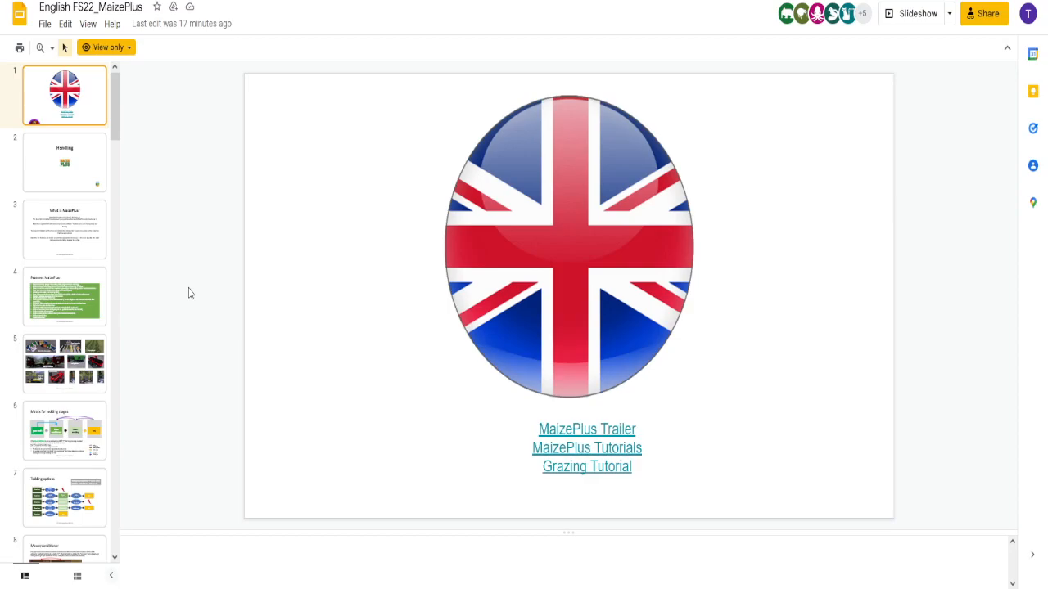
mouse_move(80, 251)
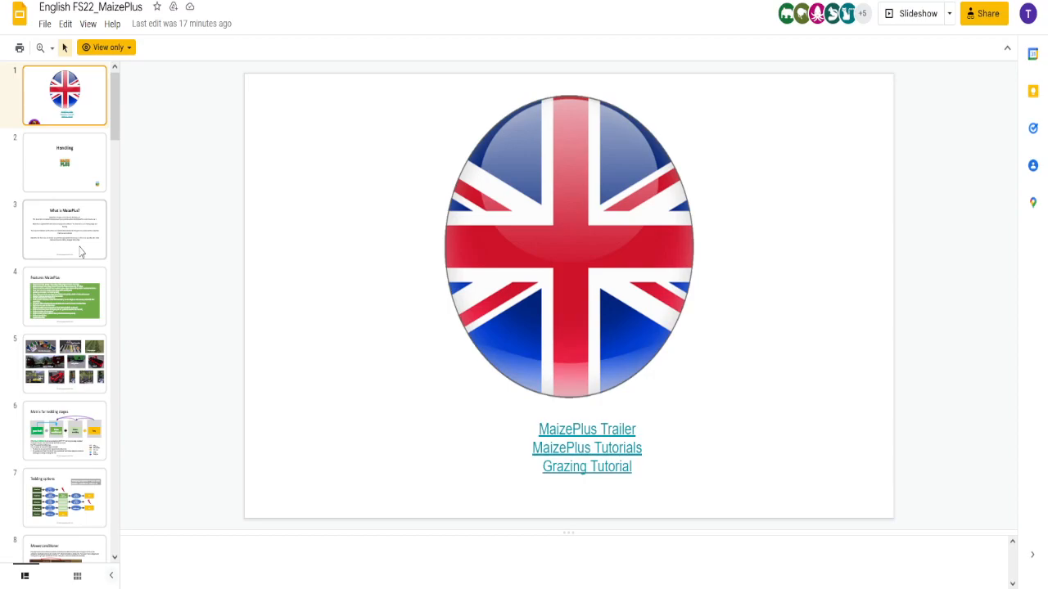
Step: Show slide 3, 'What is MaizePlus?', from the filmstrip
left_click(65, 229)
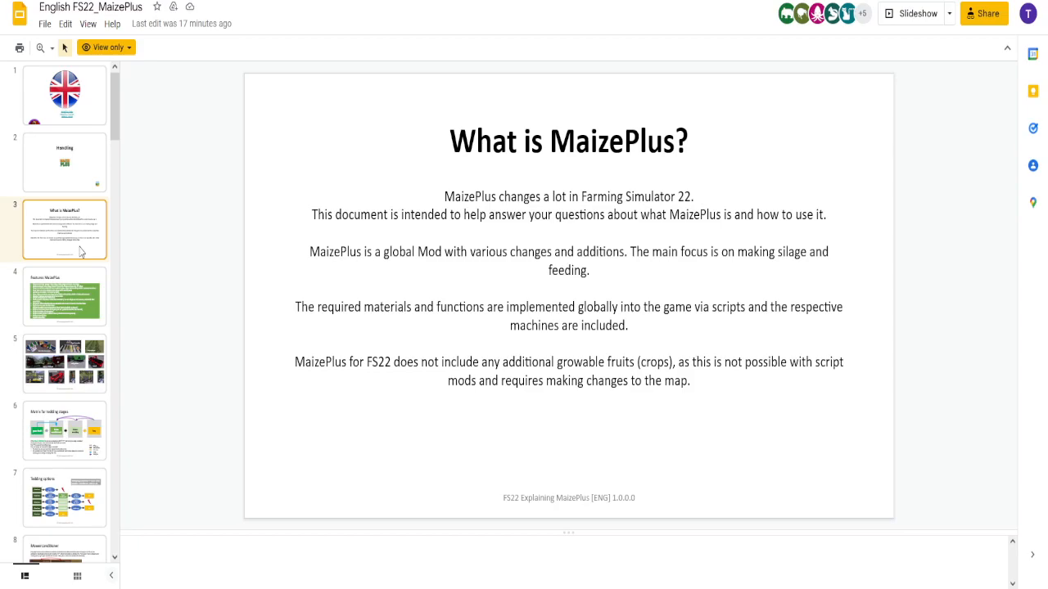
mouse_move(72, 293)
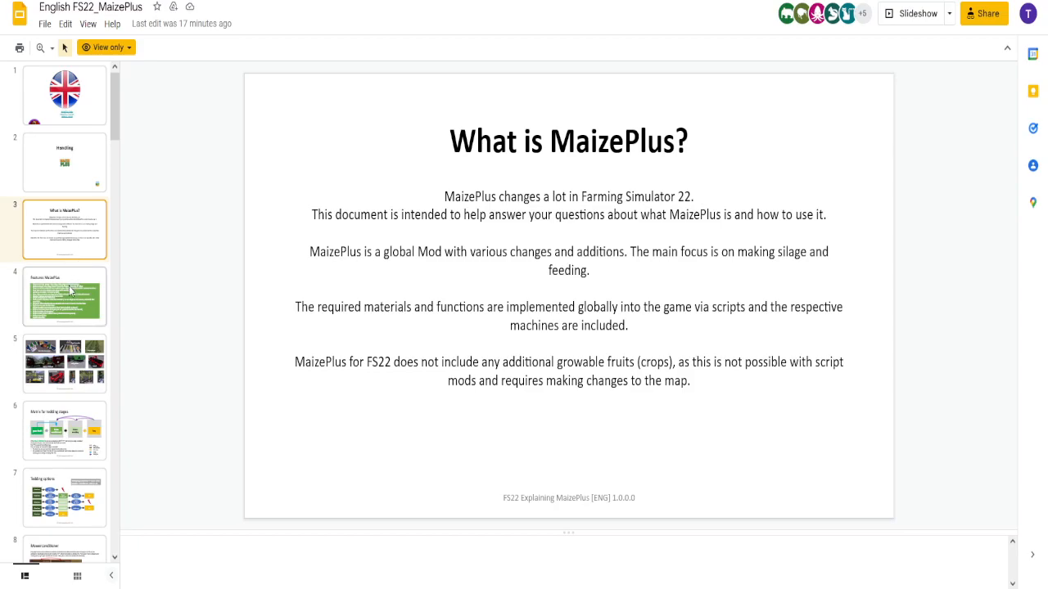
Step: Show slide 4, 'Features MaizePlus', from the filmstrip
left_click(64, 297)
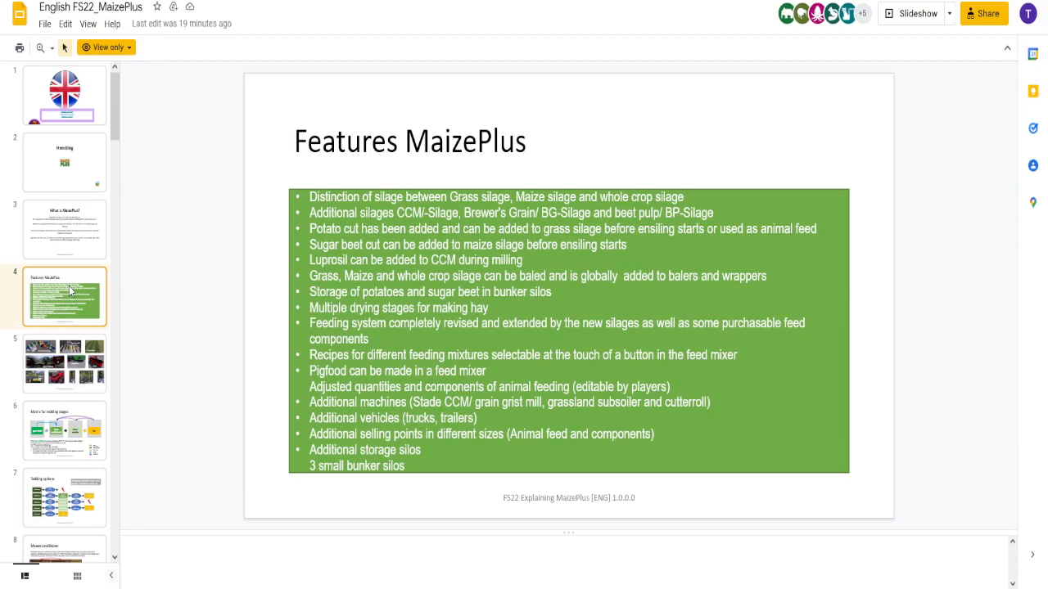
Step: Show slide 5, the photo collage with Stade truck and Stade mill captions
left_click(65, 363)
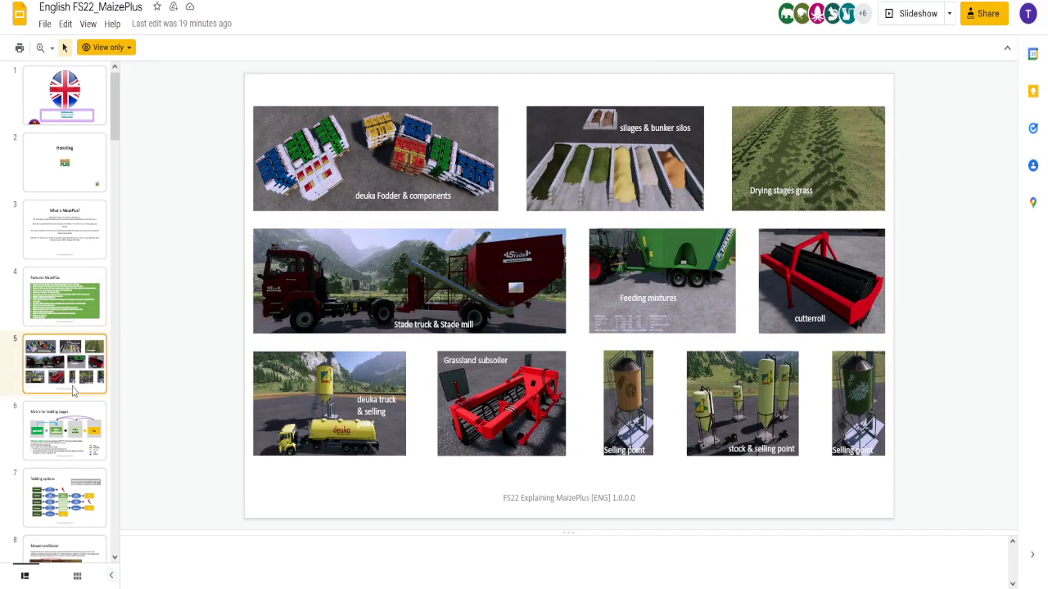
mouse_move(338, 191)
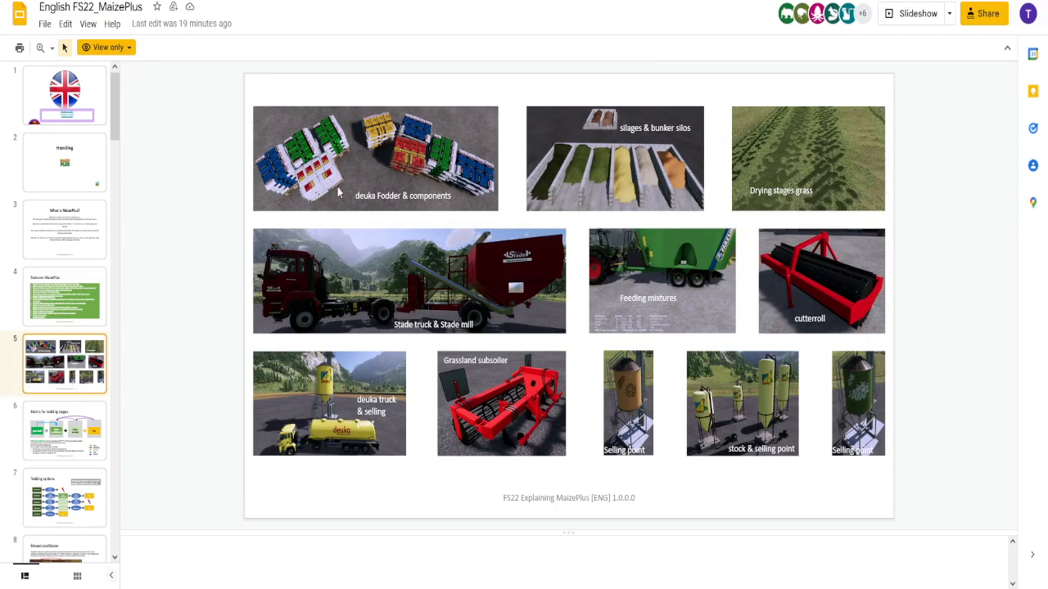
mouse_move(207, 239)
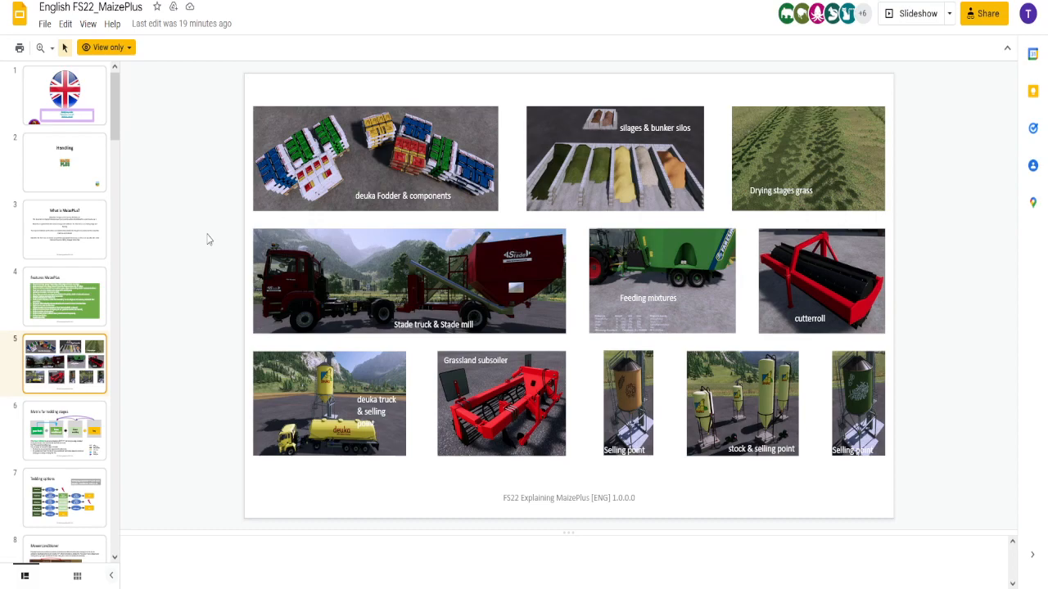
mouse_move(619, 174)
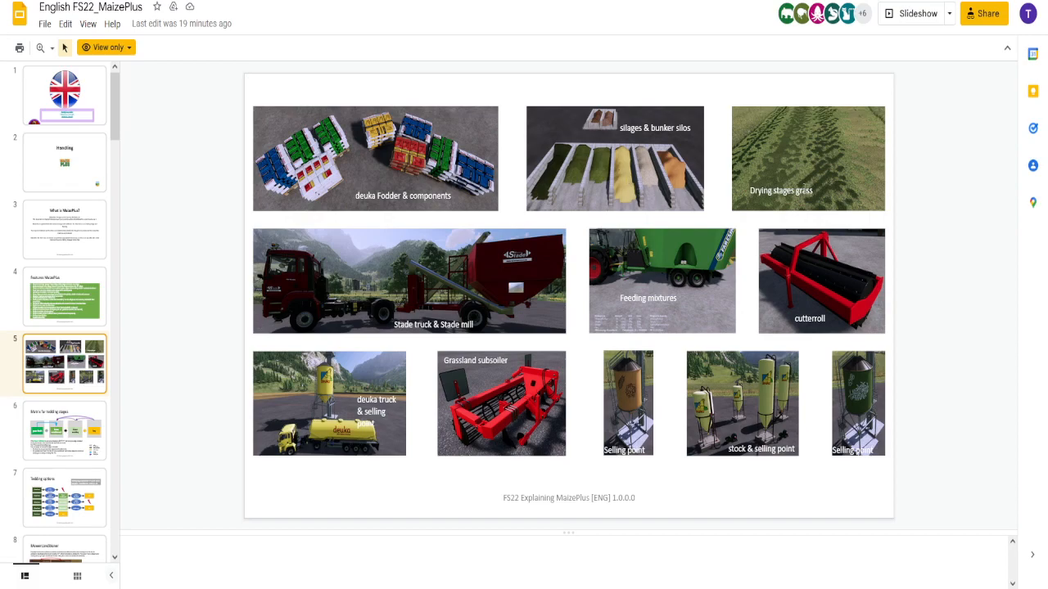
mouse_move(520, 299)
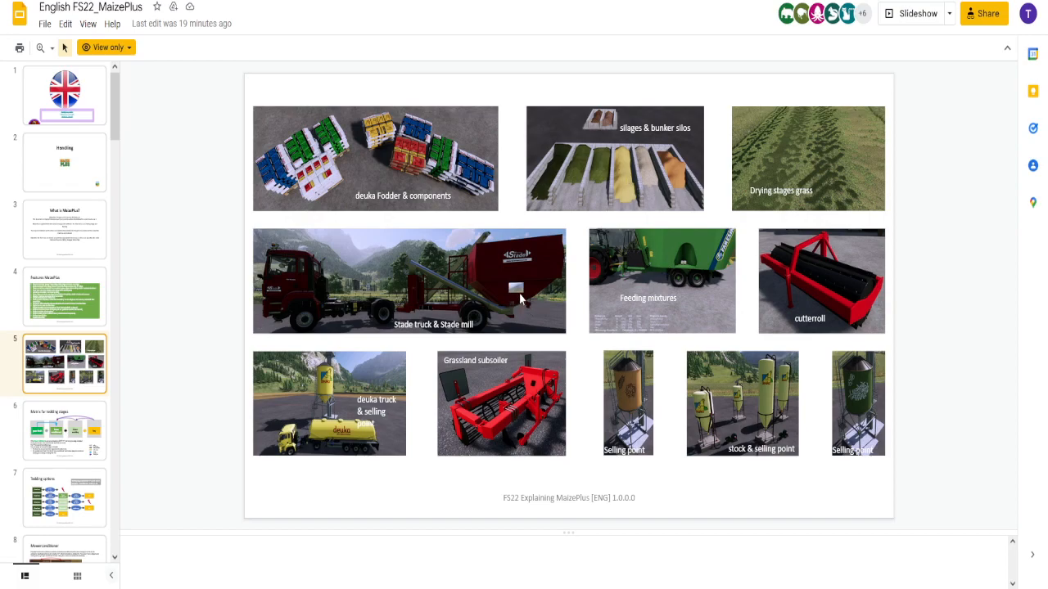
mouse_move(635, 291)
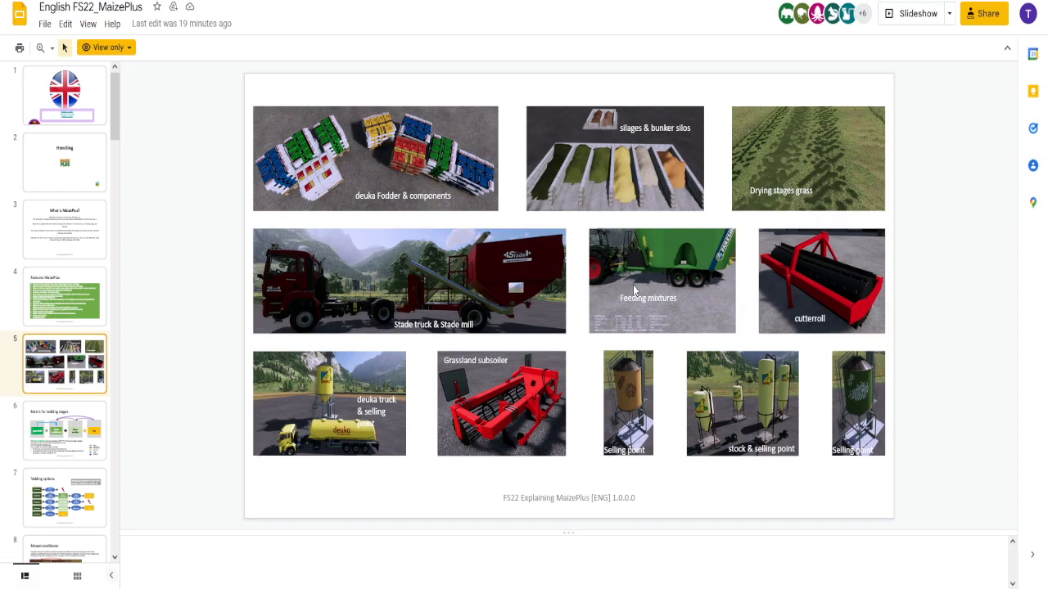
mouse_move(501, 434)
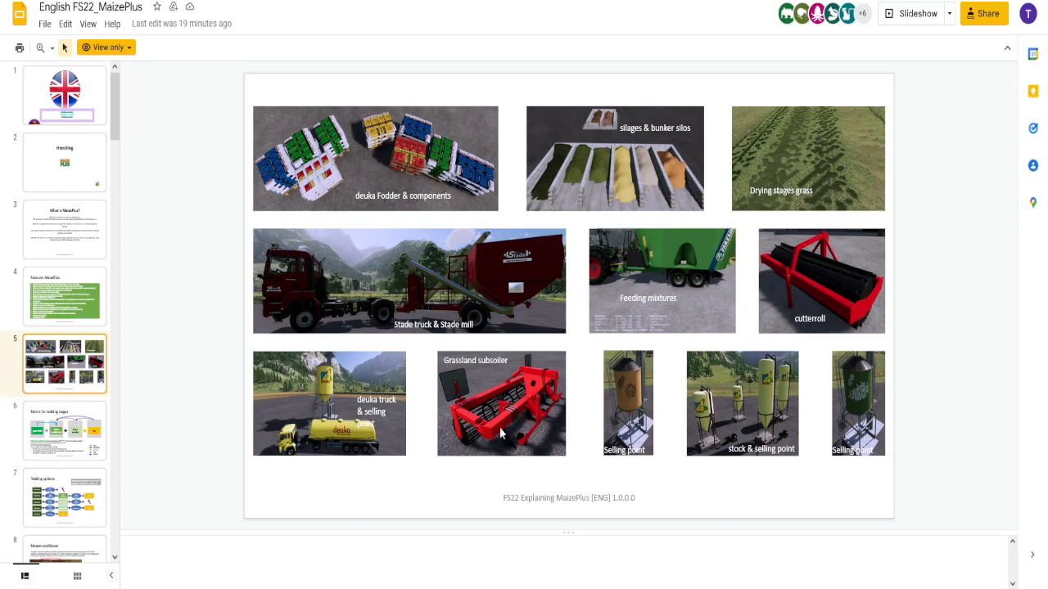
mouse_move(389, 439)
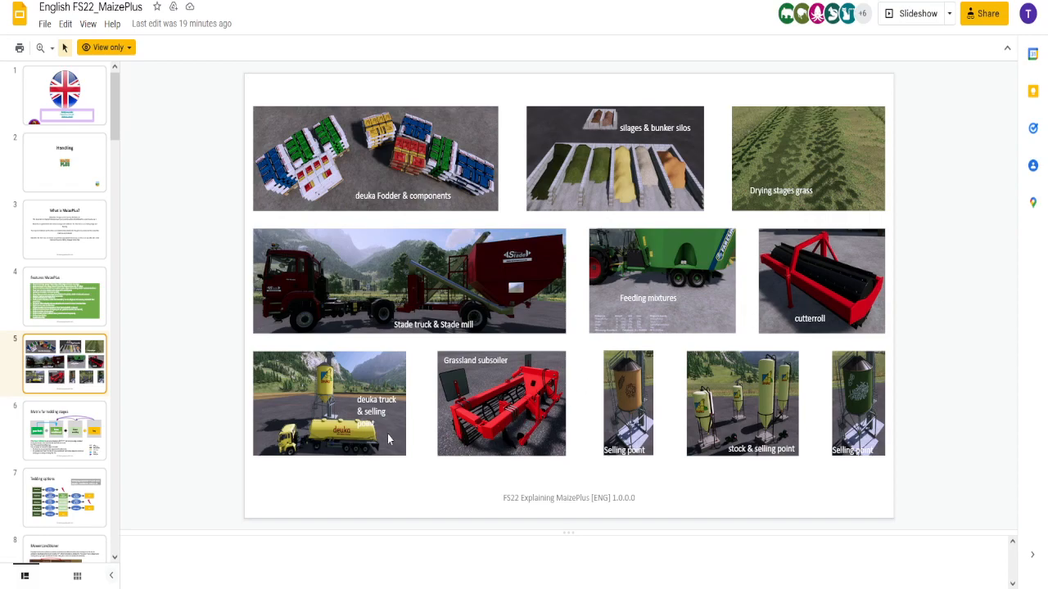
mouse_move(686, 437)
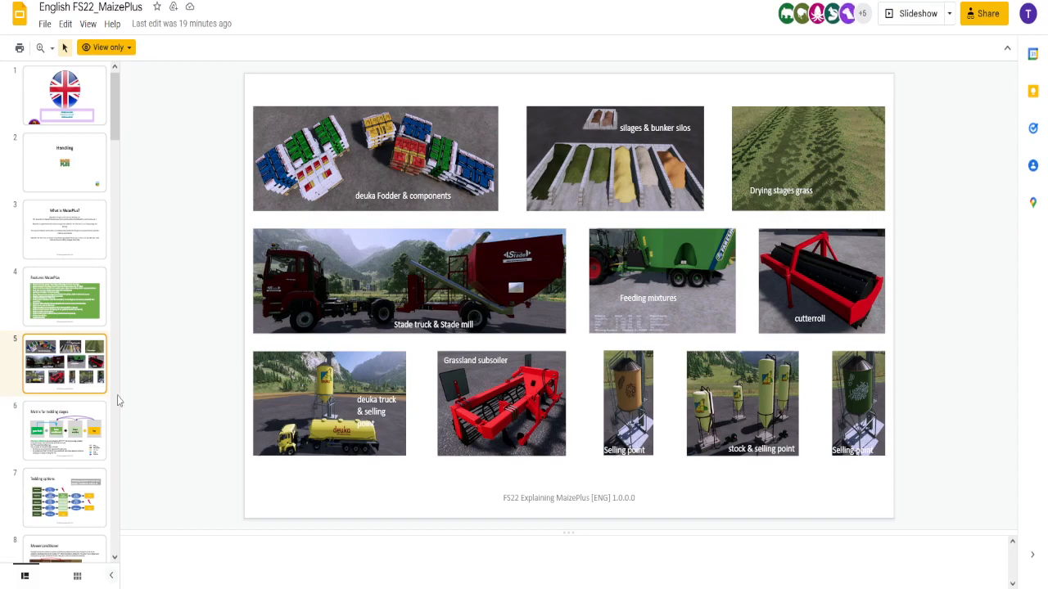
Step: Show slide 6, 'Matrix for tedding stages', from the filmstrip
left_click(65, 430)
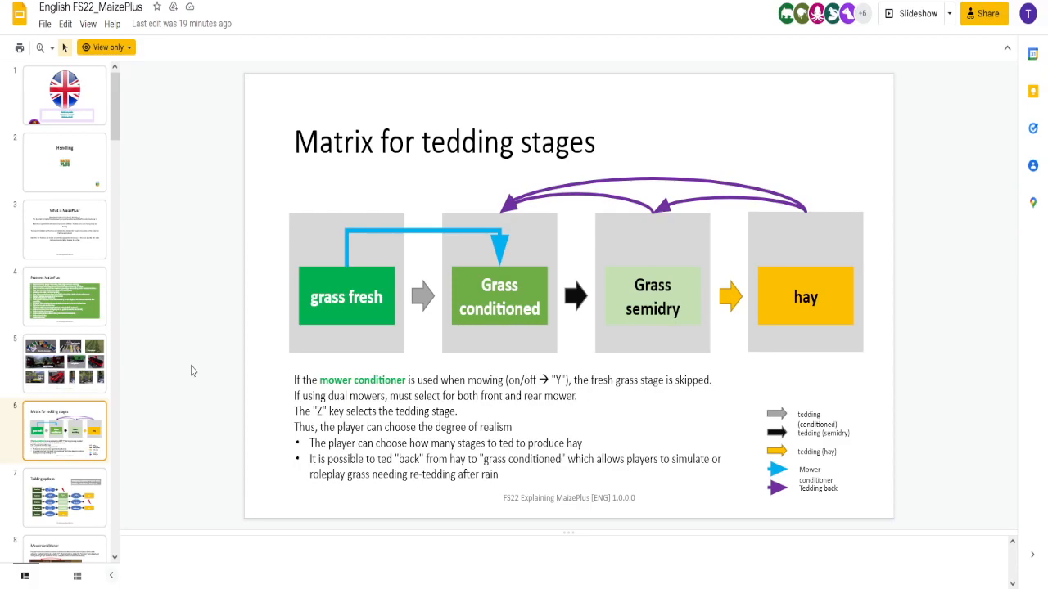
mouse_move(221, 366)
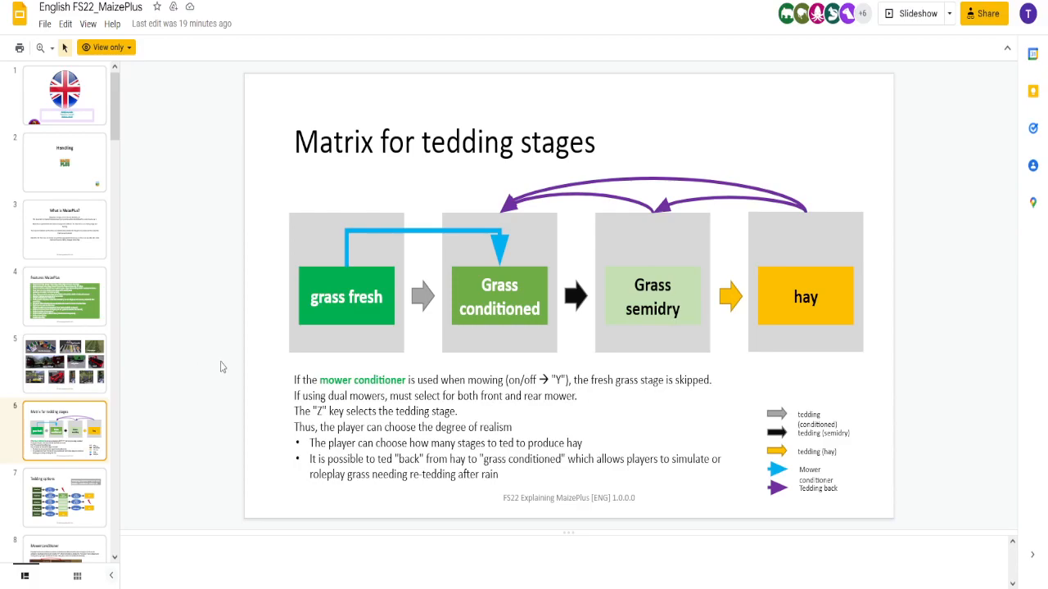
mouse_move(450, 293)
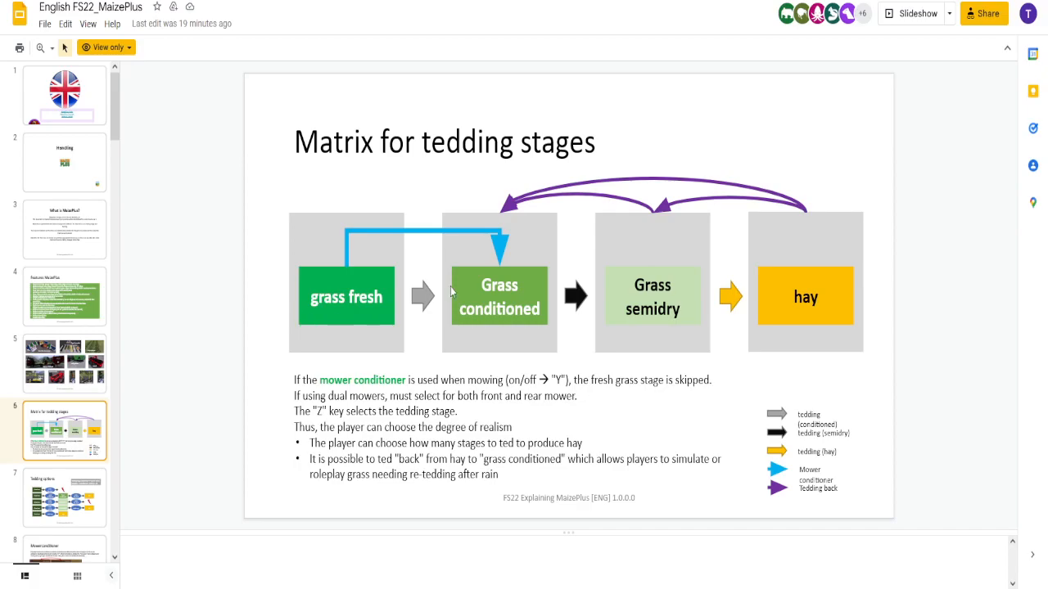
mouse_move(762, 308)
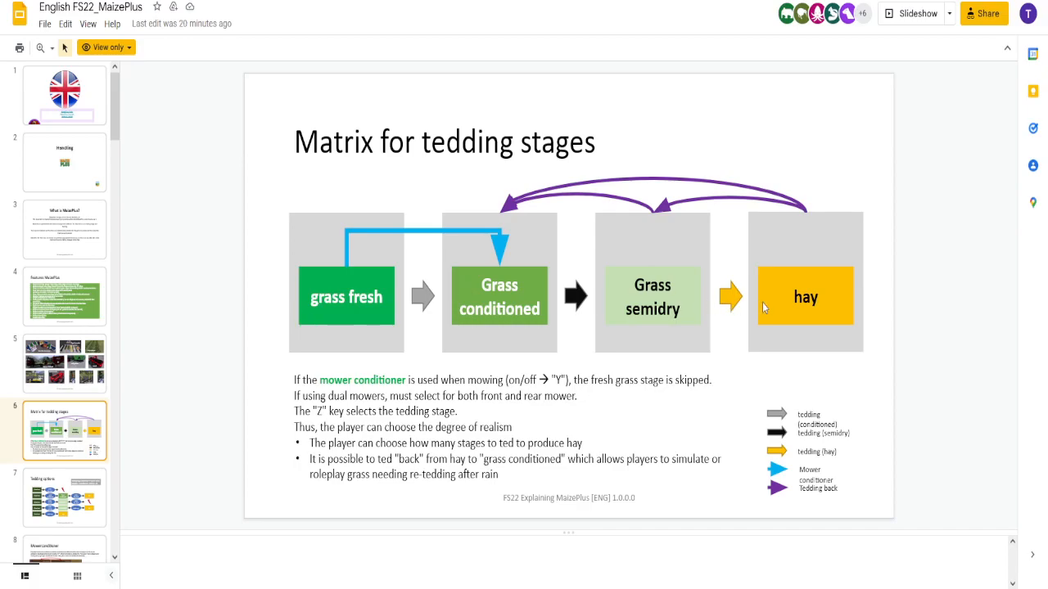
mouse_move(753, 314)
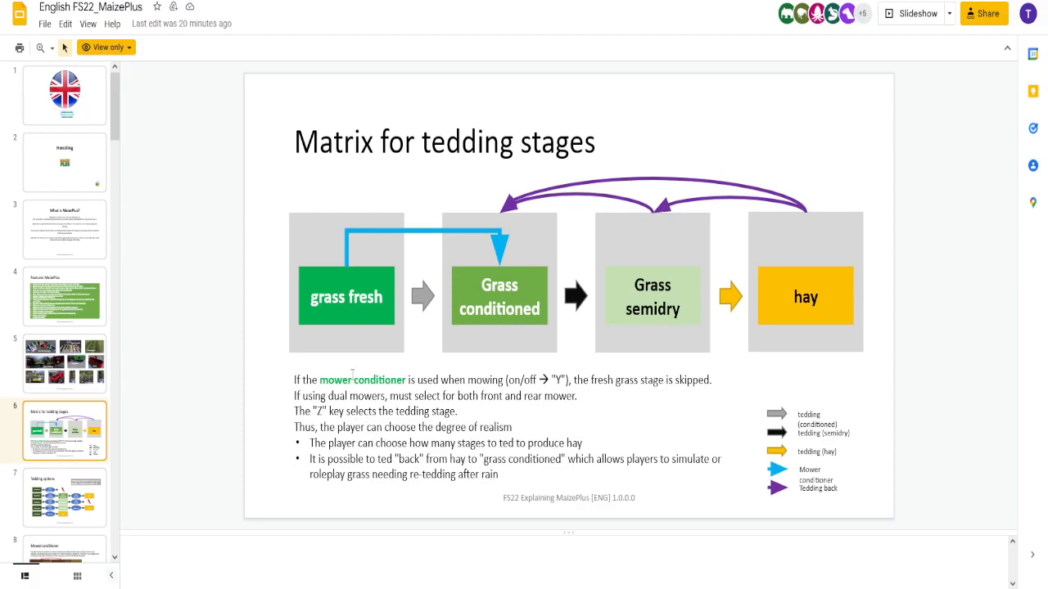
mouse_move(770, 267)
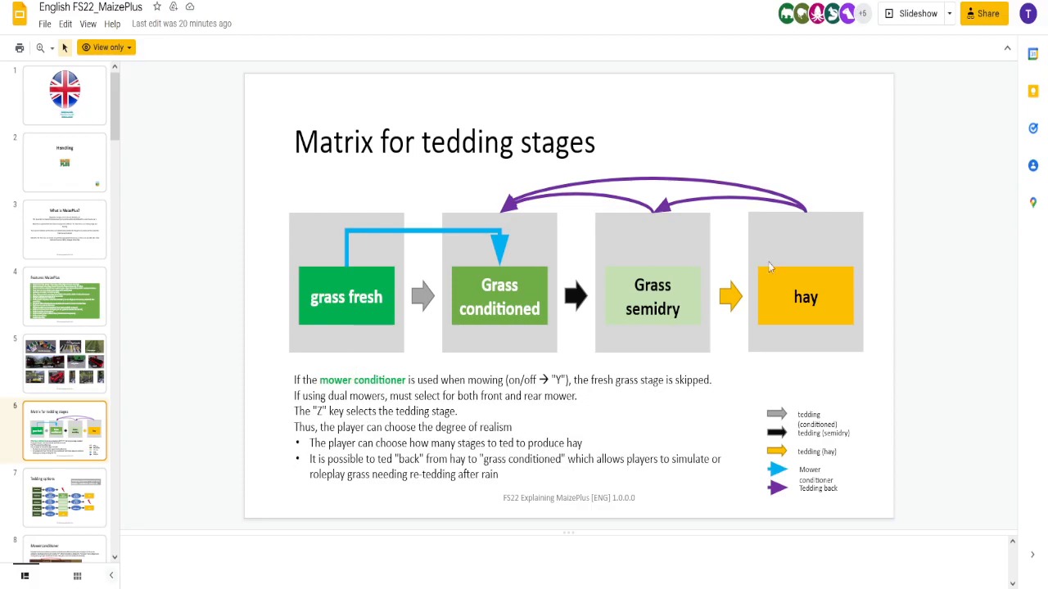
mouse_move(821, 274)
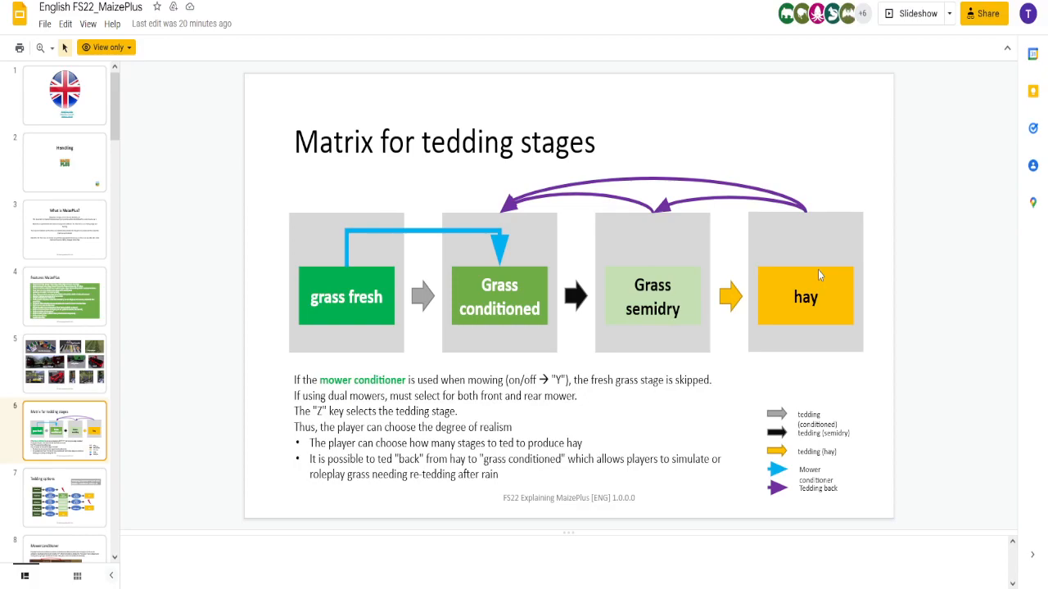
mouse_move(584, 319)
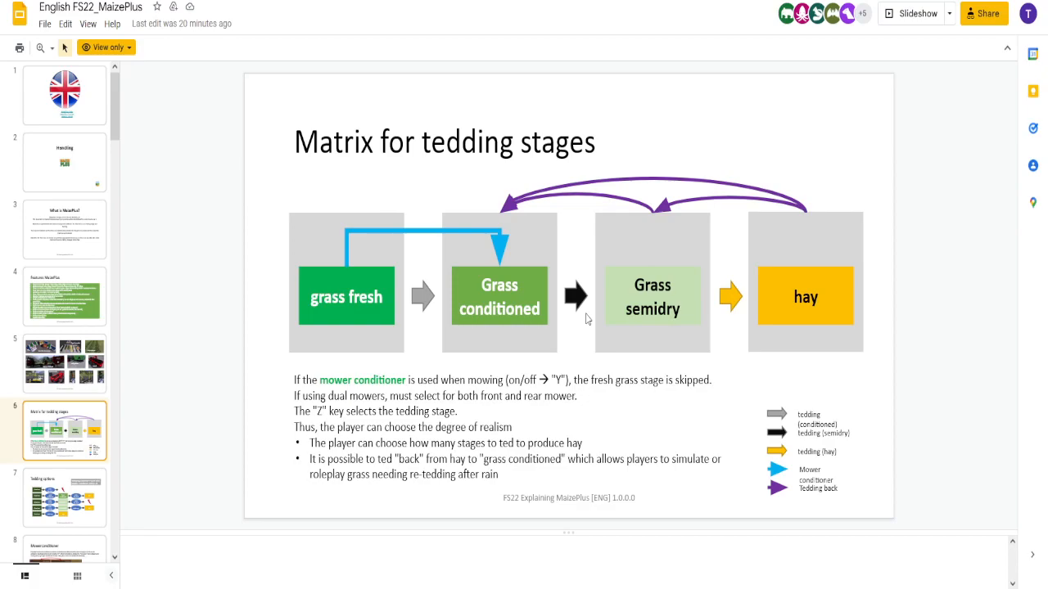
mouse_move(547, 327)
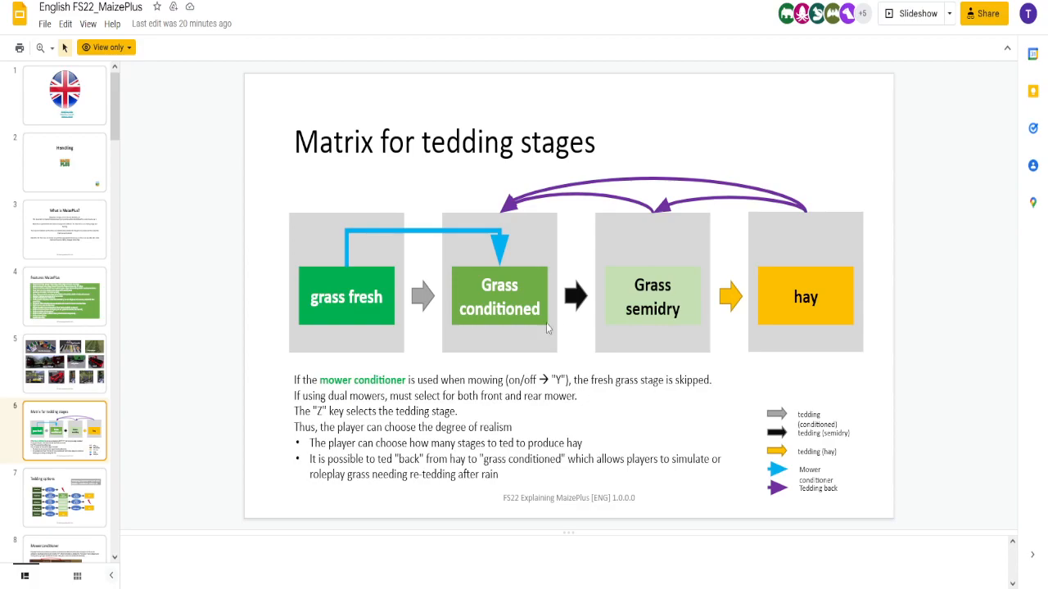
Step: Show slide 7, the 'Tedding options' flow chart, from the filmstrip
left_click(64, 497)
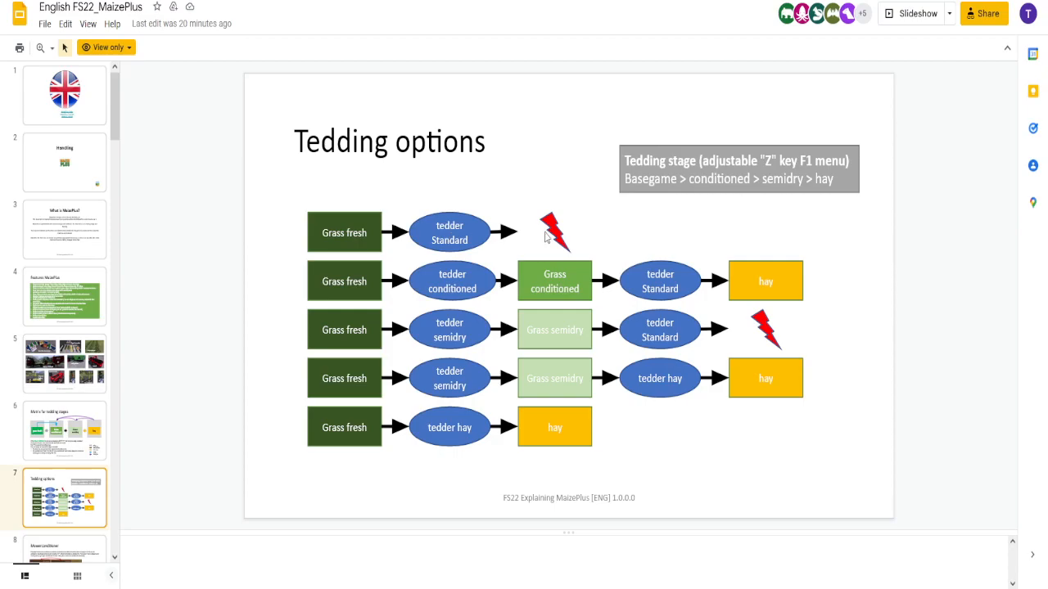
mouse_move(410, 259)
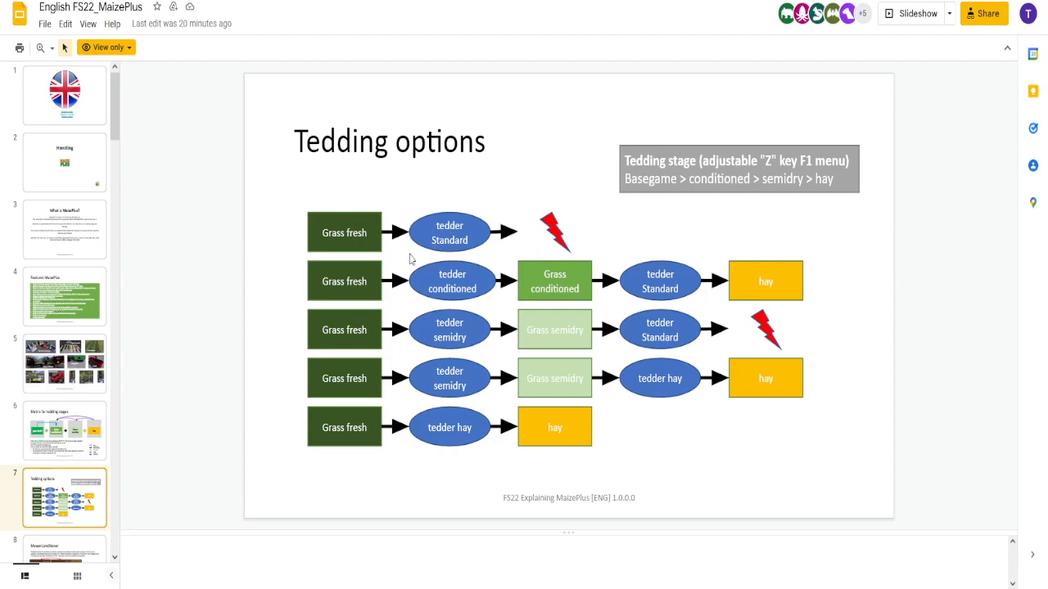
mouse_move(367, 300)
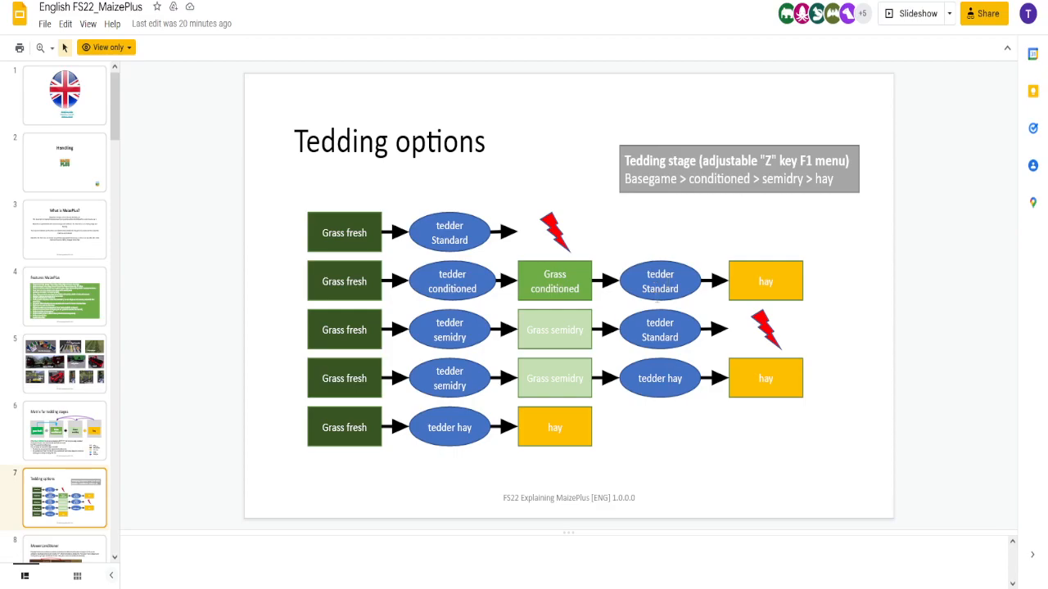
mouse_move(721, 352)
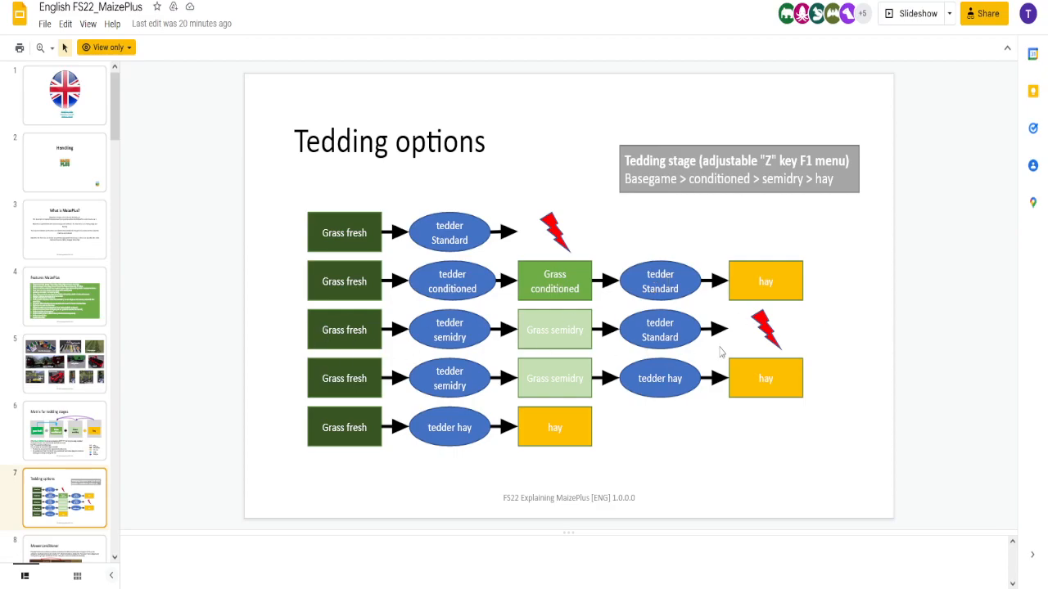
mouse_move(387, 405)
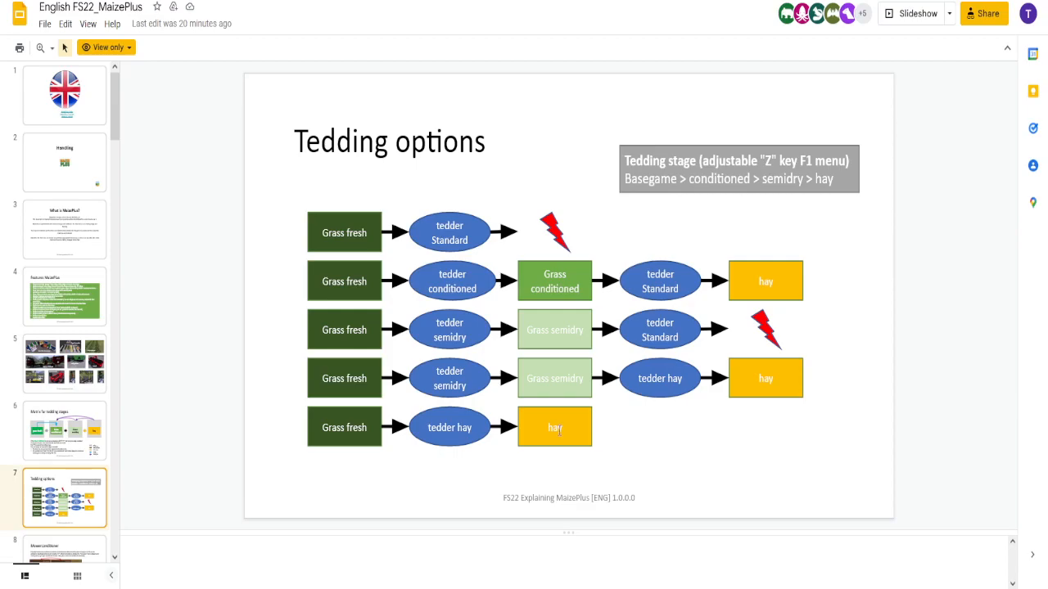
mouse_move(412, 368)
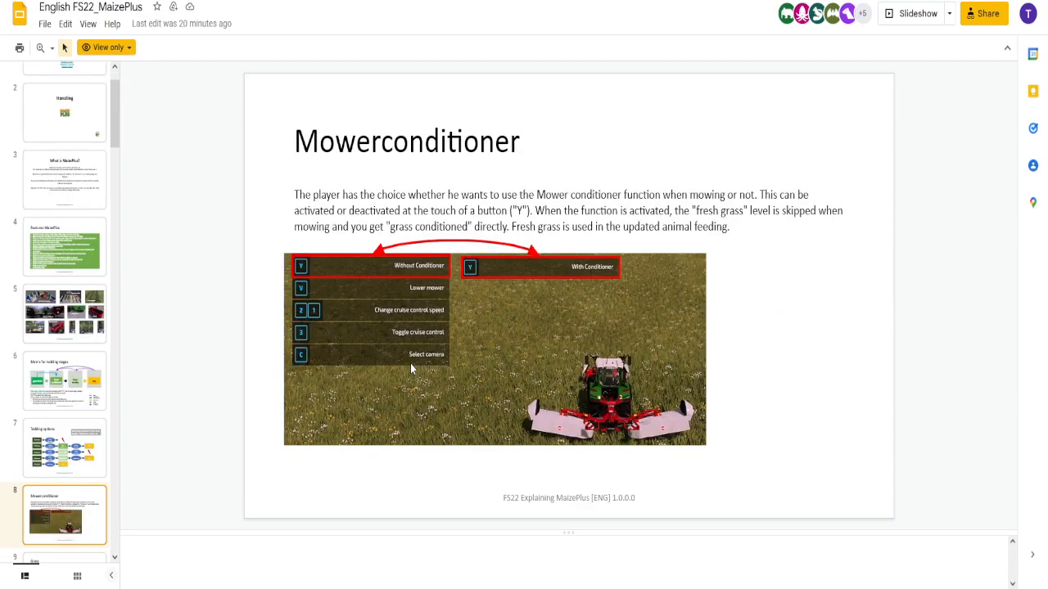
mouse_move(419, 266)
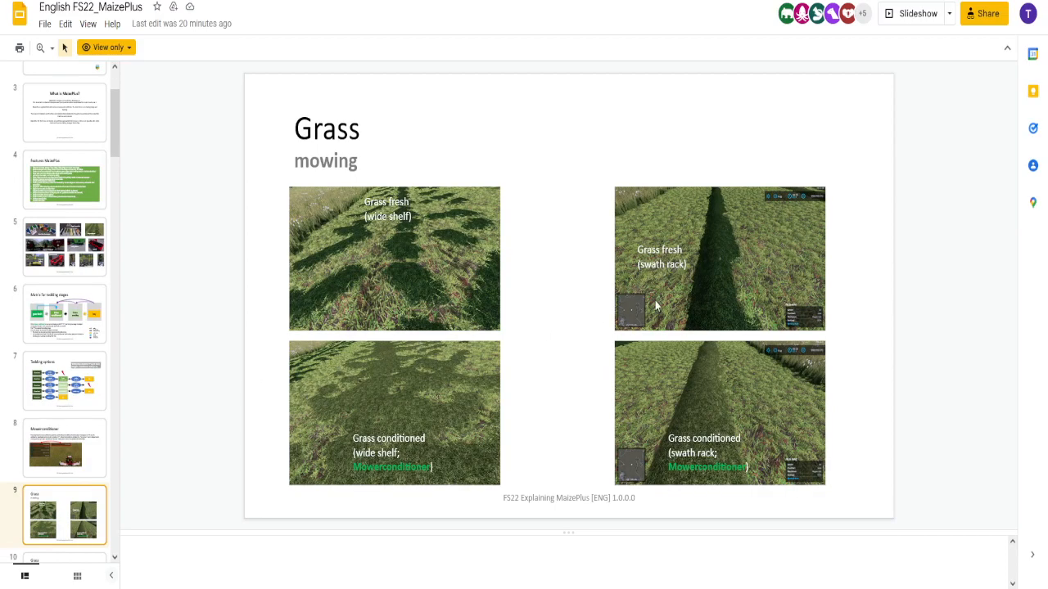
mouse_move(480, 440)
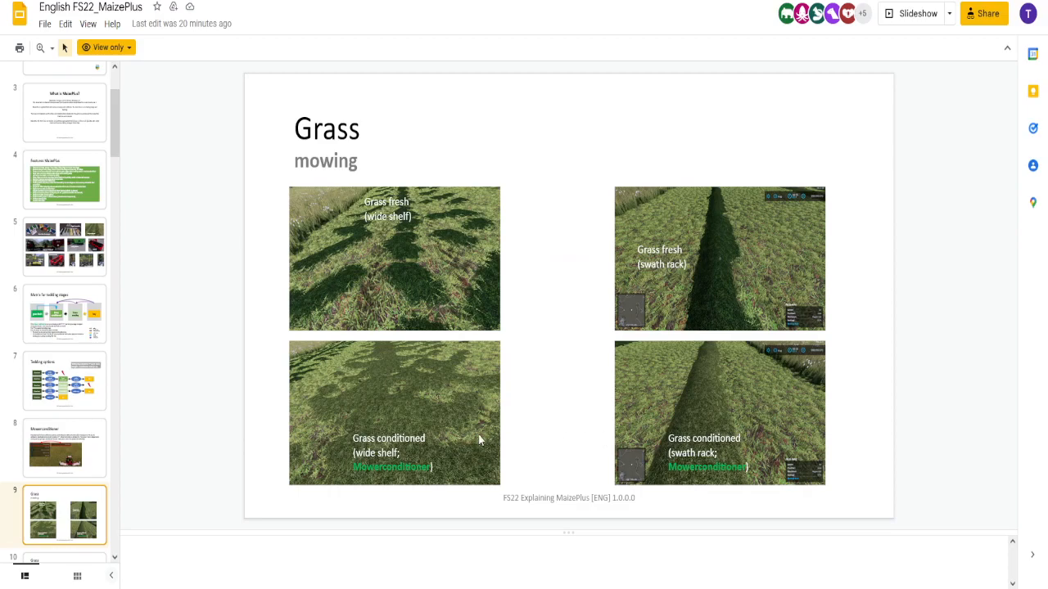
mouse_move(202, 311)
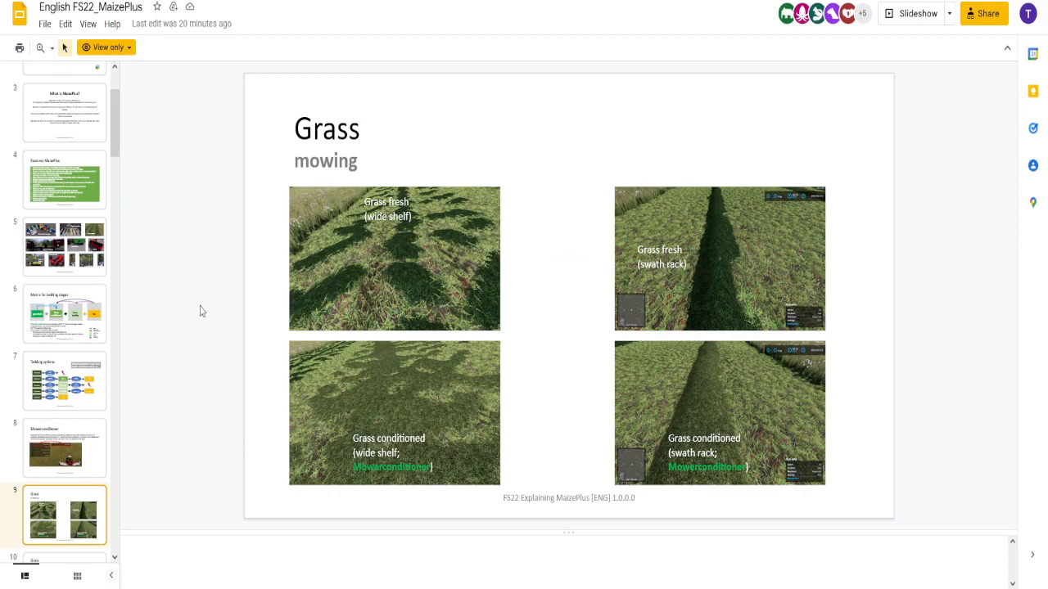
mouse_move(239, 367)
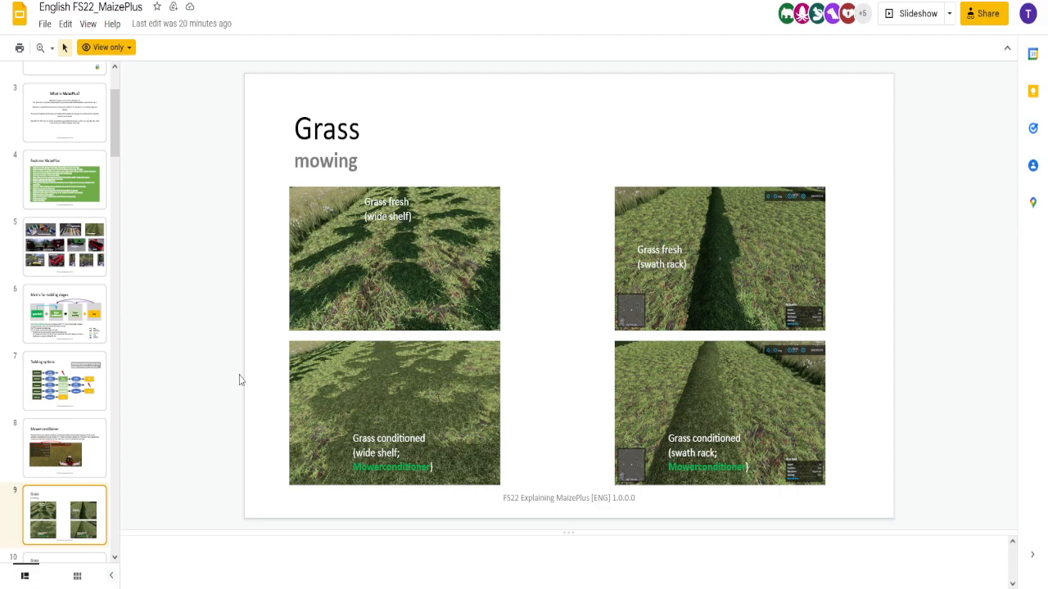
mouse_move(238, 389)
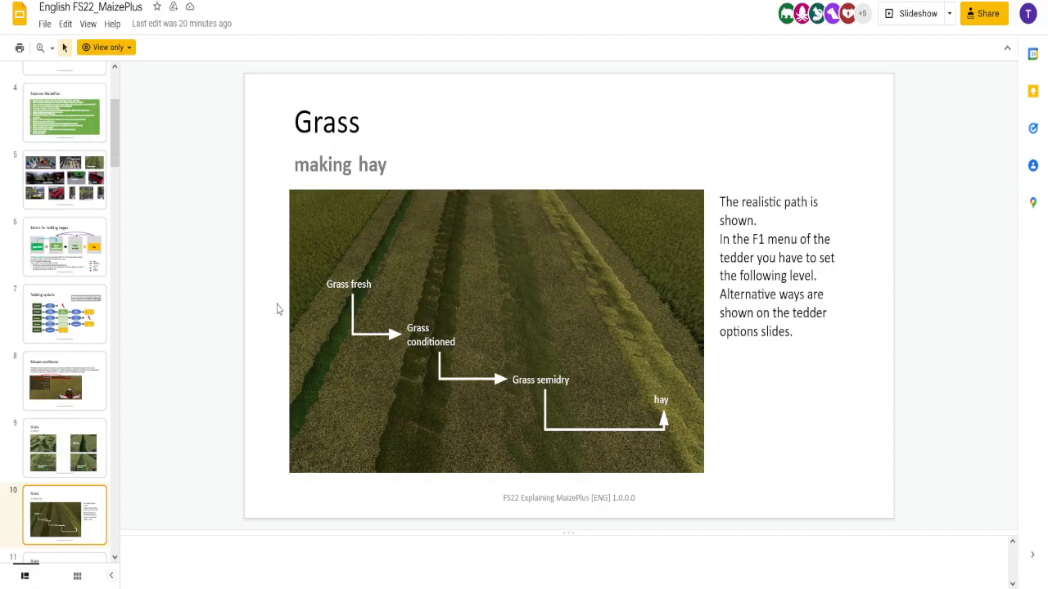
mouse_move(264, 400)
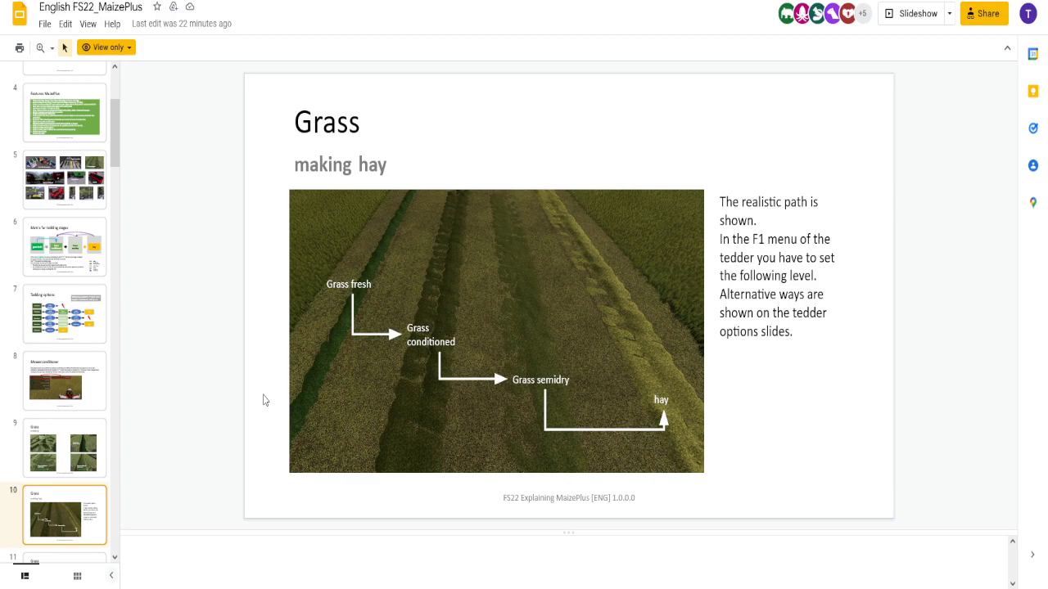
mouse_move(259, 395)
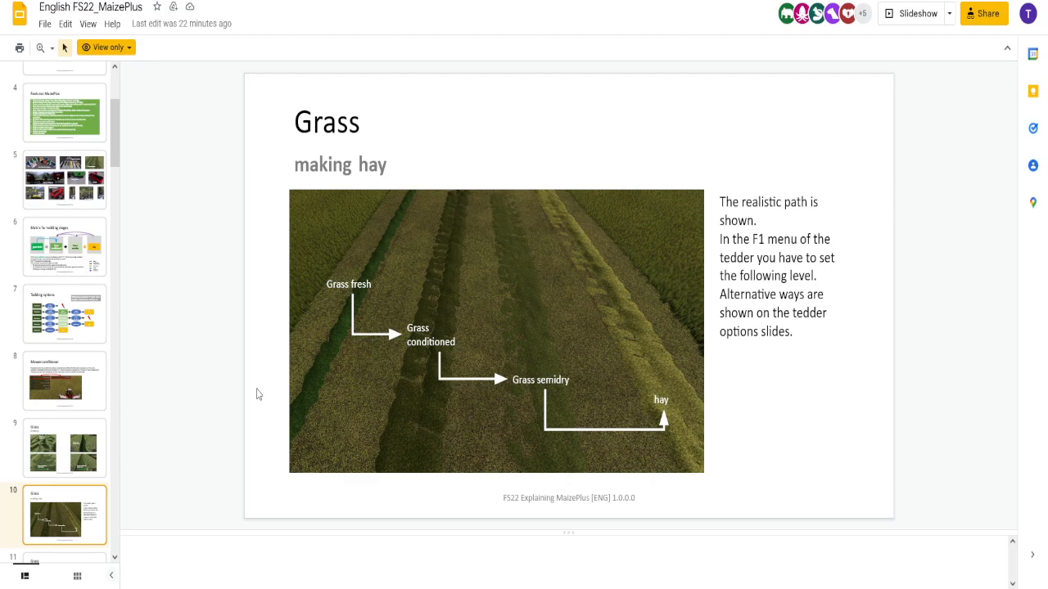
Step: Show slide 11, the 'Grass pick up with device' table
left_click(64, 515)
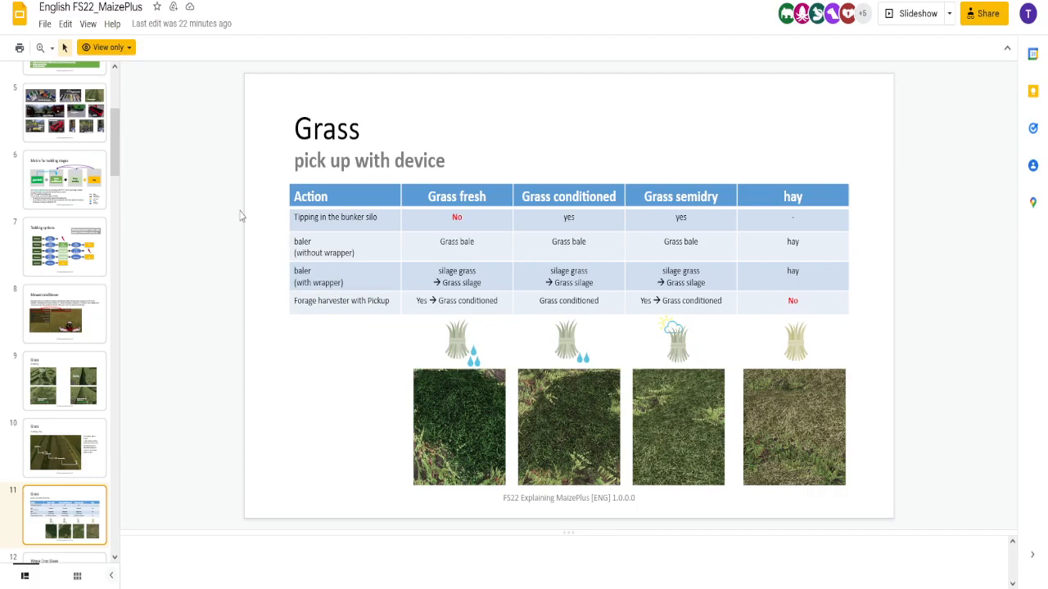
mouse_move(416, 229)
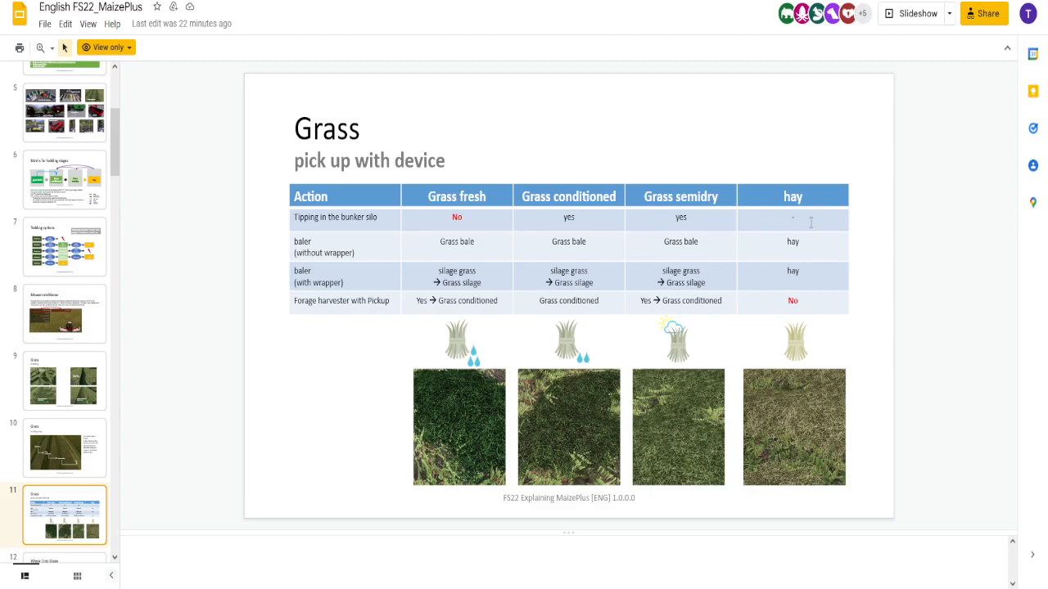
mouse_move(311, 255)
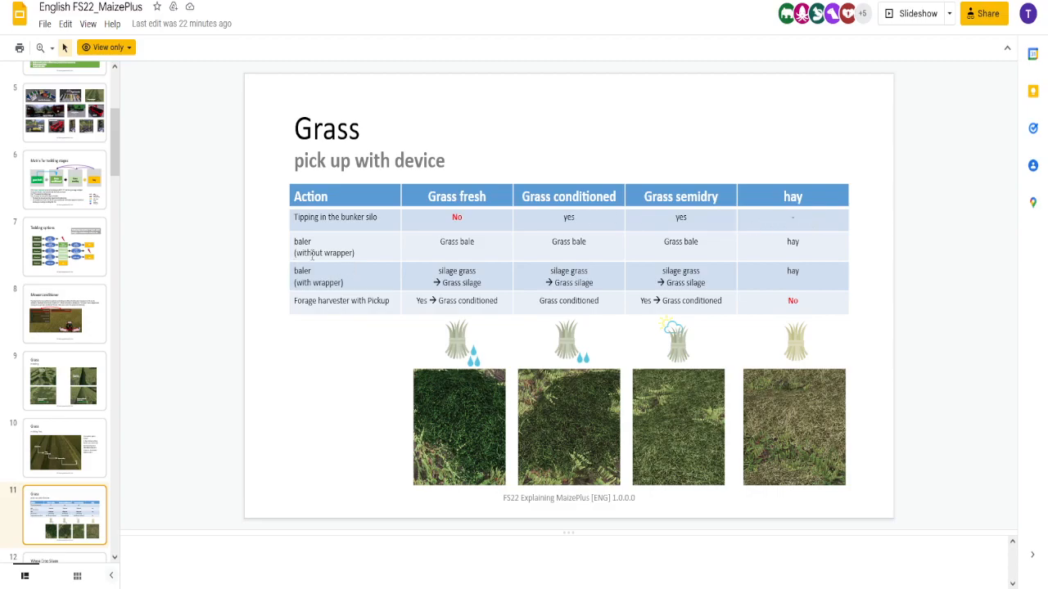
mouse_move(455, 252)
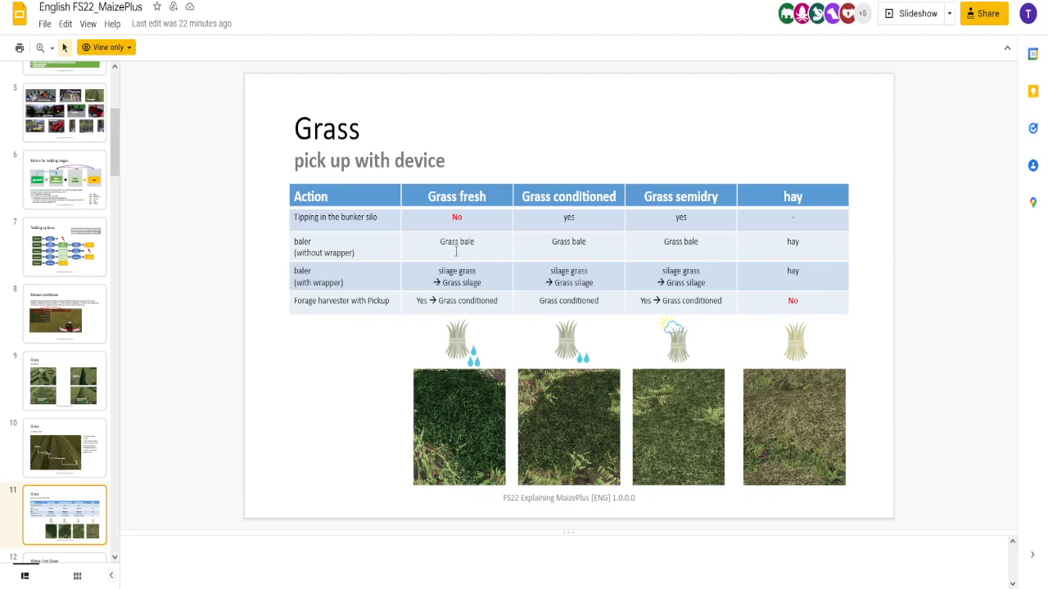
mouse_move(548, 251)
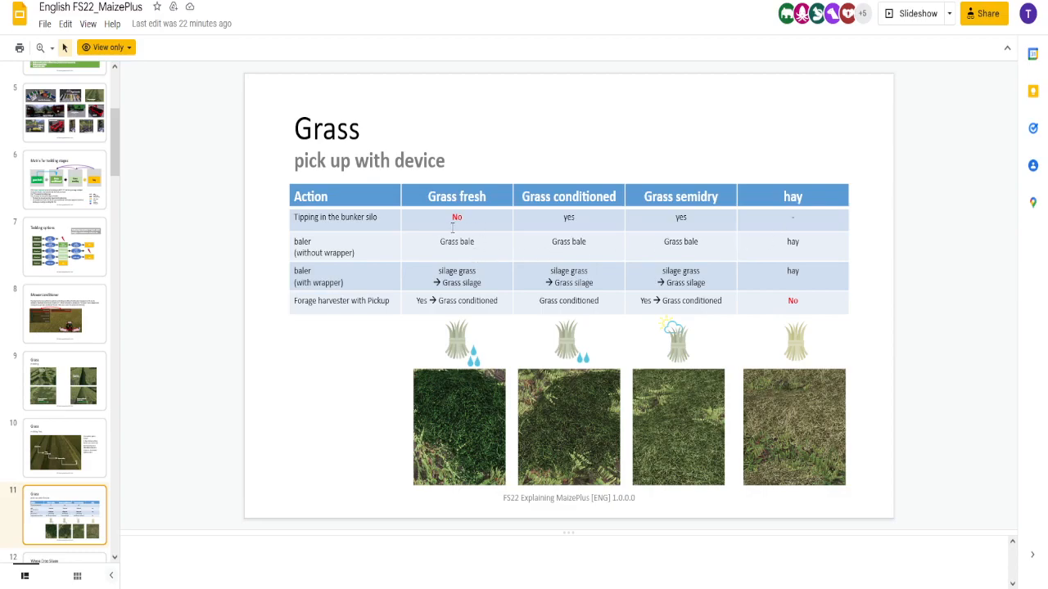
mouse_move(383, 273)
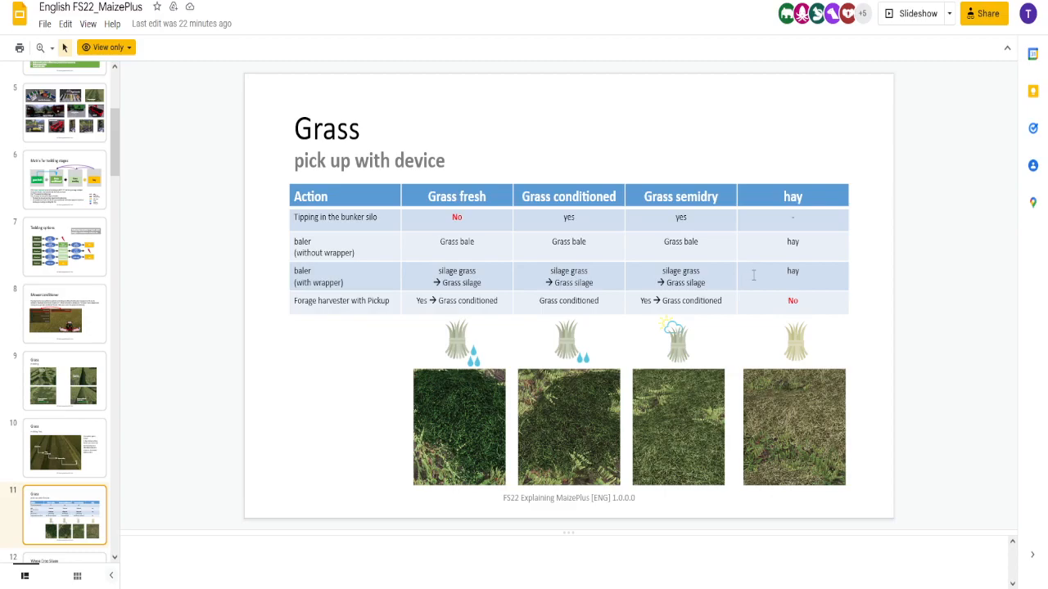
mouse_move(355, 318)
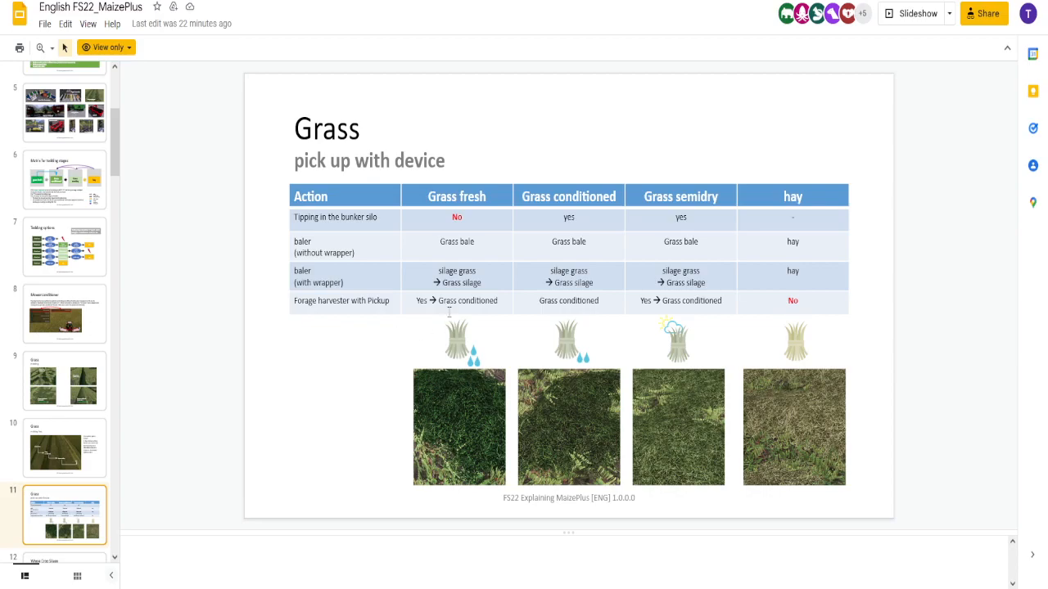
mouse_move(495, 304)
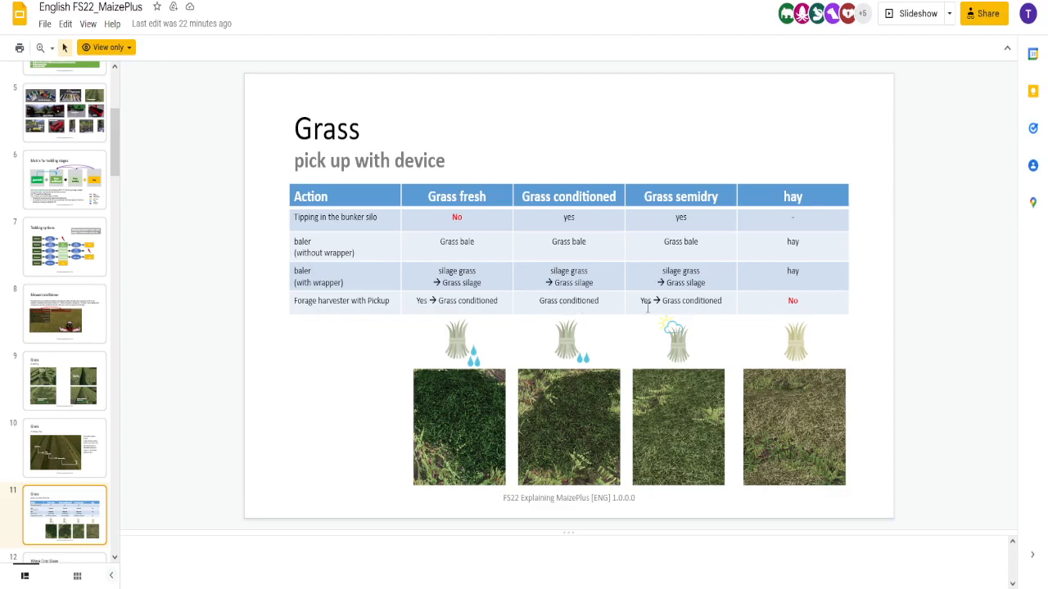
mouse_move(599, 297)
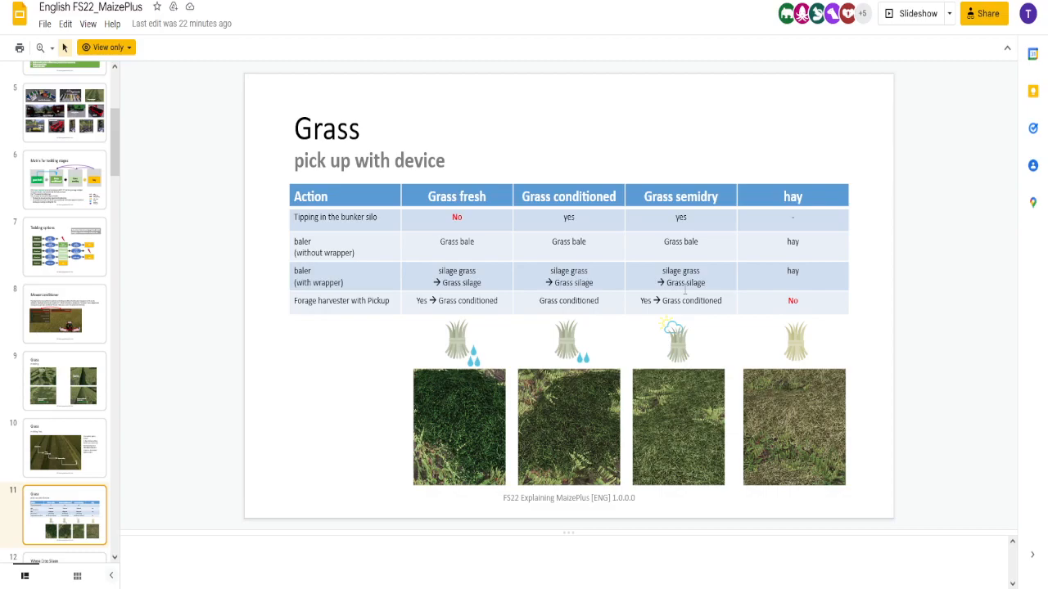
mouse_move(504, 324)
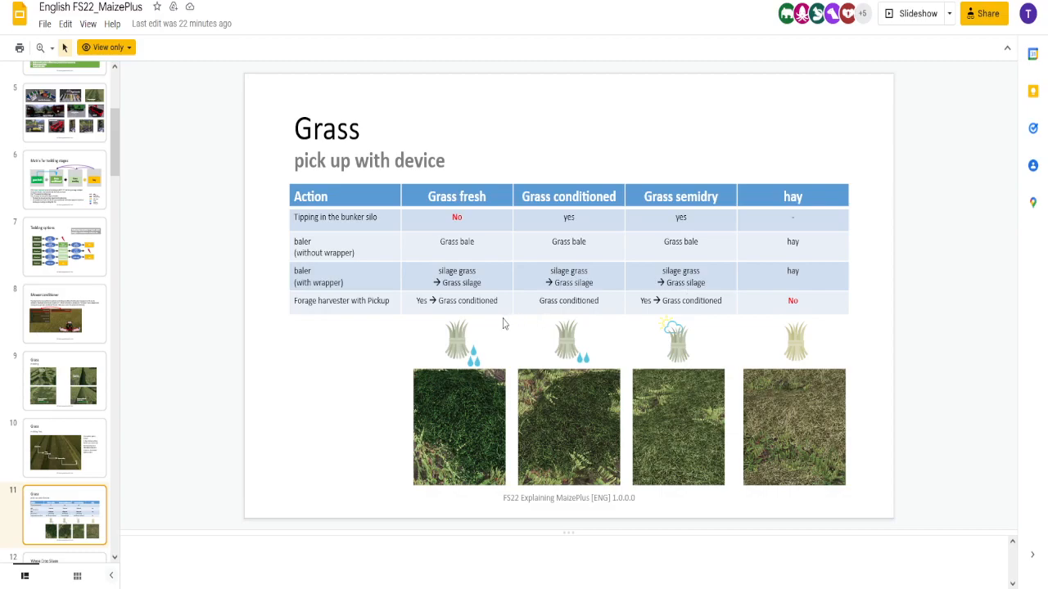
mouse_move(549, 299)
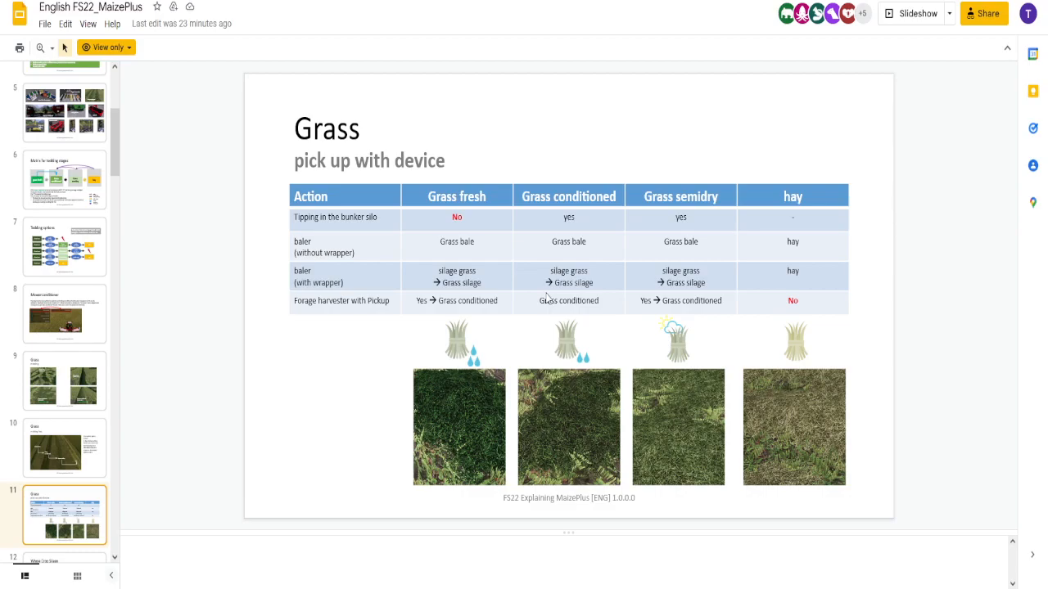
mouse_move(268, 328)
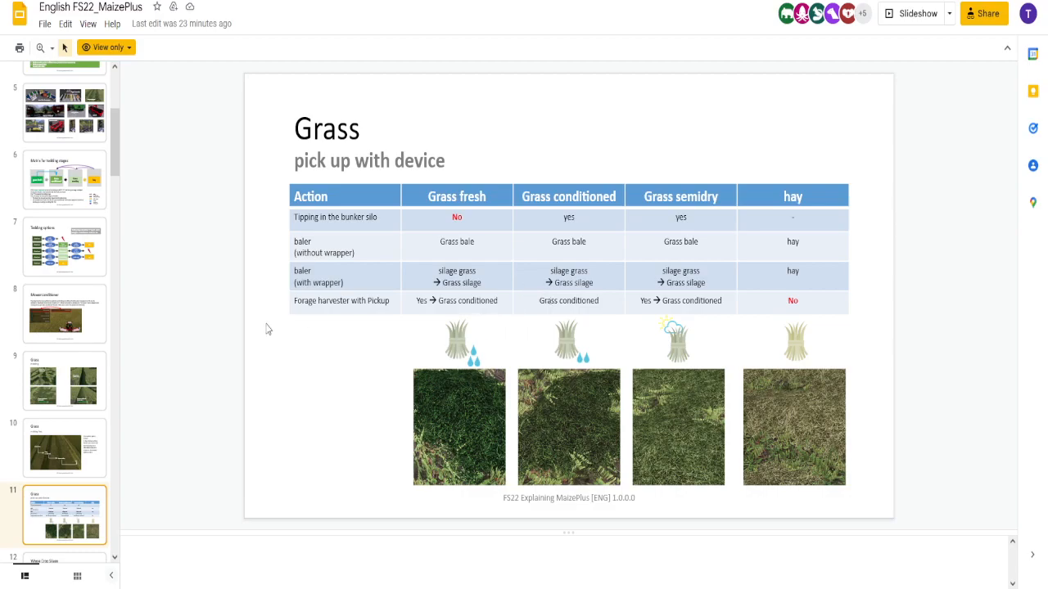
left_click(64, 514)
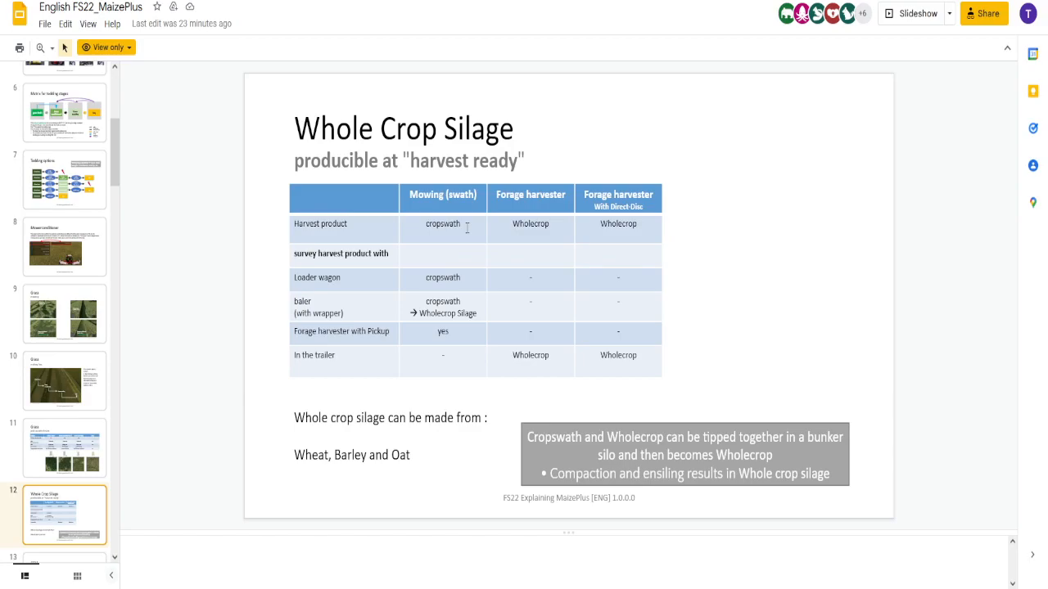
mouse_move(411, 295)
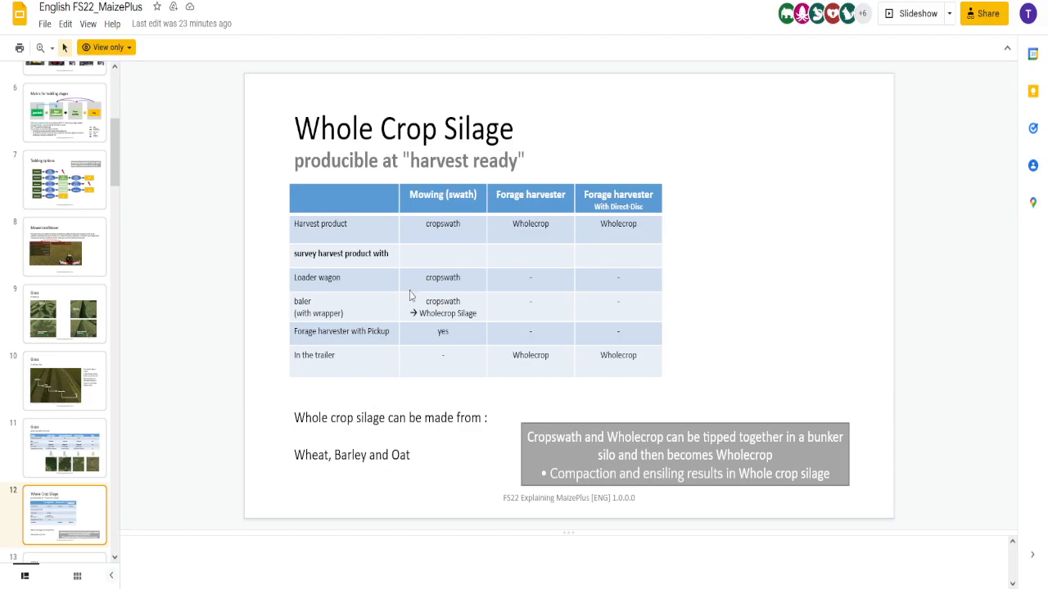
mouse_move(447, 235)
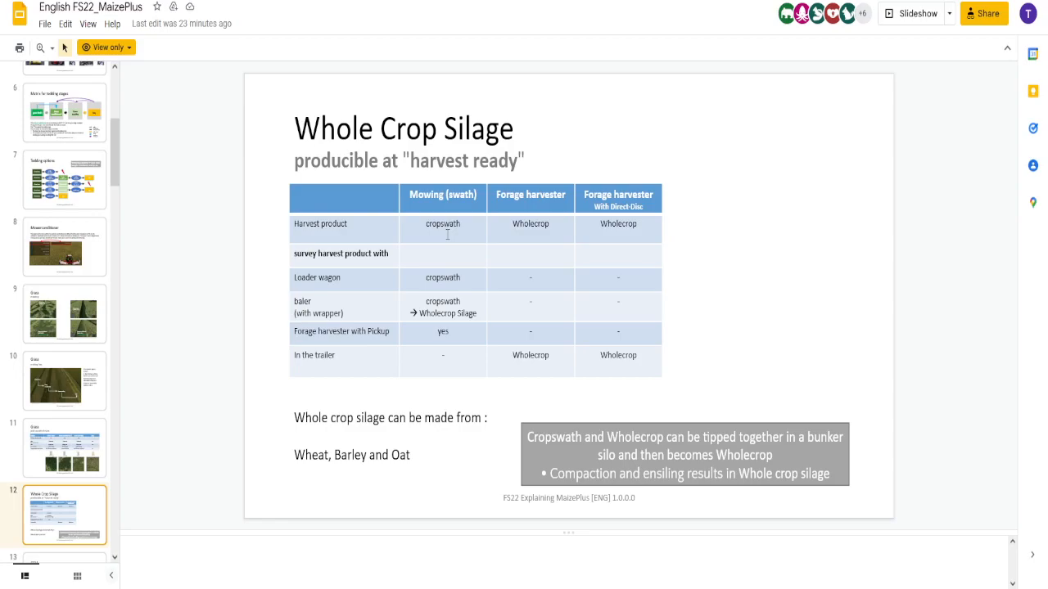
mouse_move(546, 229)
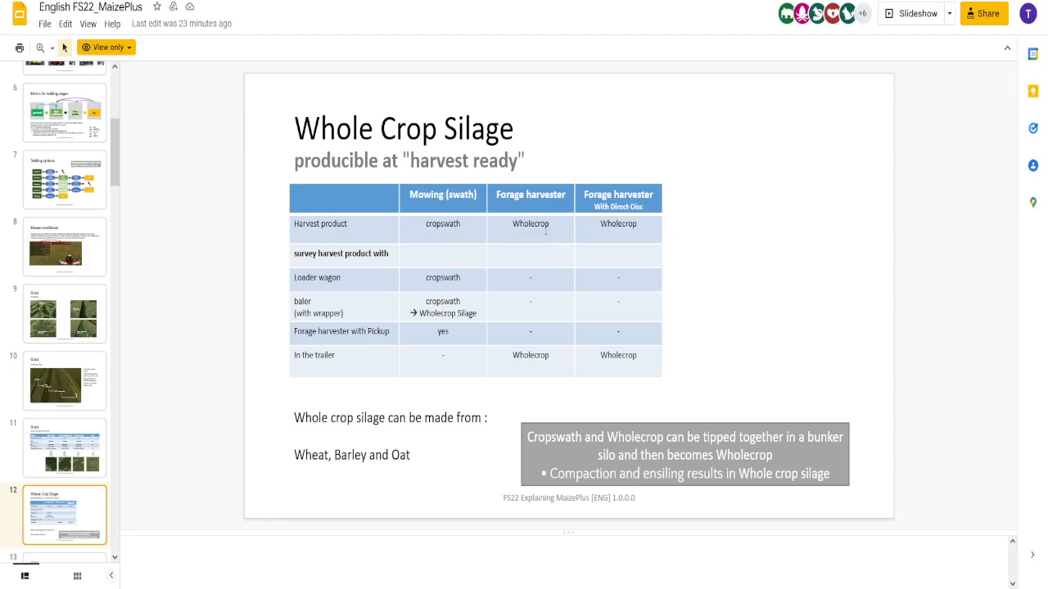
mouse_move(596, 232)
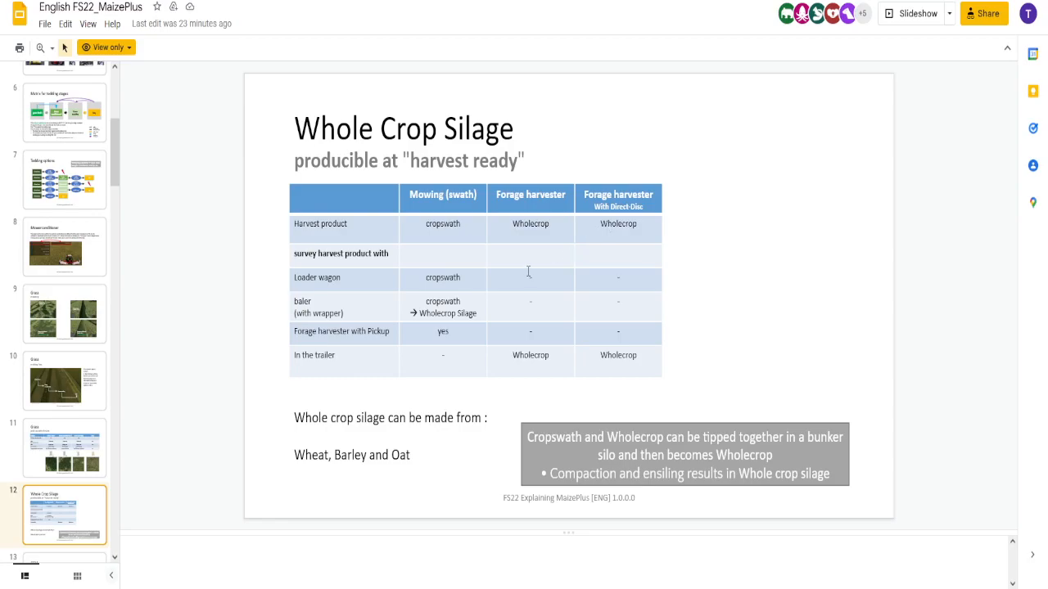
mouse_move(415, 283)
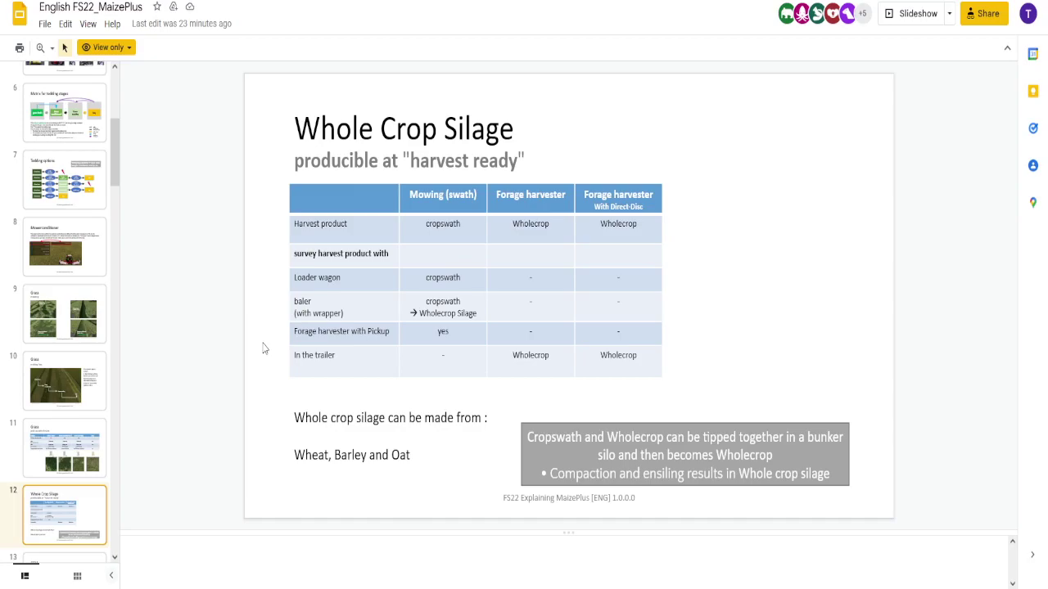
mouse_move(588, 455)
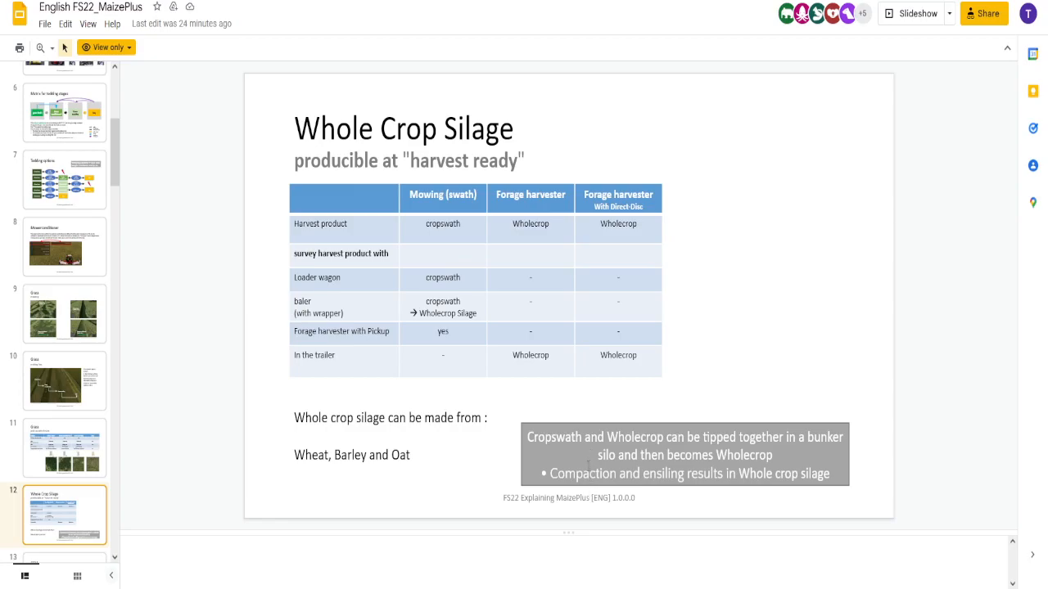
mouse_move(293, 432)
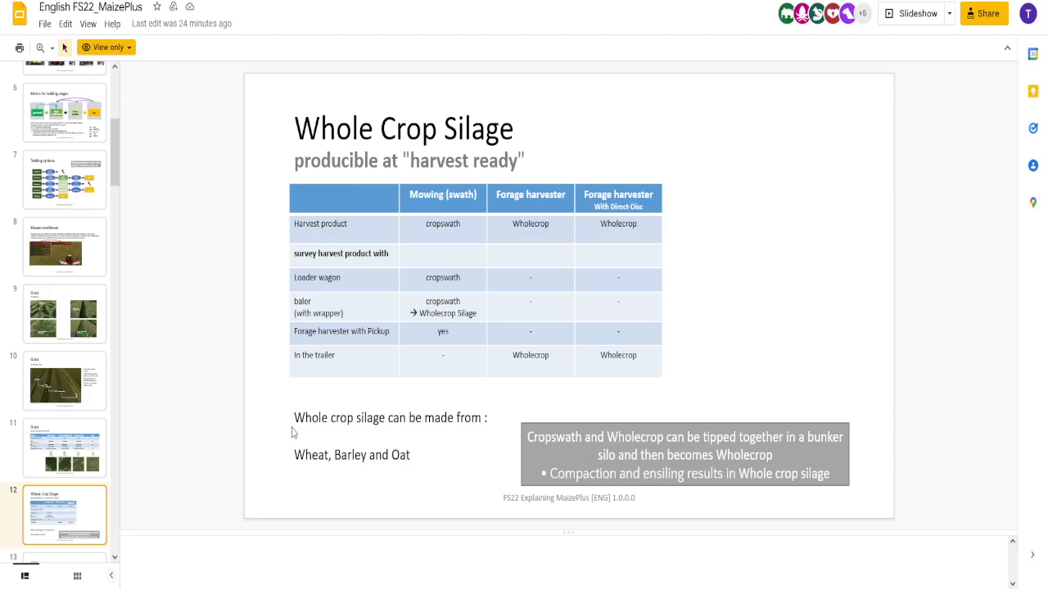
Step: Show slide 13, 'CCM', from the filmstrip
left_click(64, 514)
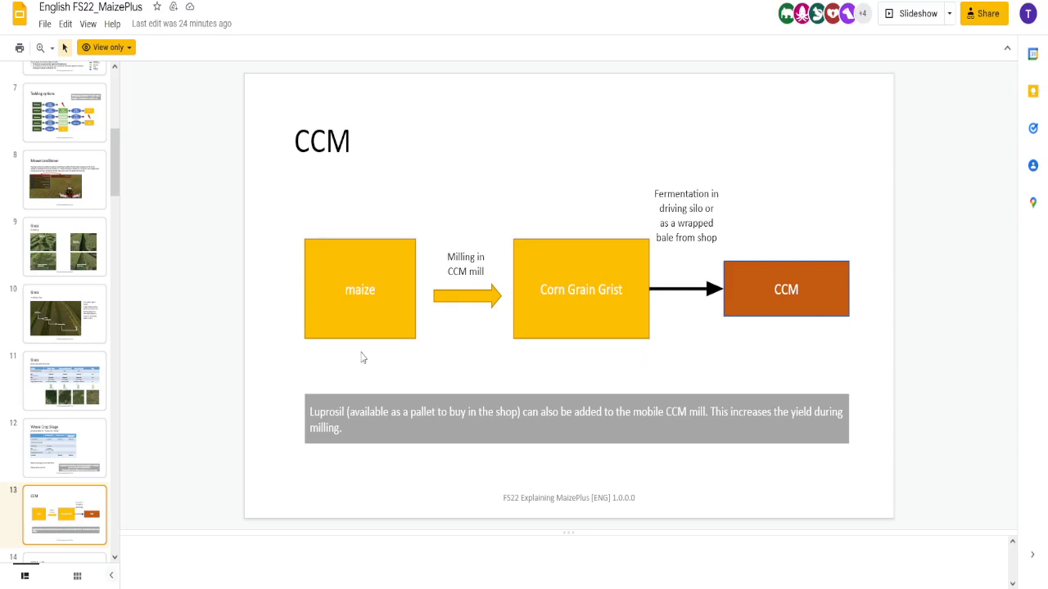
mouse_move(540, 318)
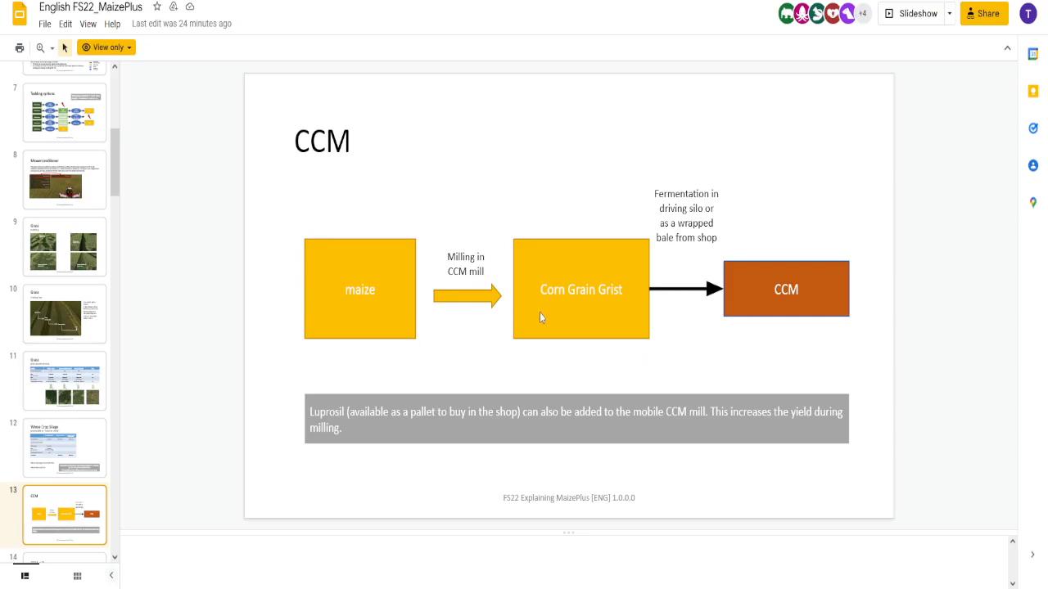
mouse_move(655, 248)
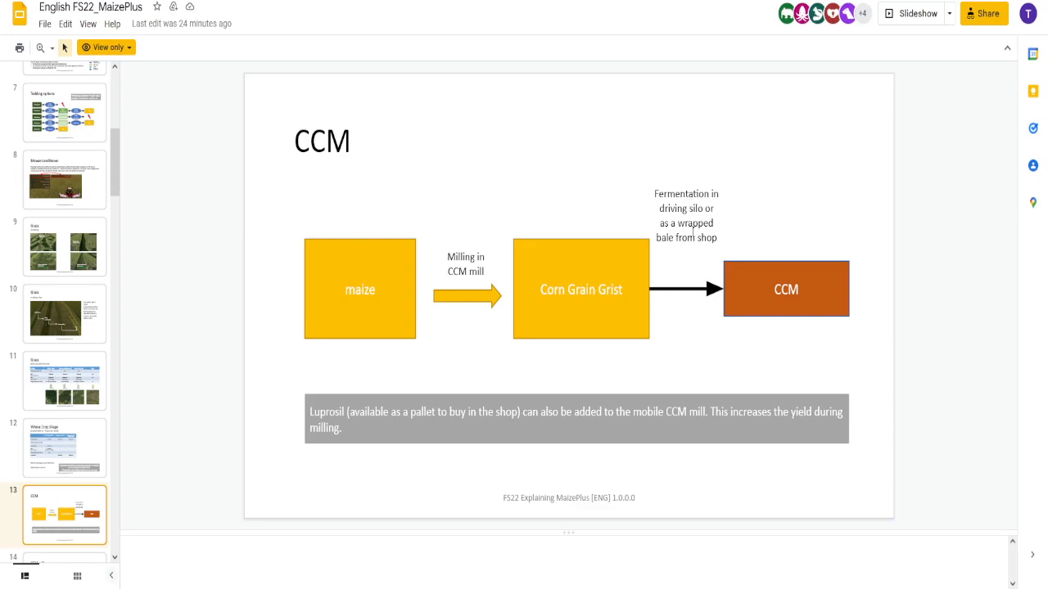
mouse_move(749, 279)
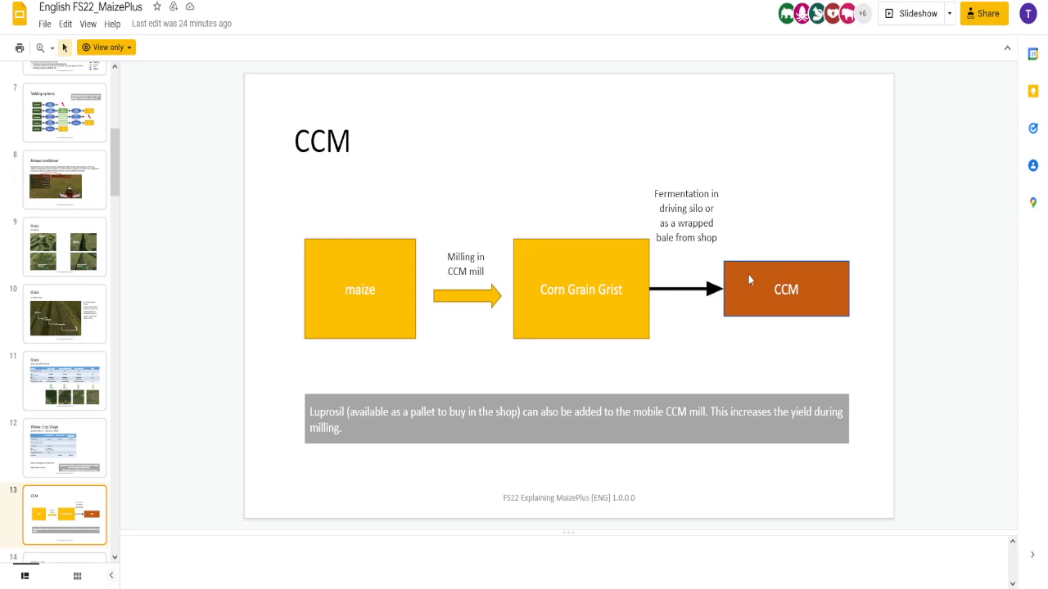
mouse_move(690, 314)
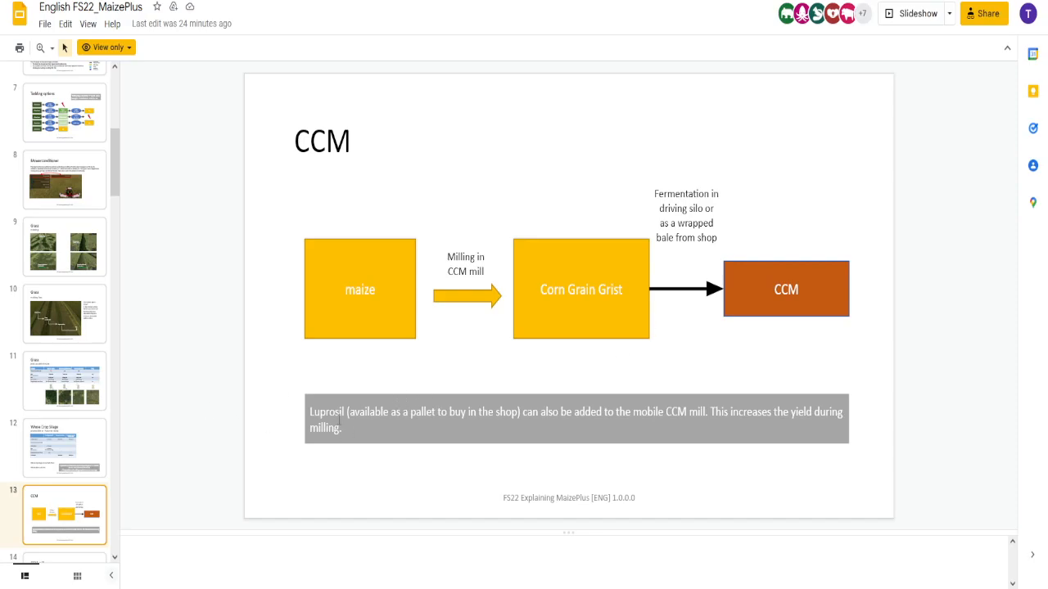
mouse_move(595, 425)
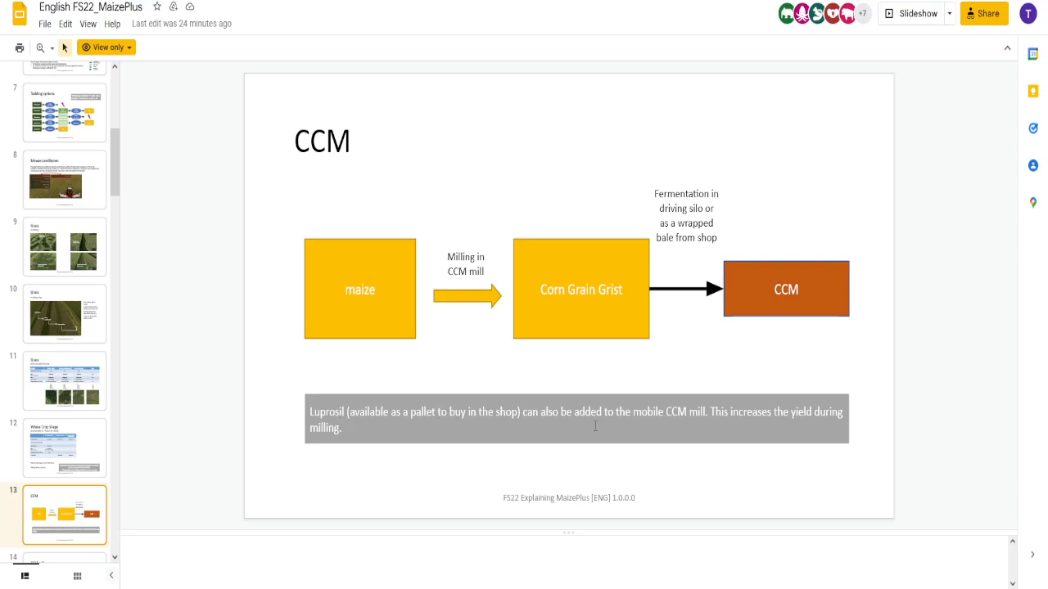
mouse_move(371, 287)
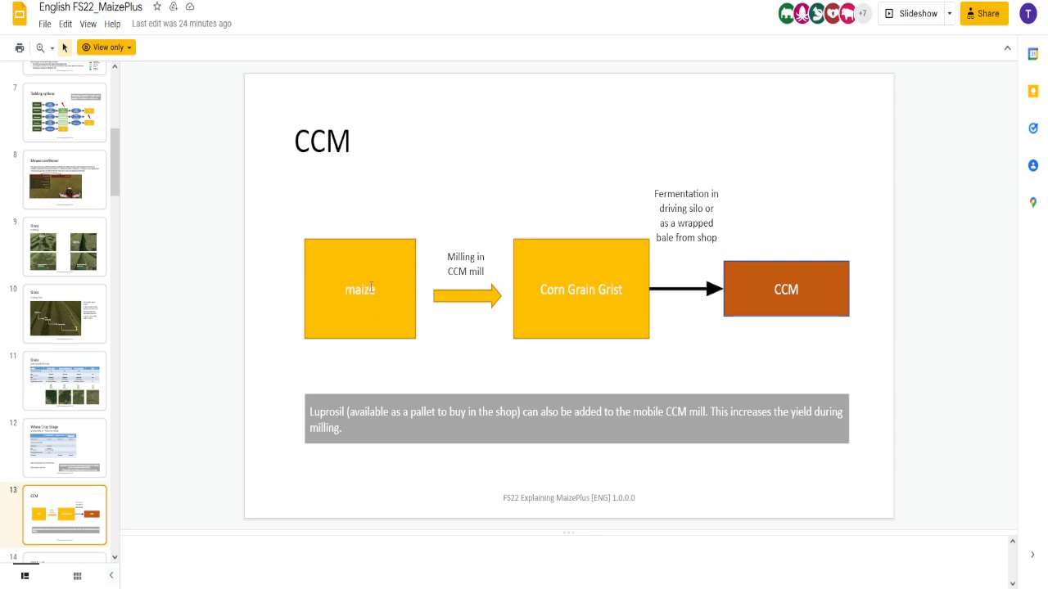
mouse_move(542, 309)
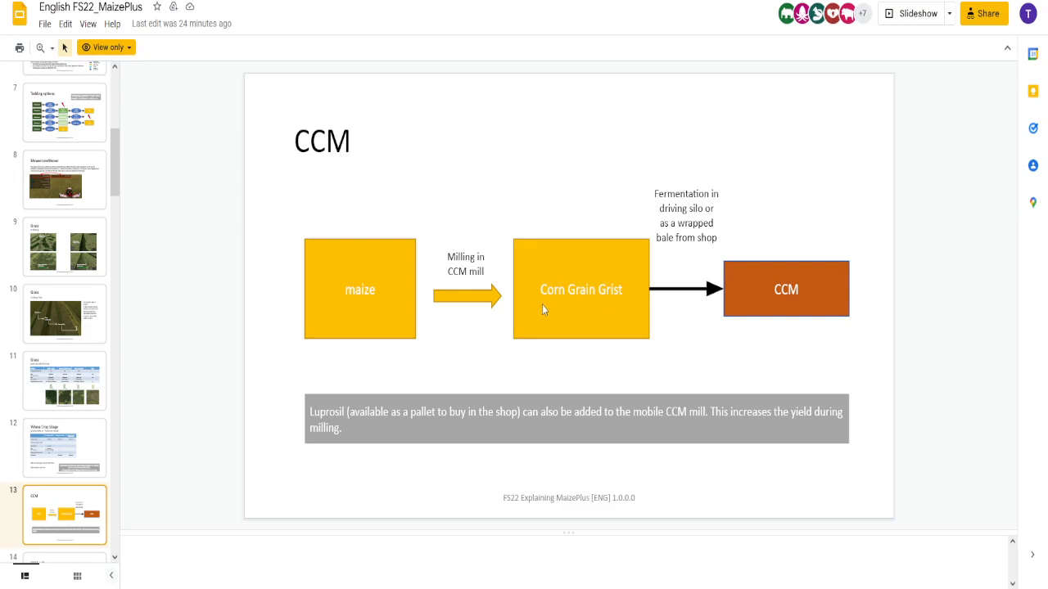
mouse_move(711, 288)
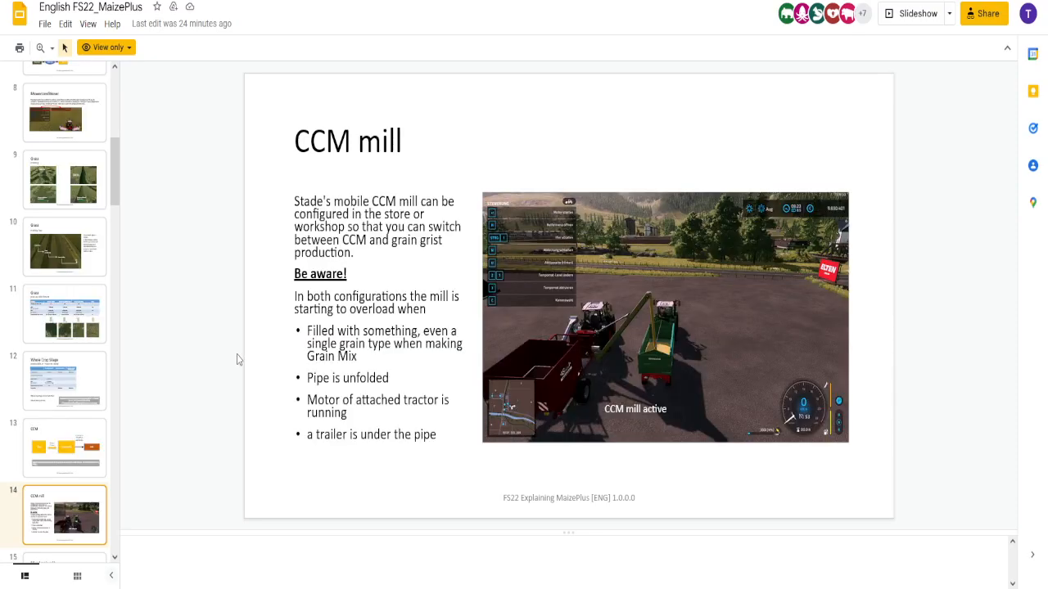
mouse_move(294, 354)
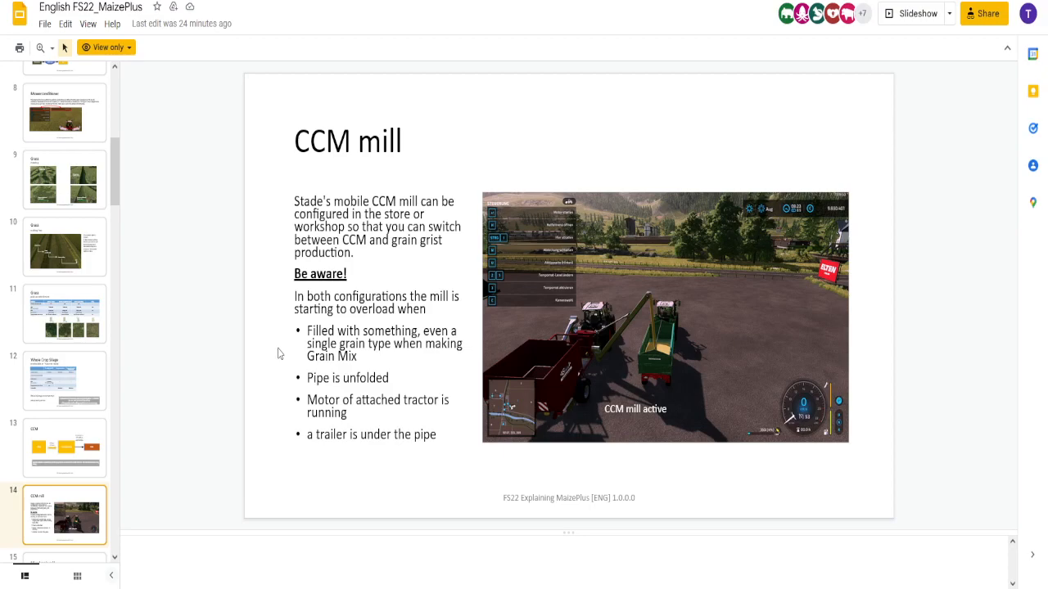
mouse_move(409, 243)
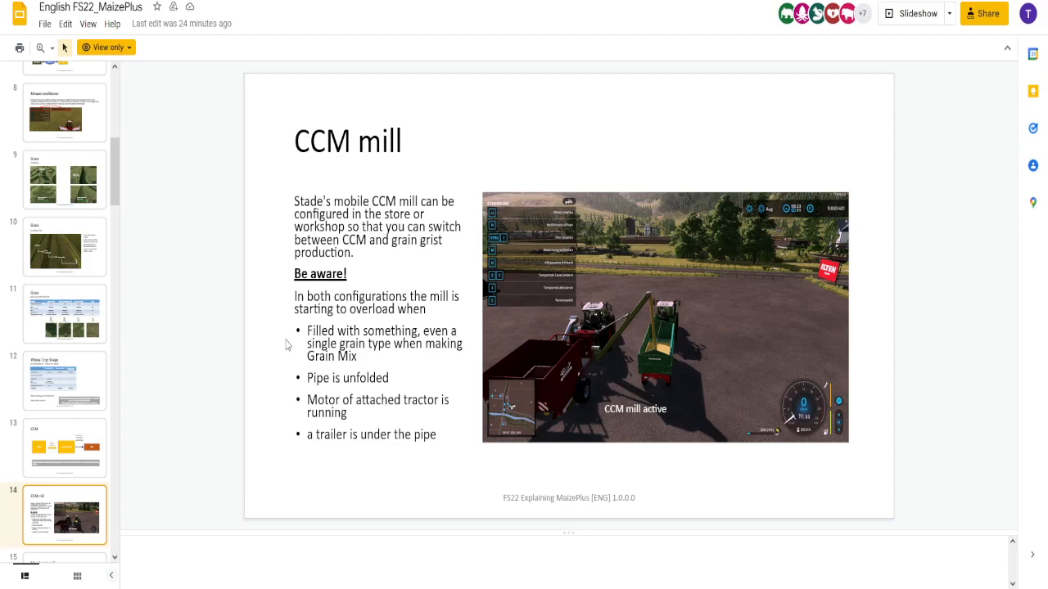
mouse_move(574, 331)
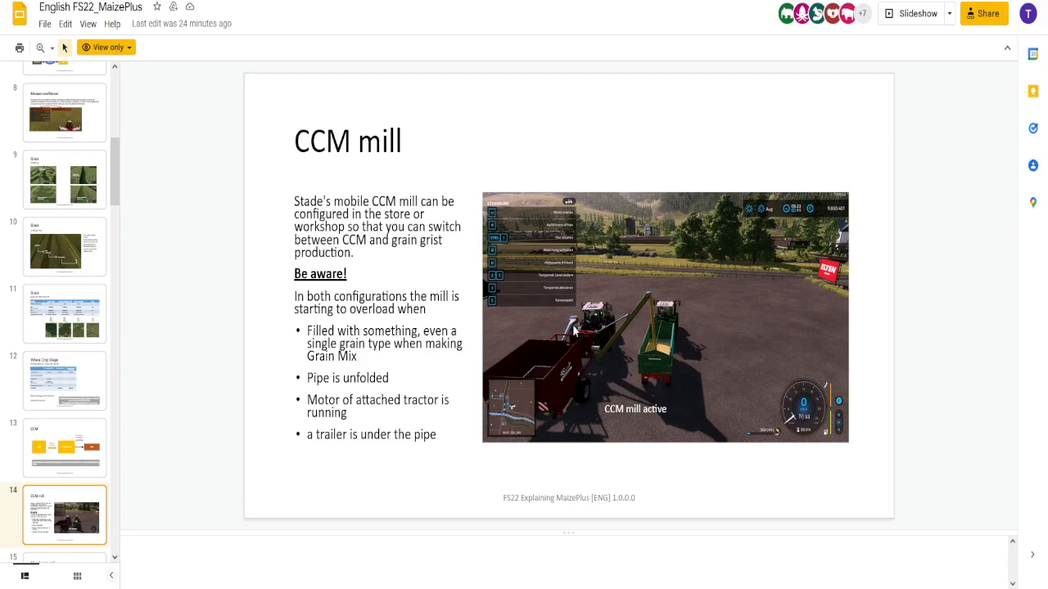
mouse_move(359, 419)
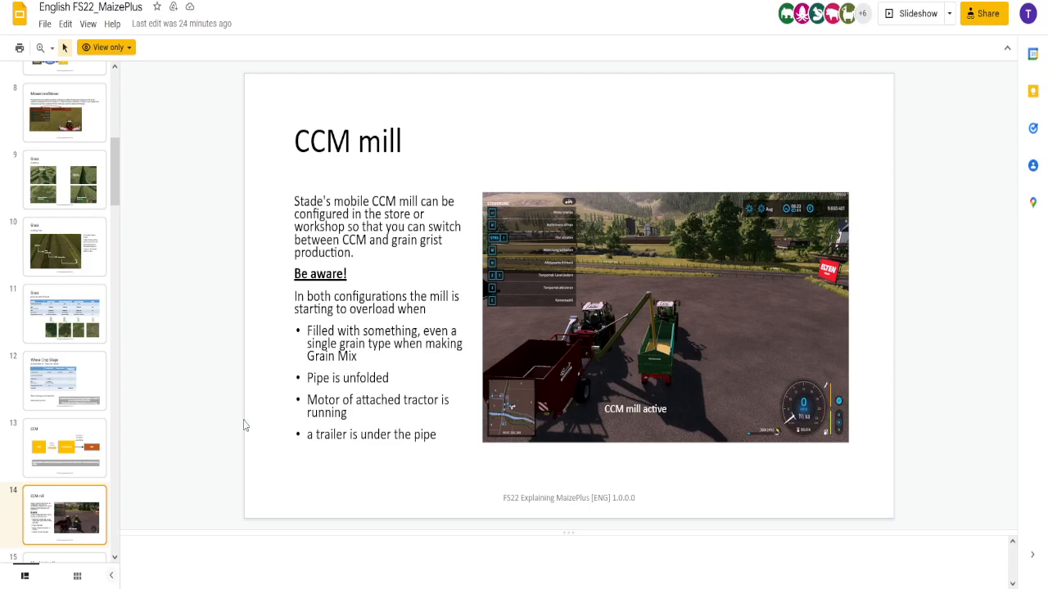
mouse_move(429, 391)
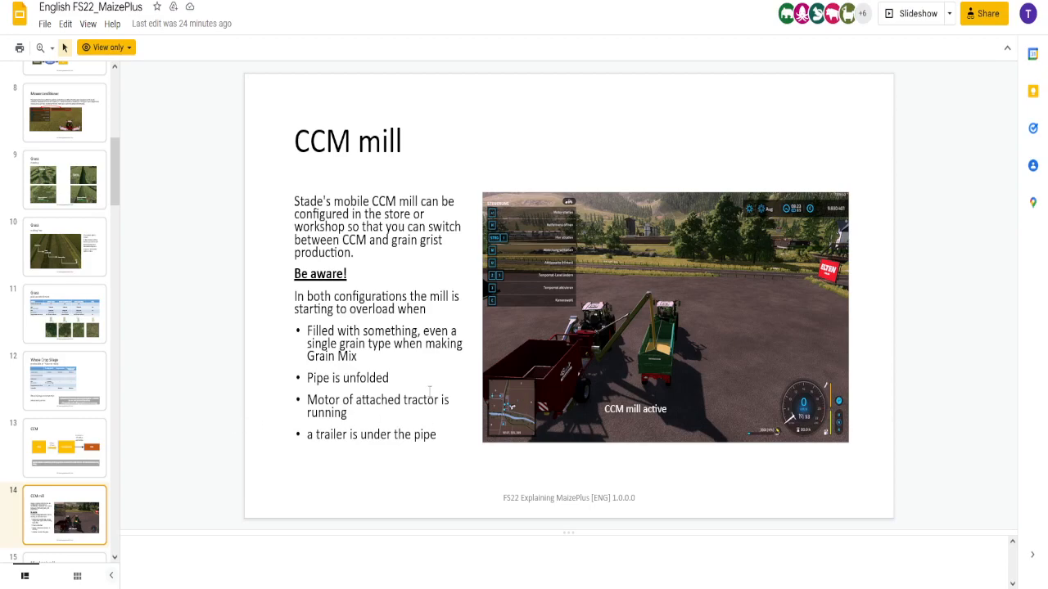
mouse_move(531, 376)
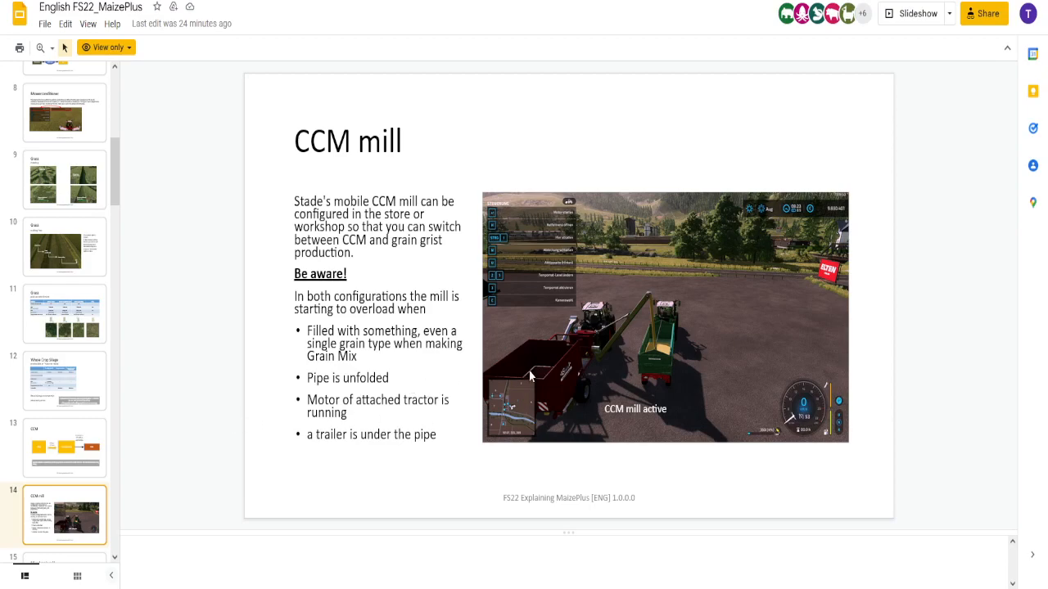
mouse_move(631, 477)
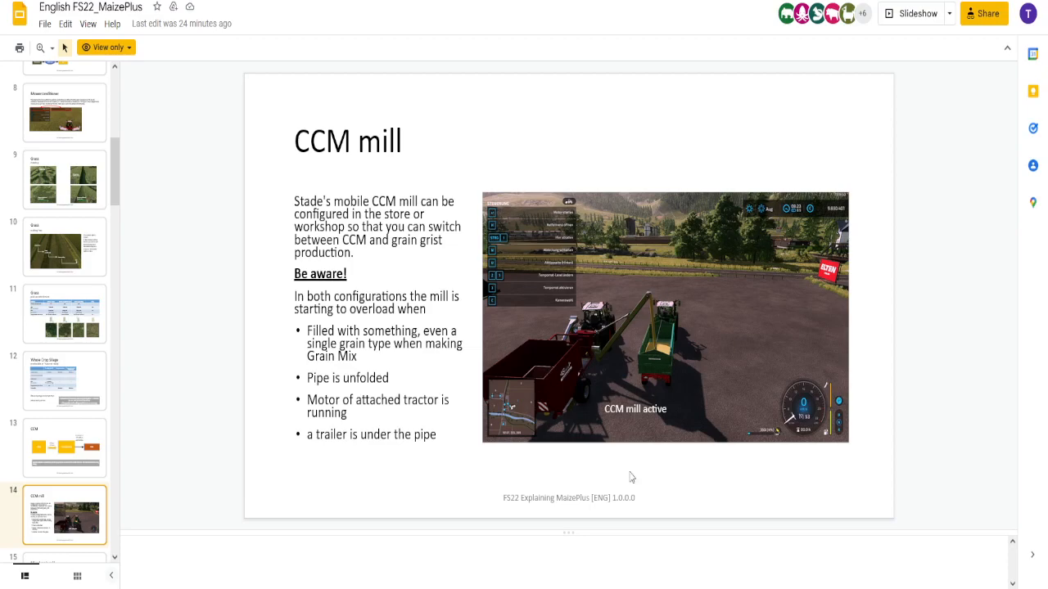
mouse_move(570, 471)
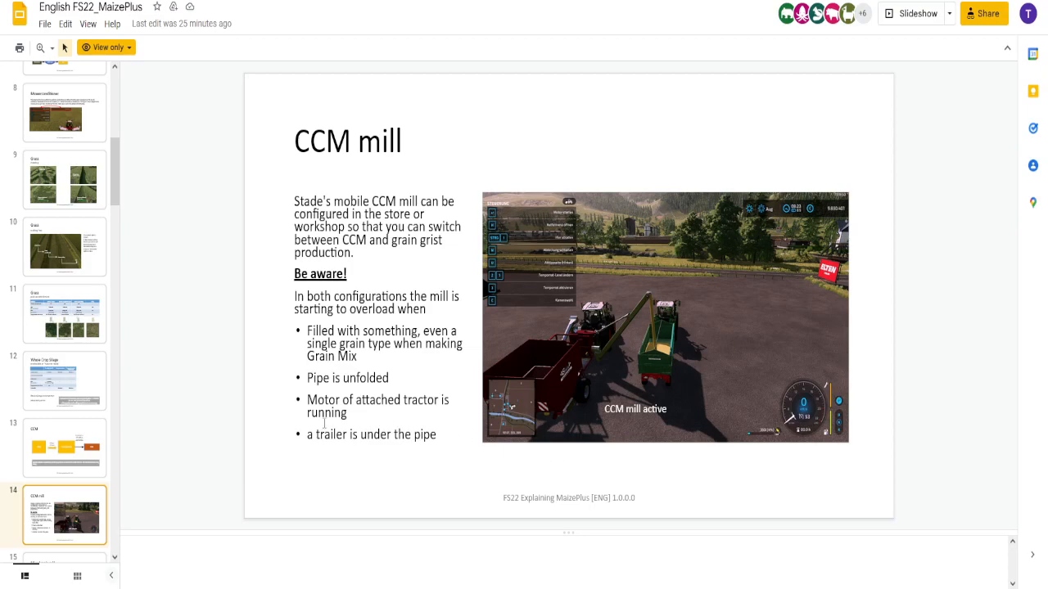
mouse_move(253, 427)
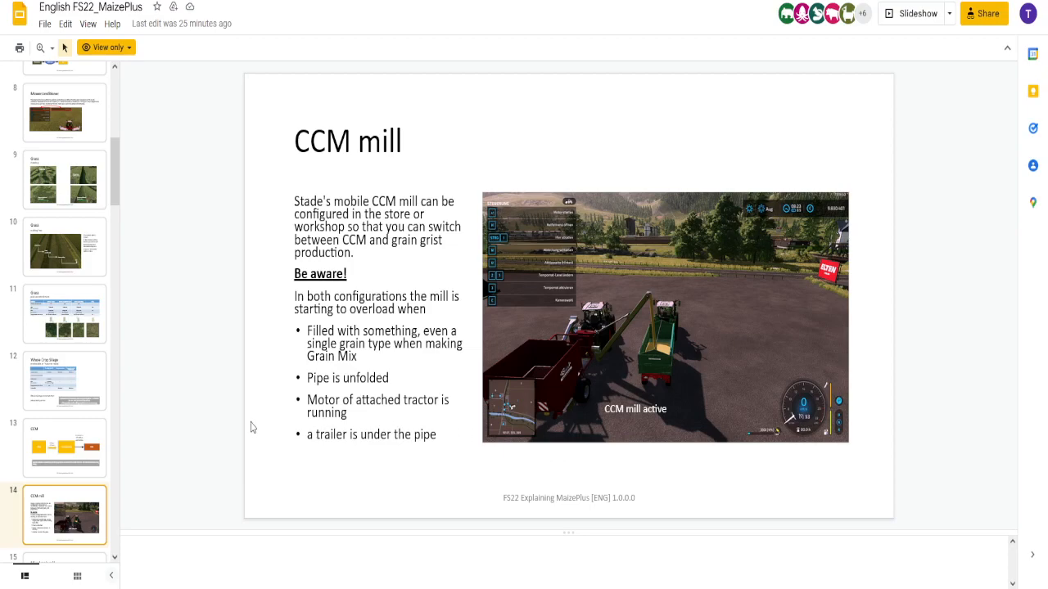
Step: Show slide 15, 'Mixed grain mill', with its 280 HP and 34.000€ specs
left_click(64, 515)
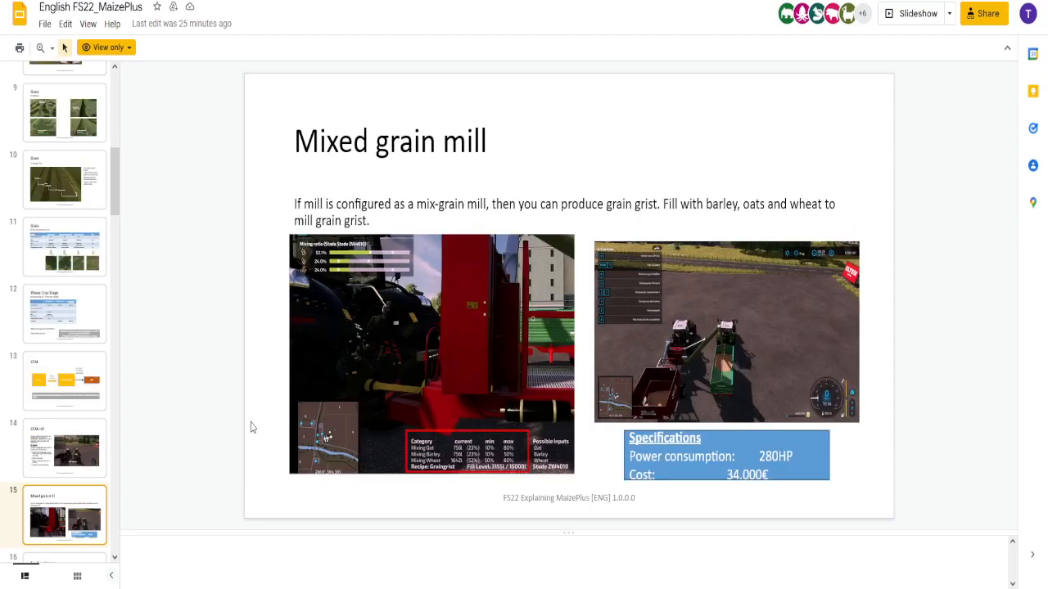
mouse_move(279, 369)
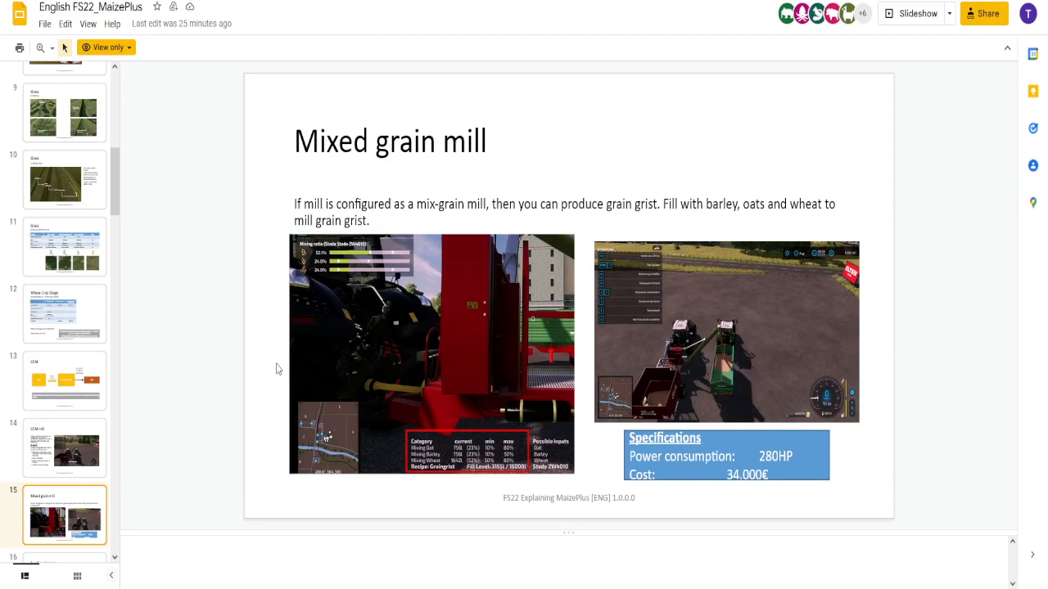
mouse_move(282, 365)
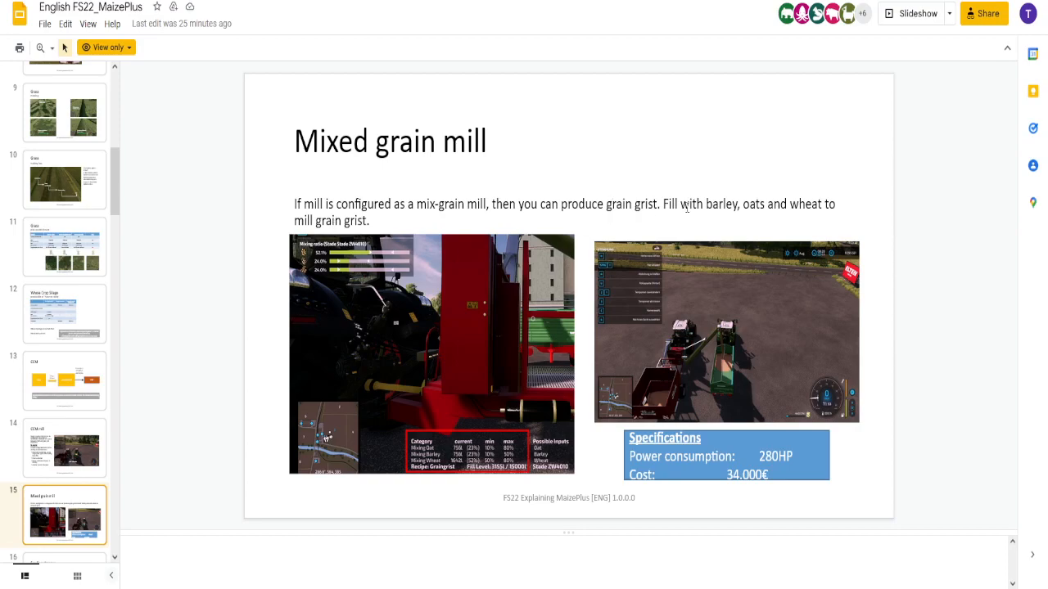
mouse_move(387, 222)
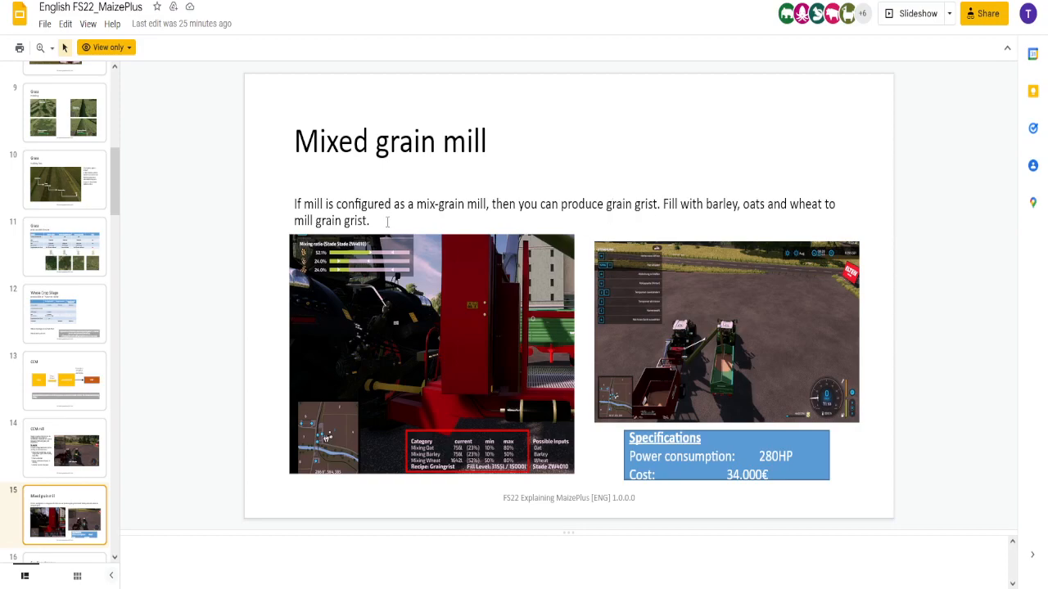
mouse_move(393, 265)
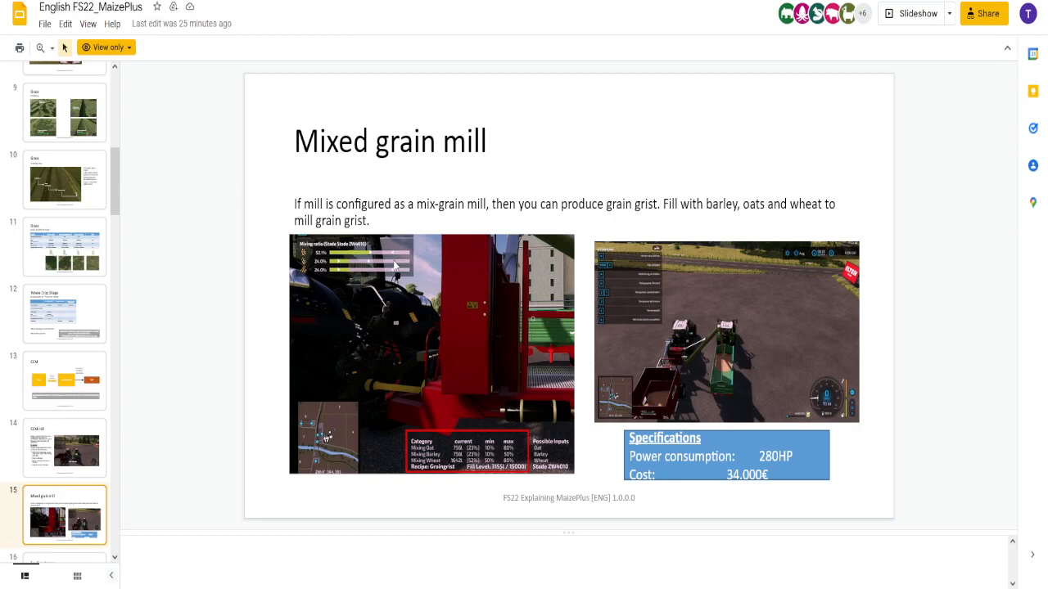
mouse_move(447, 469)
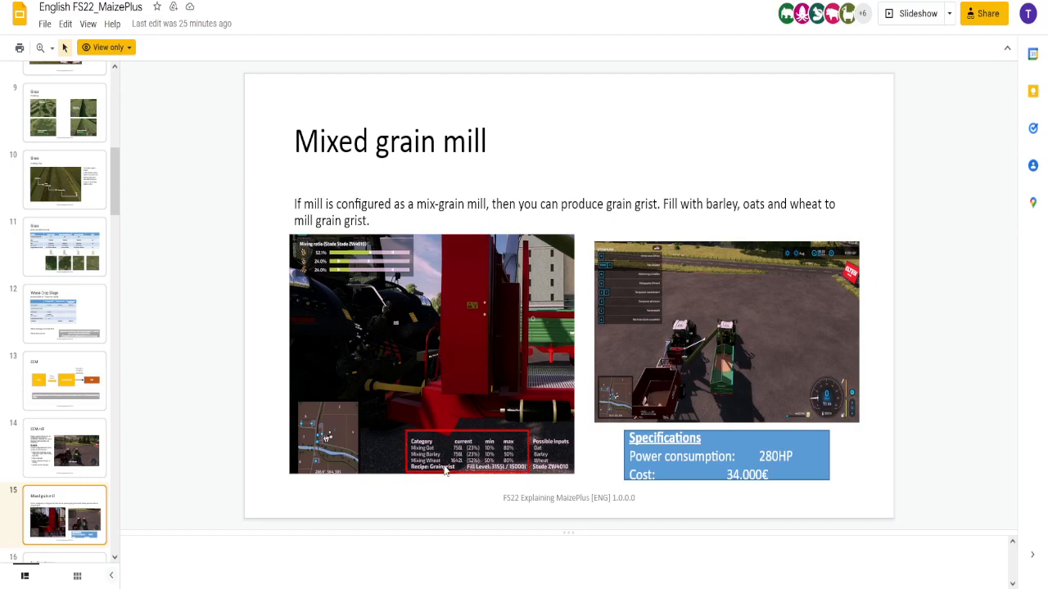
mouse_move(348, 442)
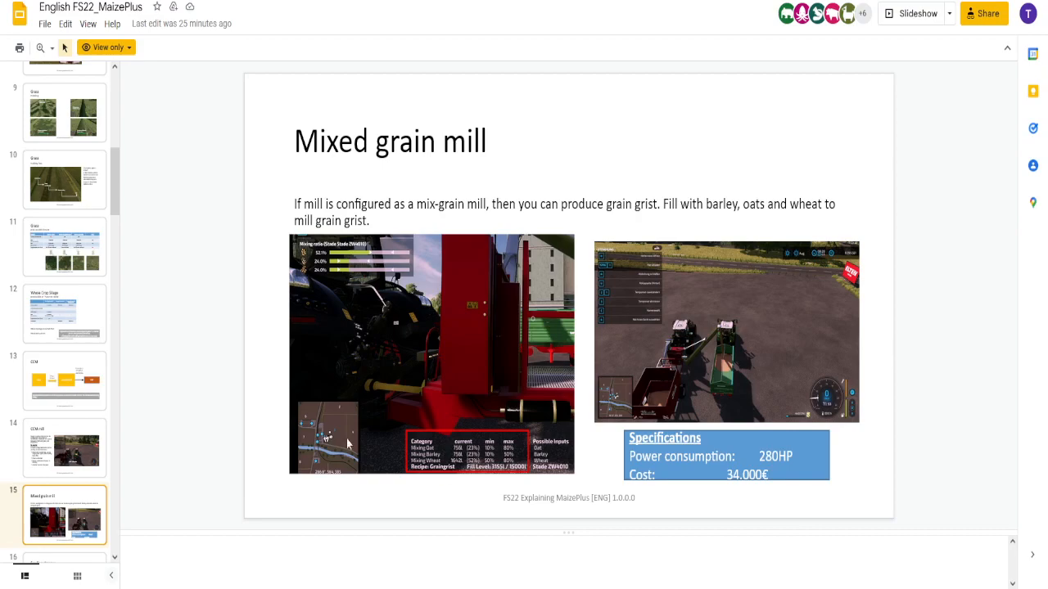
mouse_move(220, 385)
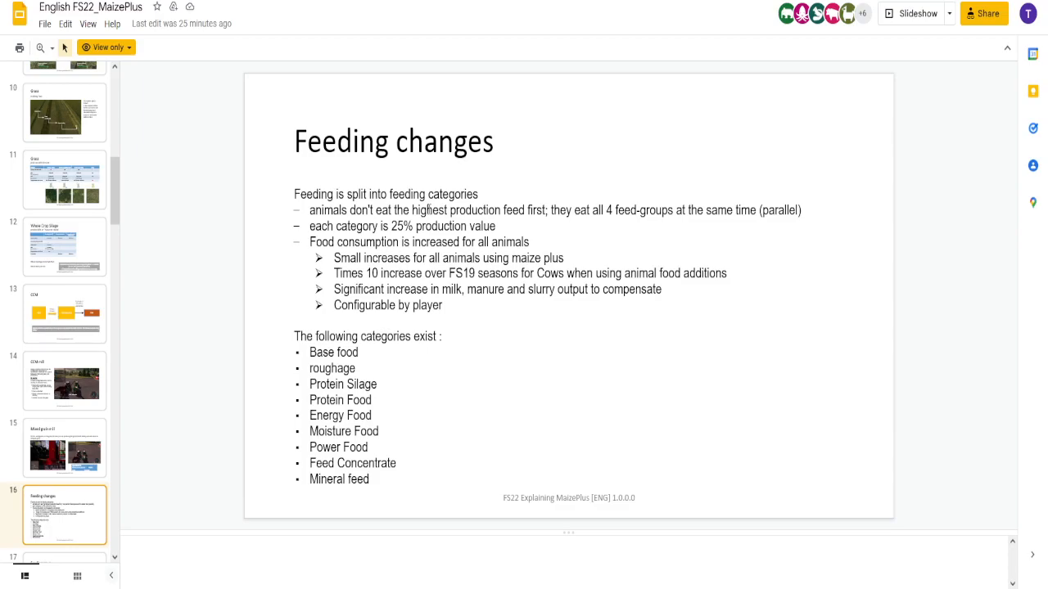
mouse_move(579, 216)
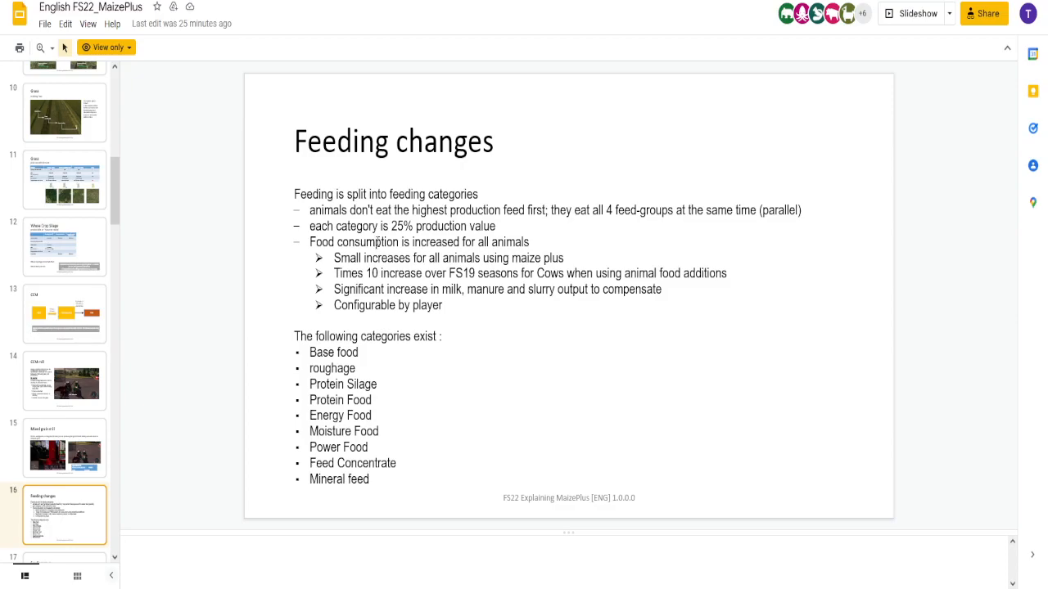
mouse_move(375, 273)
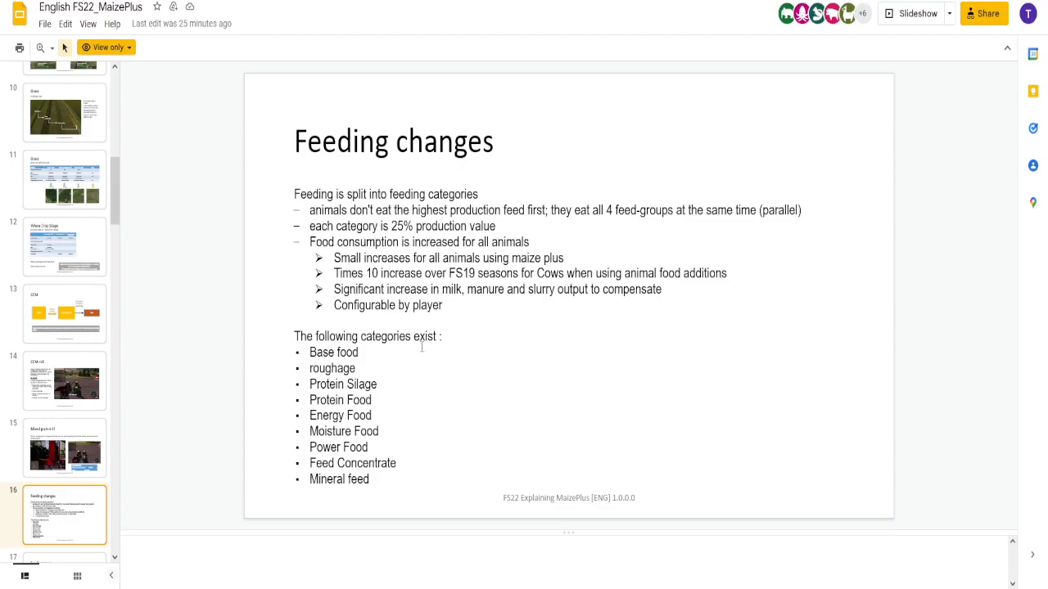
mouse_move(421, 347)
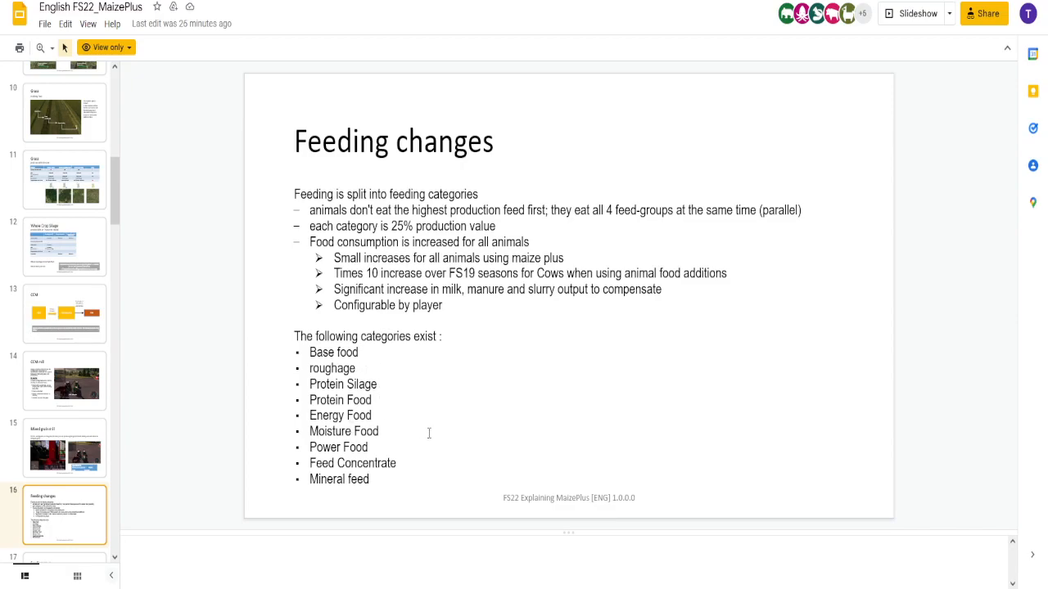
Step: Show slide 17, 'Feeding cows', from the filmstrip
left_click(65, 514)
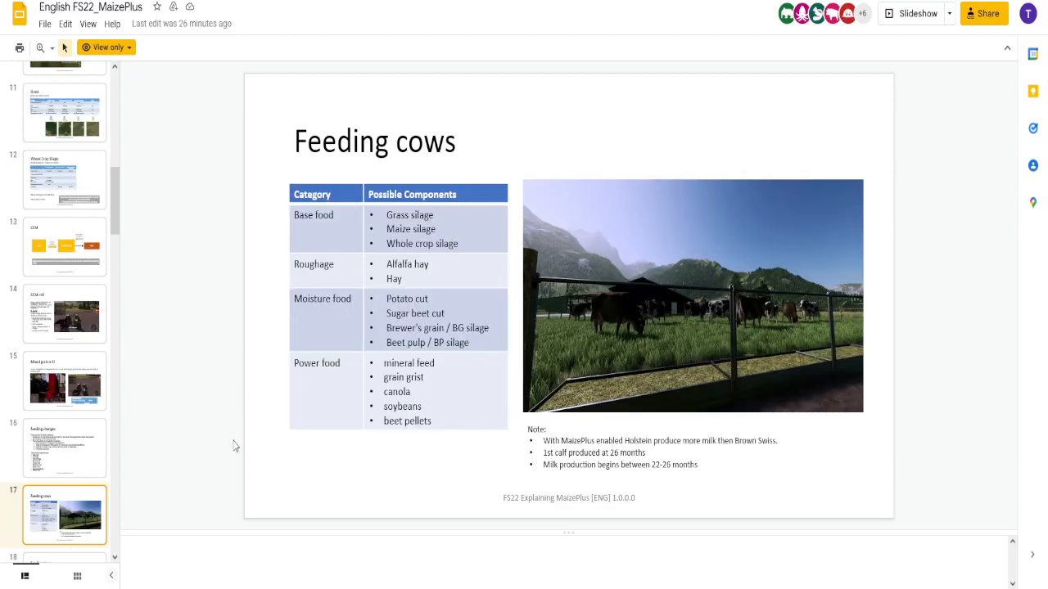
mouse_move(282, 416)
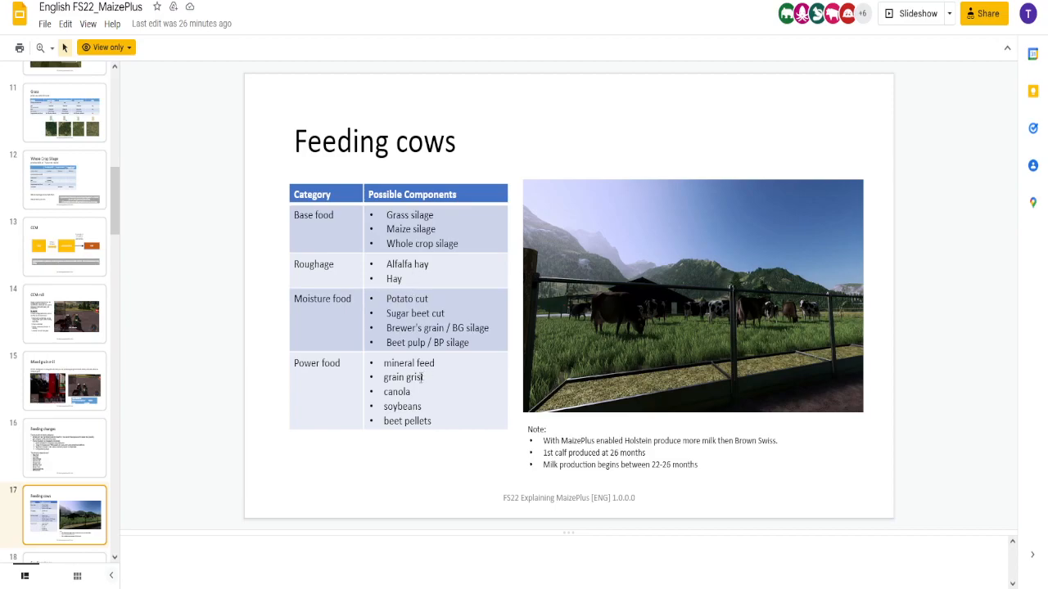
mouse_move(325, 268)
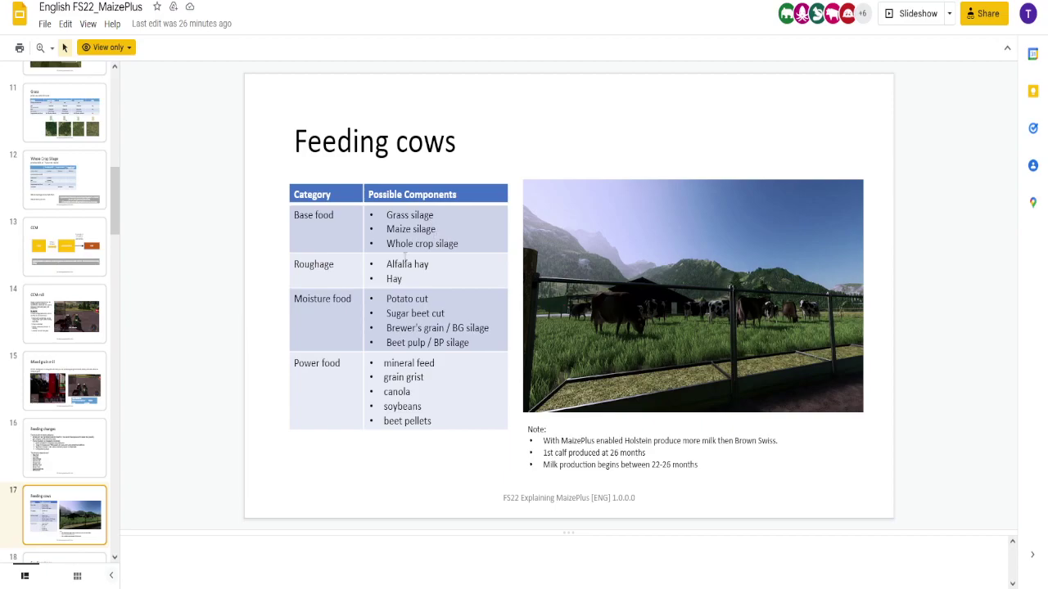
mouse_move(274, 285)
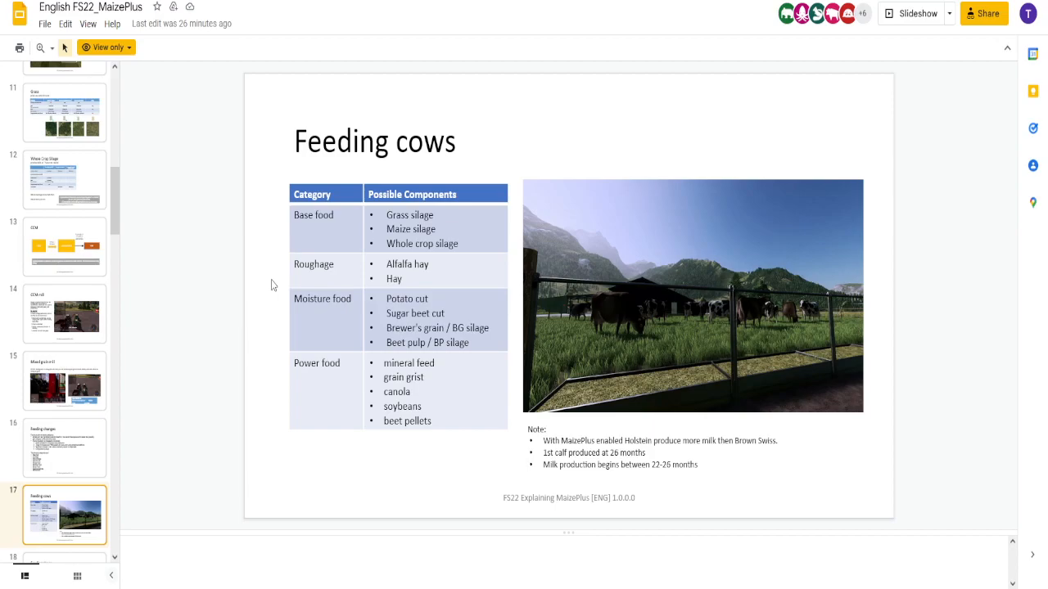
mouse_move(356, 339)
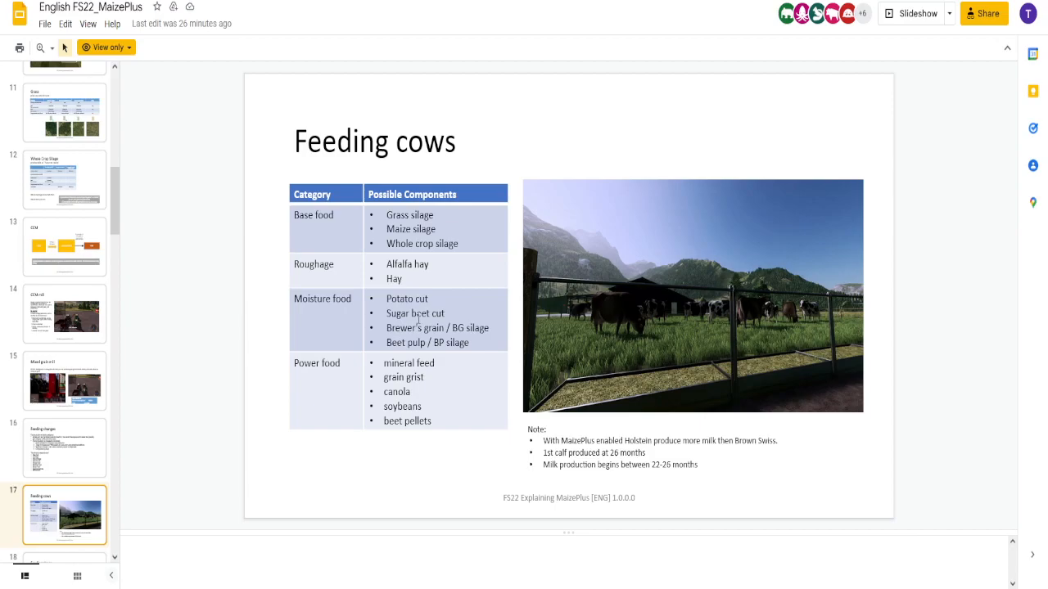
mouse_move(205, 346)
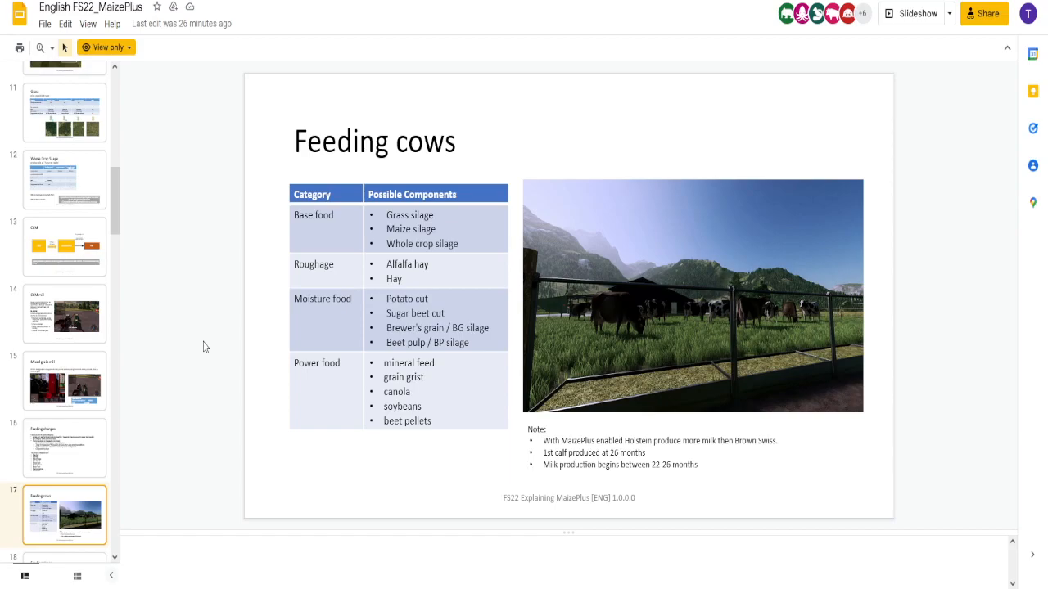
mouse_move(218, 347)
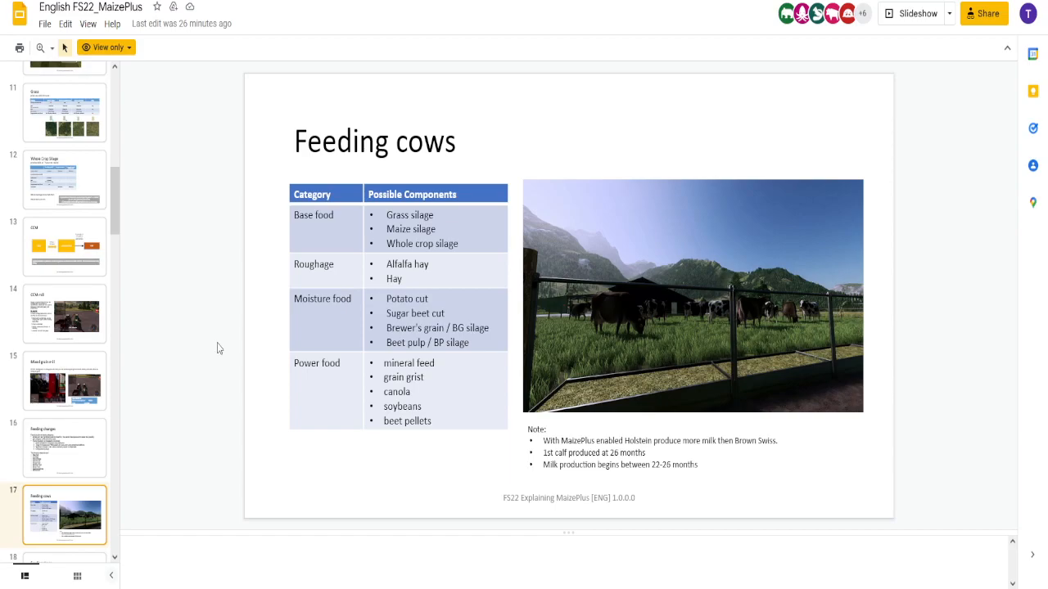
mouse_move(334, 468)
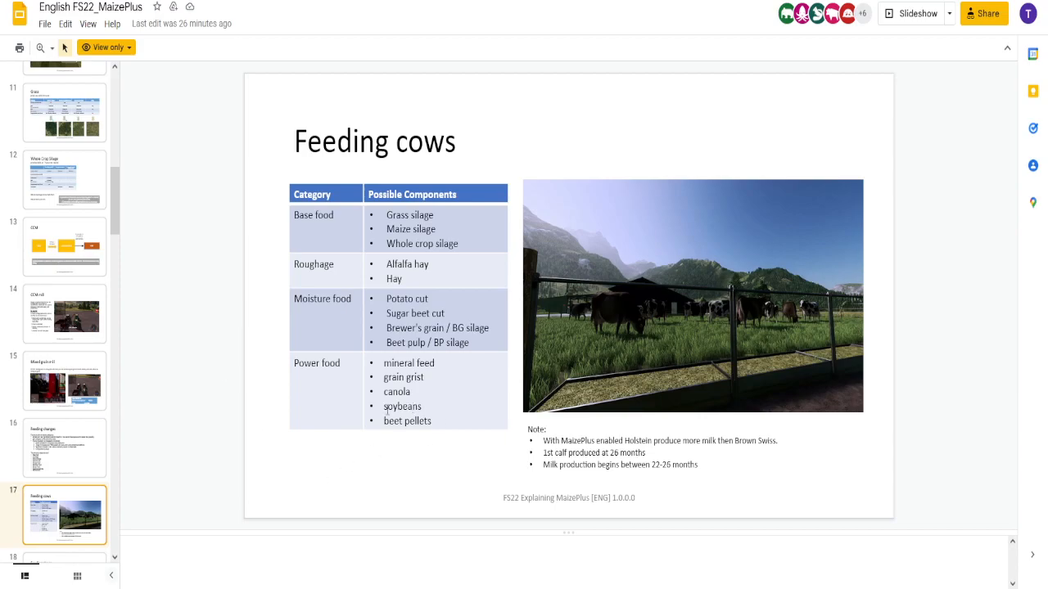
mouse_move(431, 298)
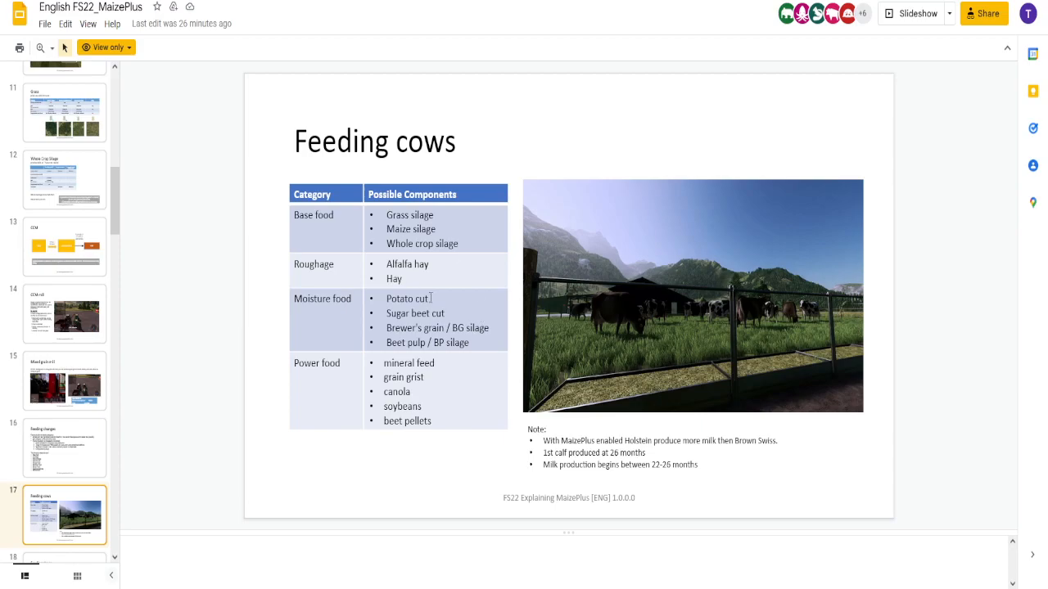
mouse_move(400, 393)
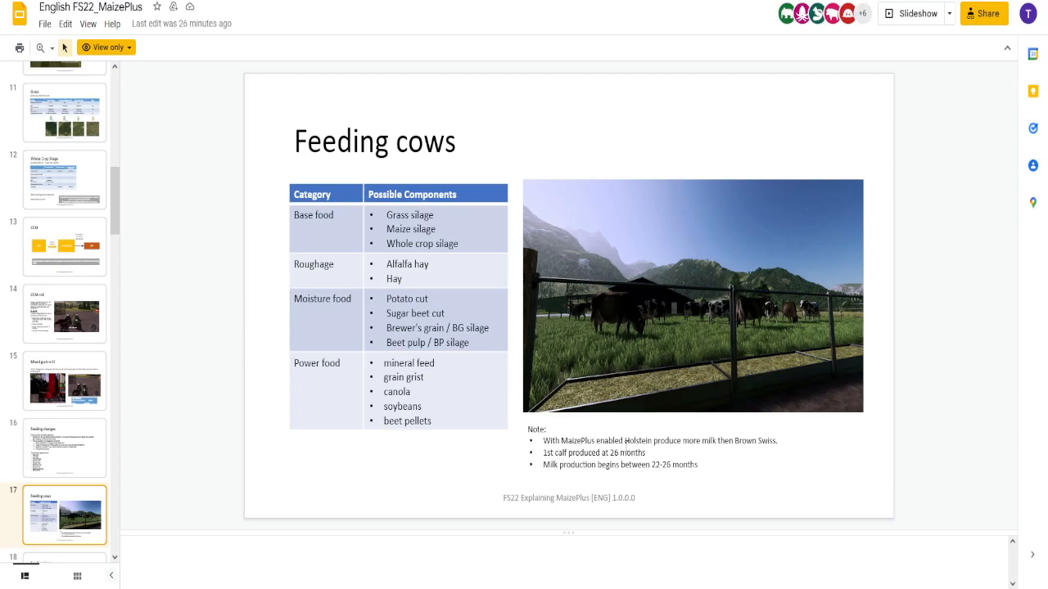
mouse_move(343, 474)
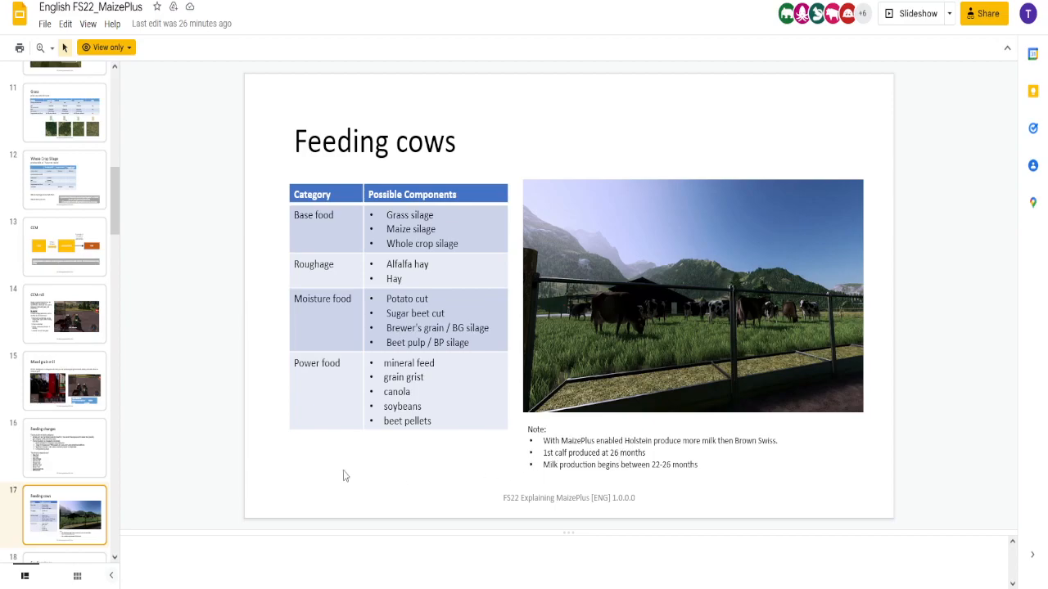
Step: Show slide 18, Feeding sheep, with its protein silage and roughage table
left_click(65, 514)
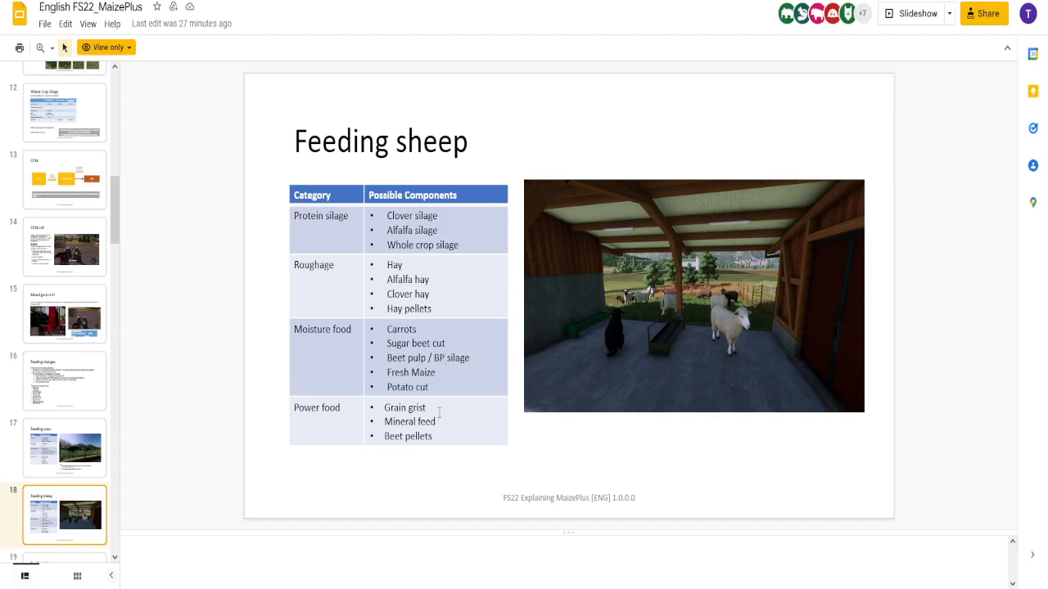
Step: Advance to slide 19, Feeding pigs, with its feed concentrate and protein table
left_click(65, 515)
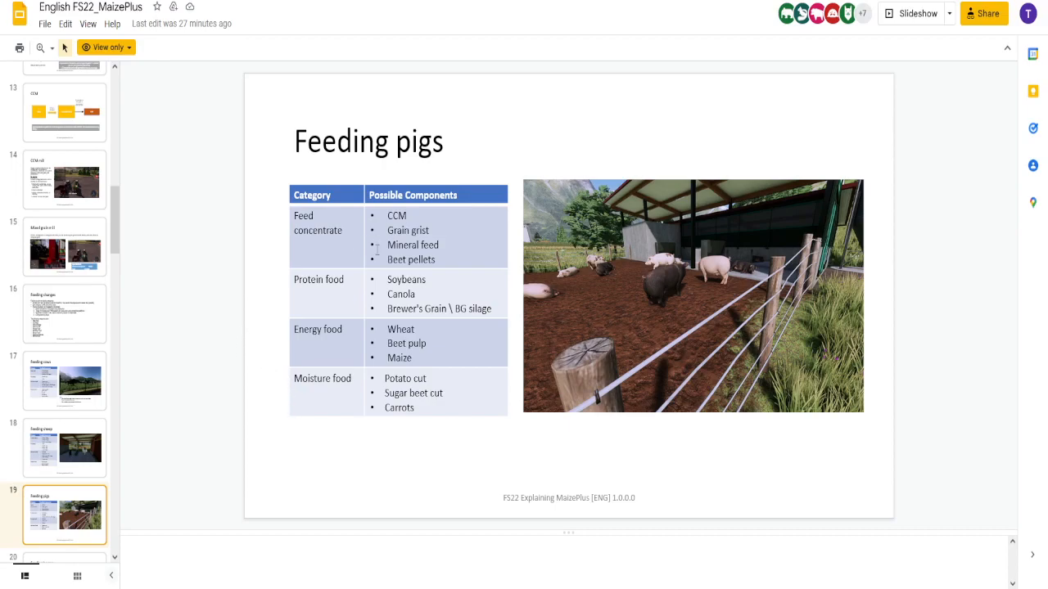
mouse_move(440, 322)
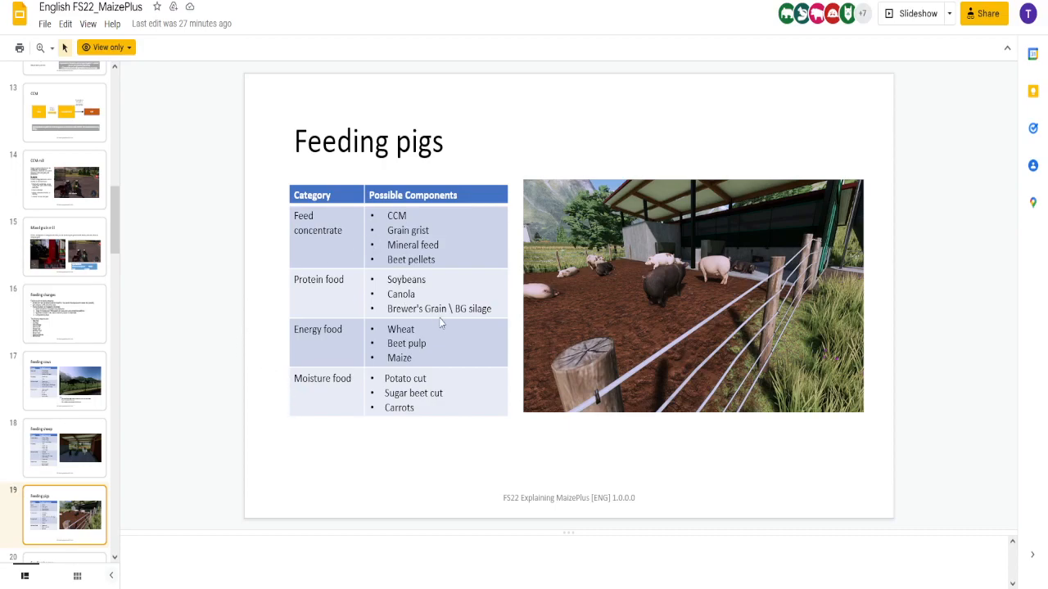
mouse_move(439, 380)
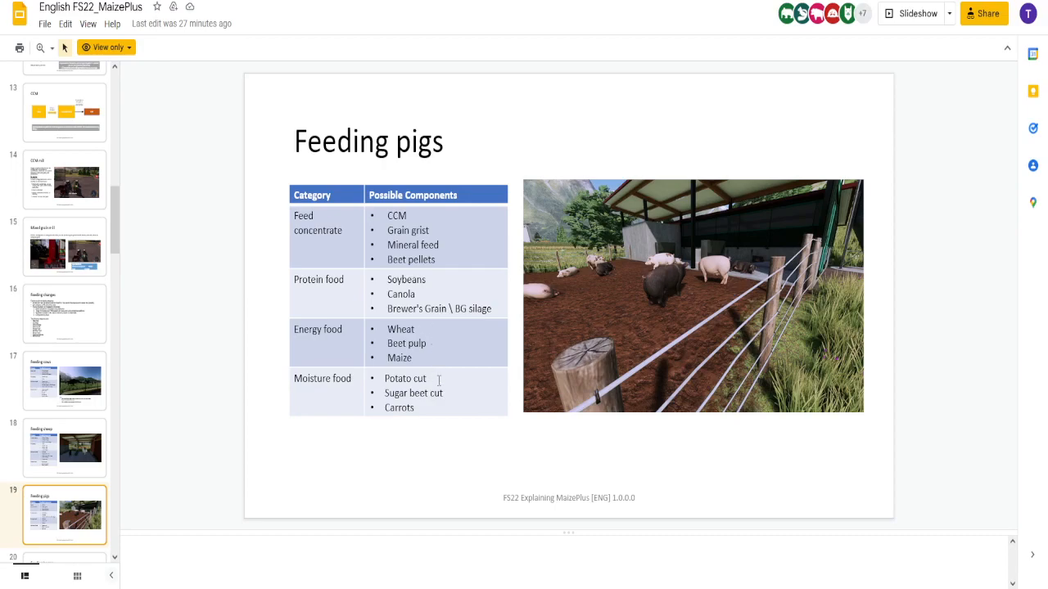
mouse_move(336, 356)
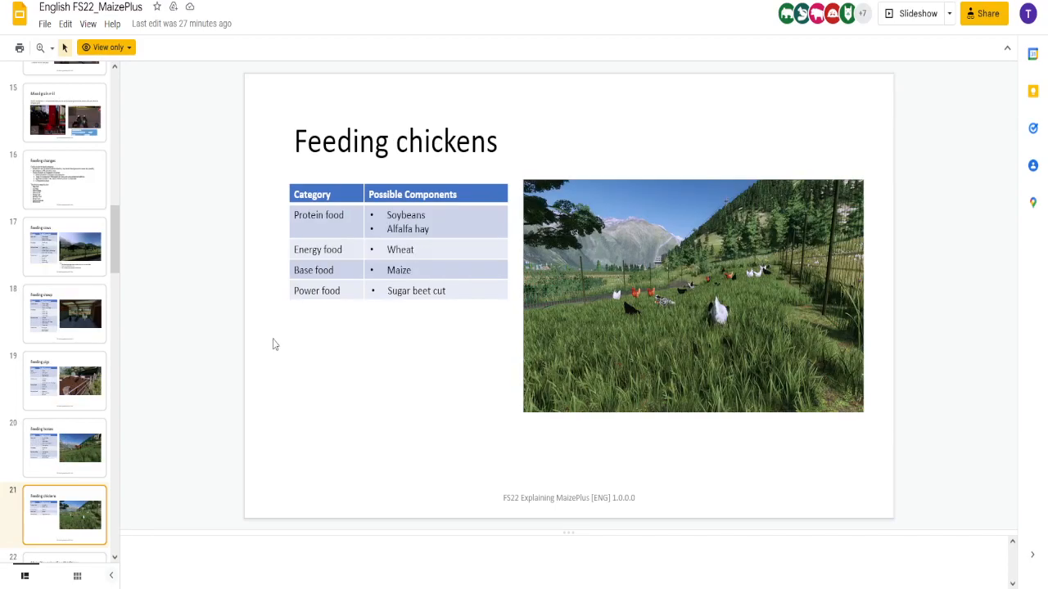
mouse_move(303, 328)
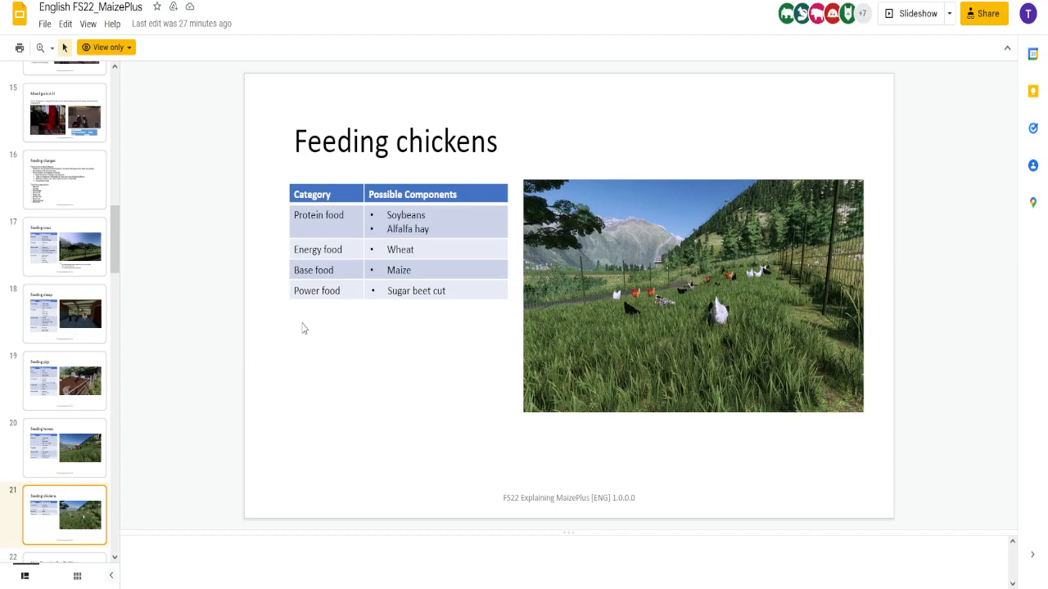
mouse_move(298, 325)
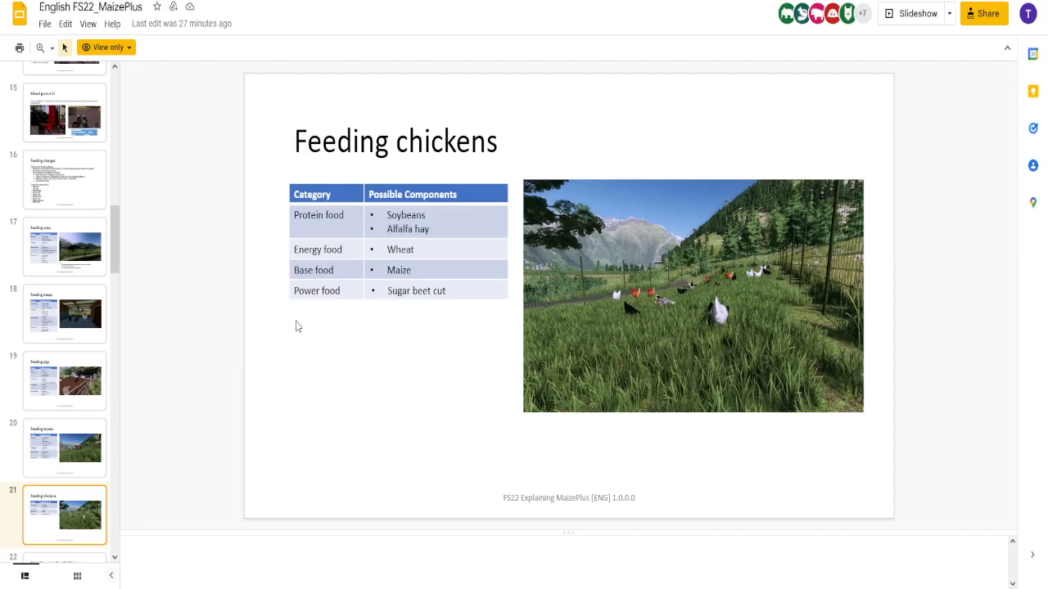
Step: Show slide 22, MaizePlus animalFoodAdditions, about editing animalFoodAdditions.xml
left_click(64, 514)
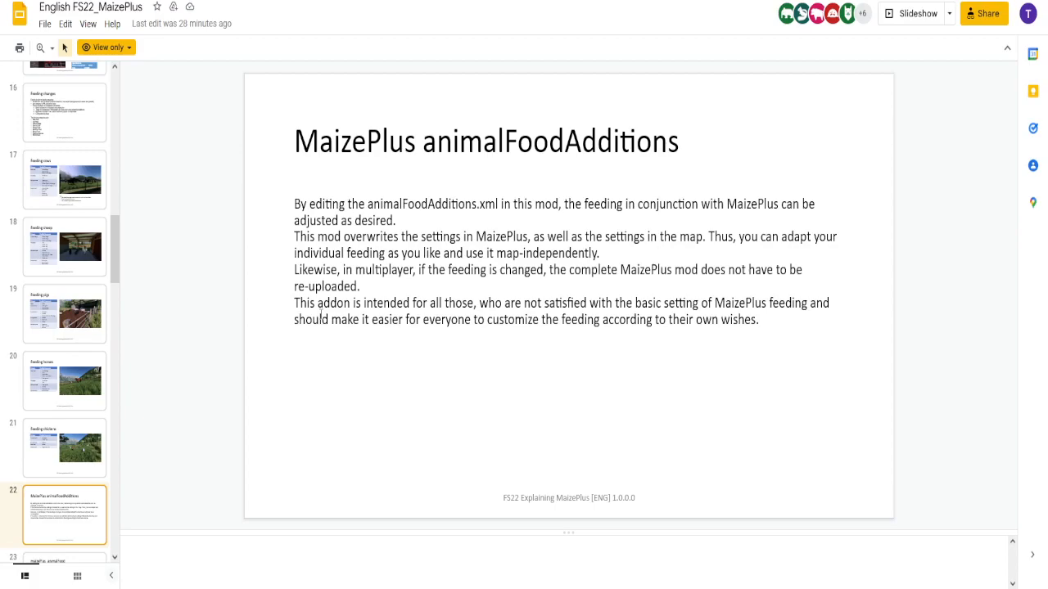
Step: Show slide 23, maizePlus_animalFood, explaining feeding groups, mixtures and recipes
left_click(65, 514)
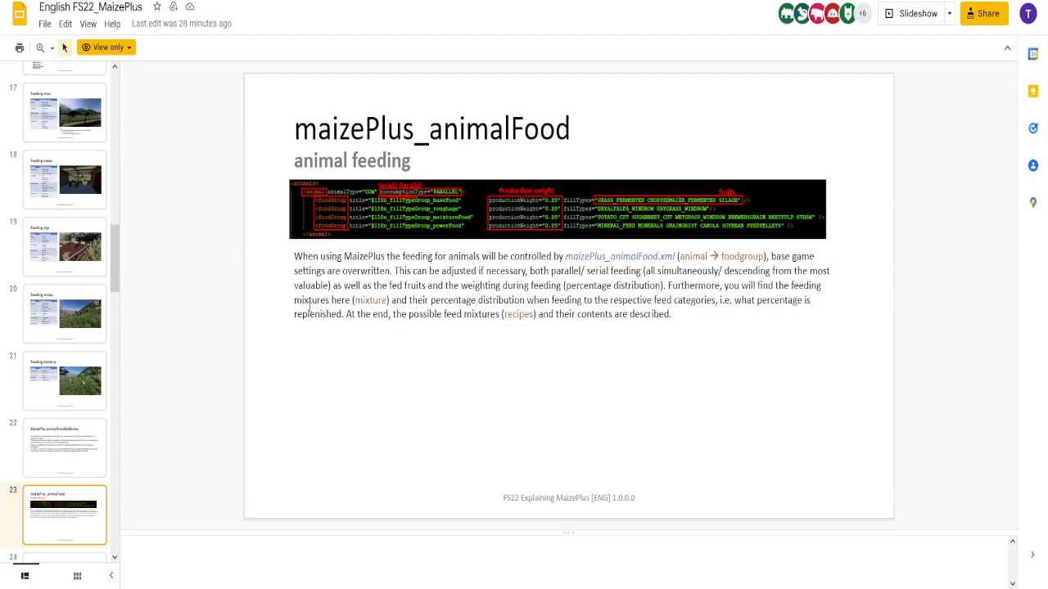
mouse_move(527, 248)
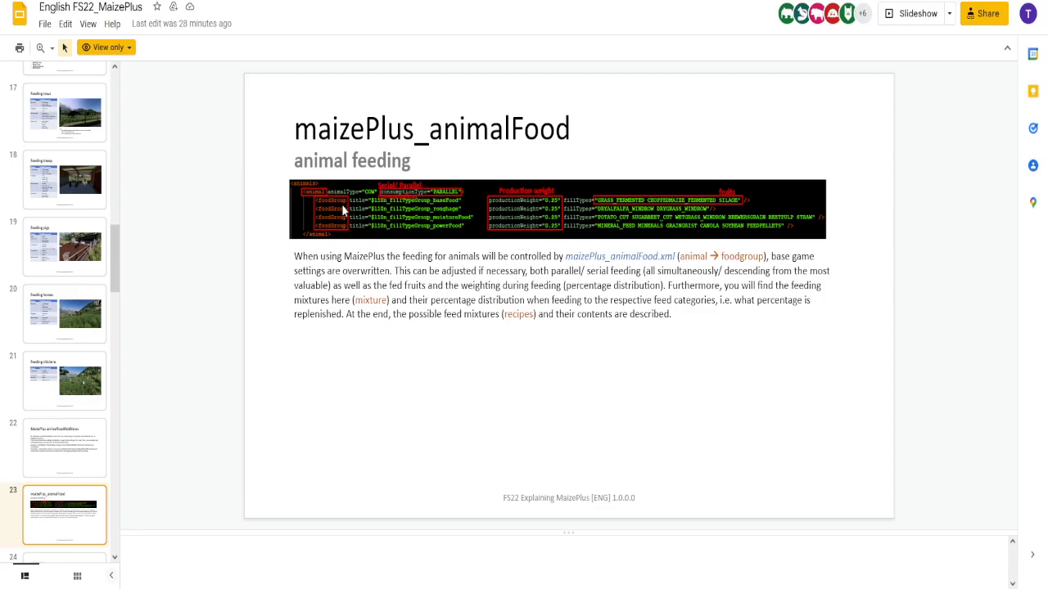
mouse_move(344, 231)
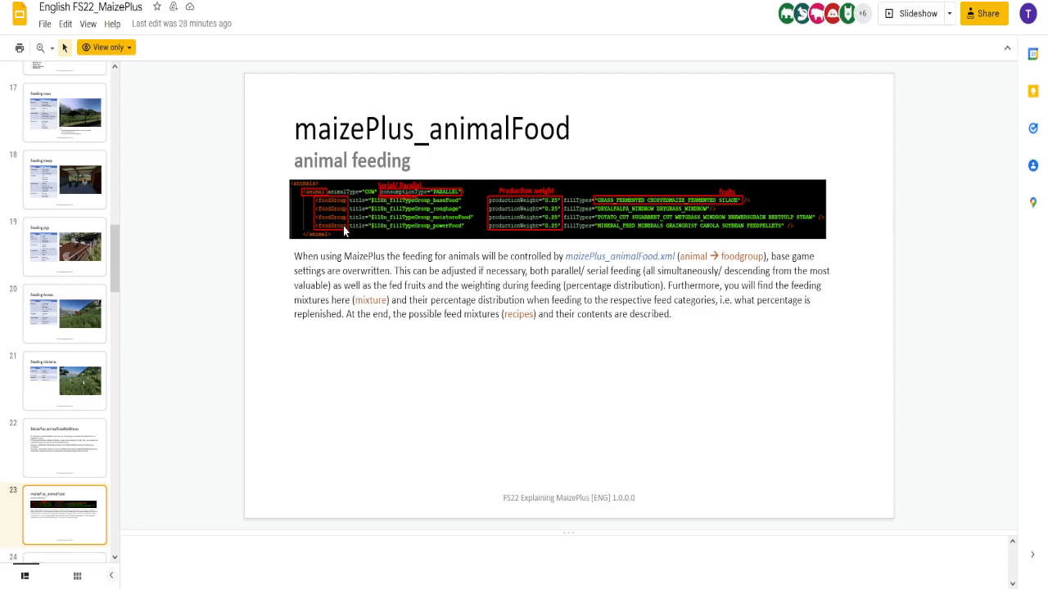
mouse_move(634, 203)
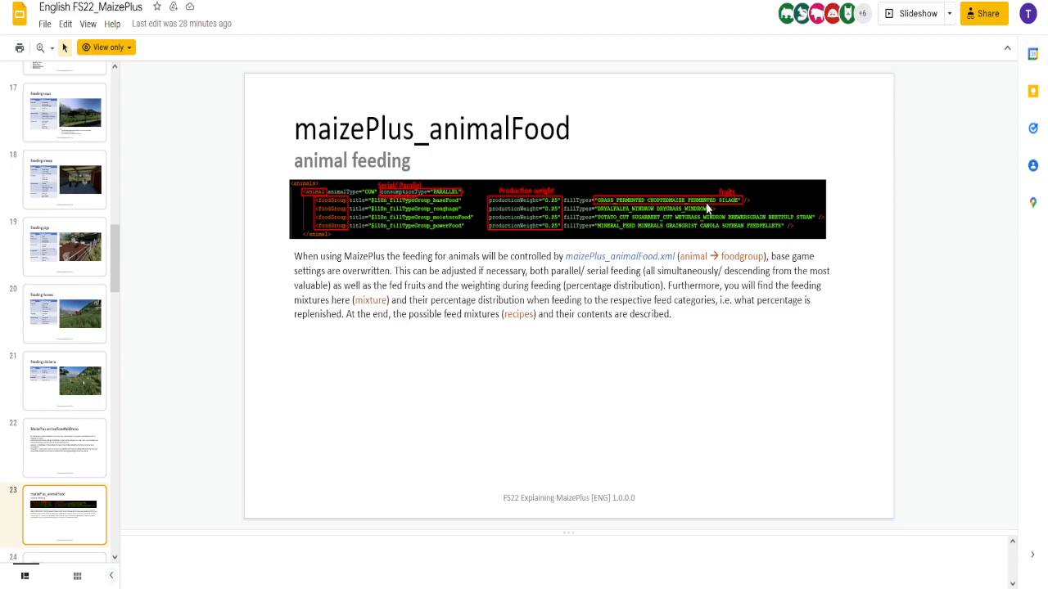
mouse_move(686, 223)
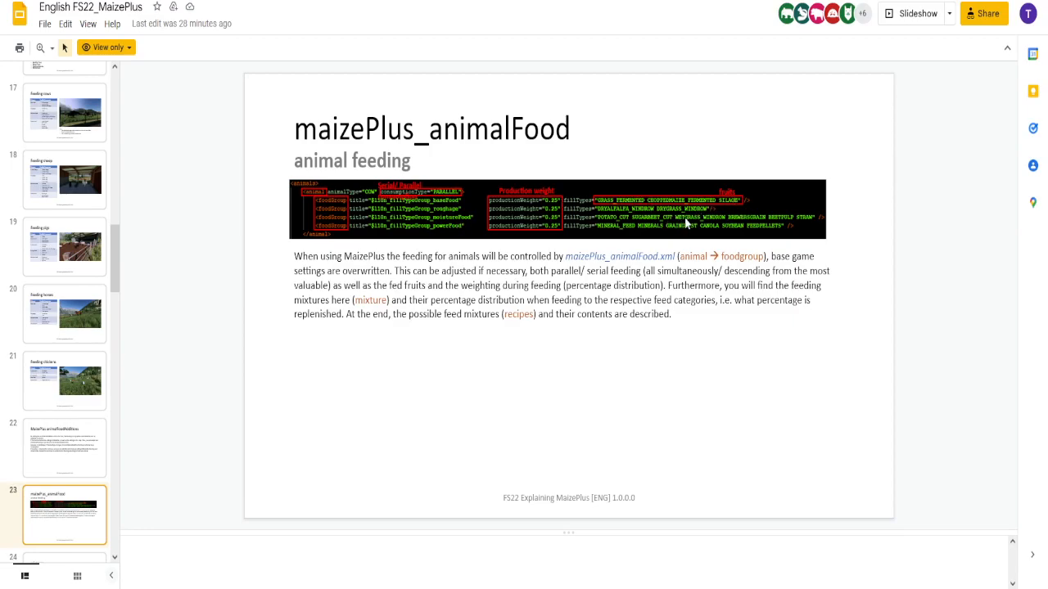
mouse_move(254, 288)
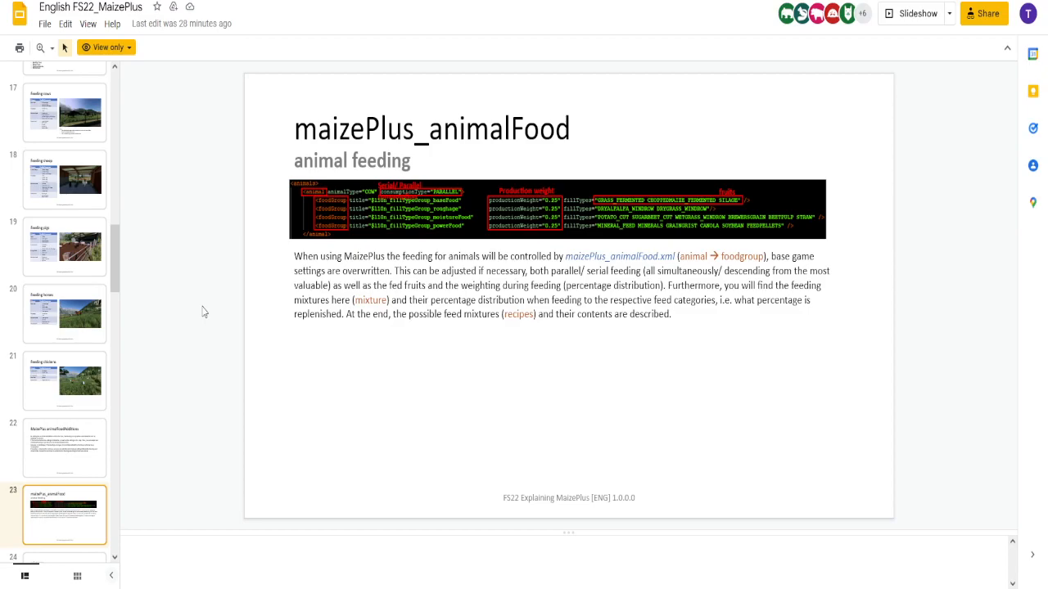
Step: Advance from the mixtures slide to slide 27, the cow animalFoodAdditions Recipes table
left_click(65, 515)
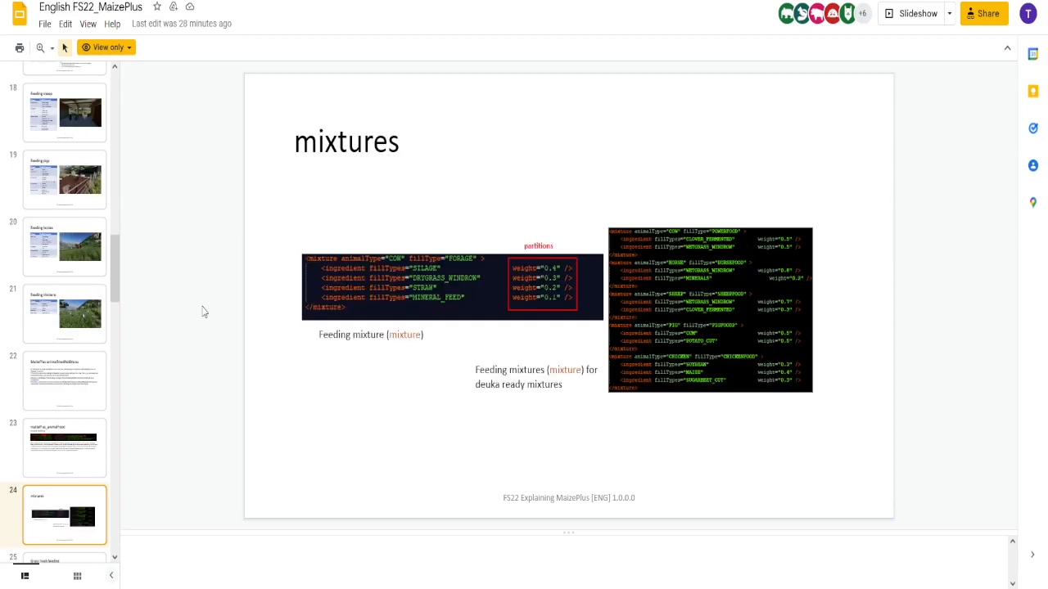
mouse_move(556, 294)
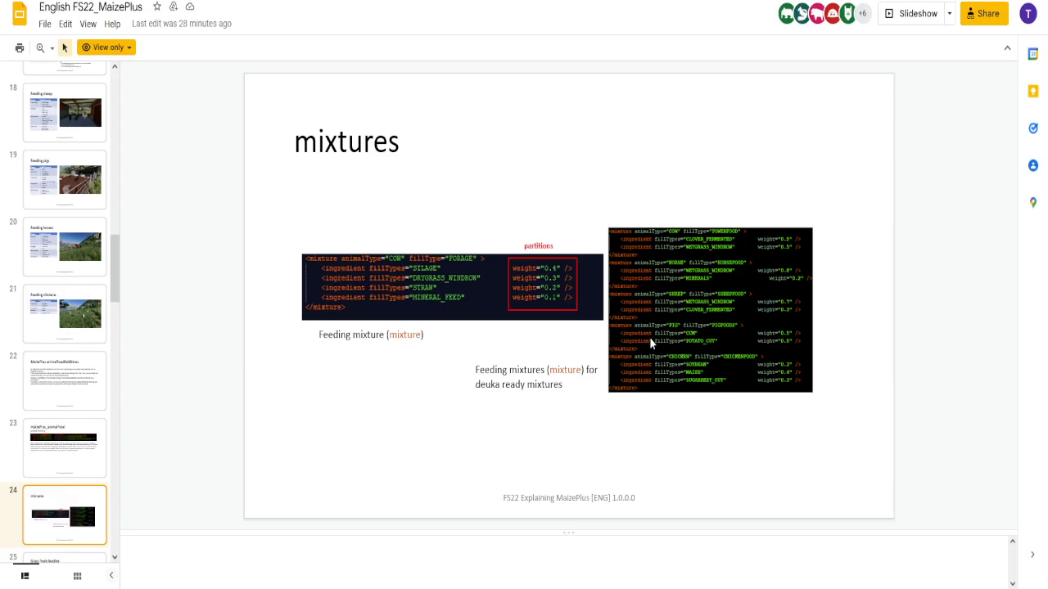
mouse_move(705, 342)
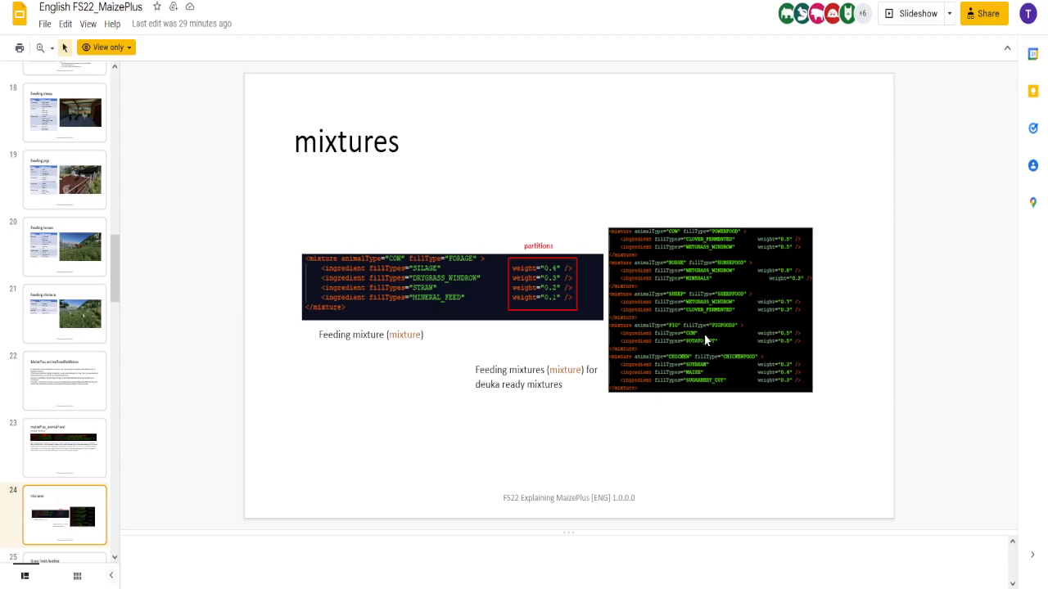
mouse_move(220, 293)
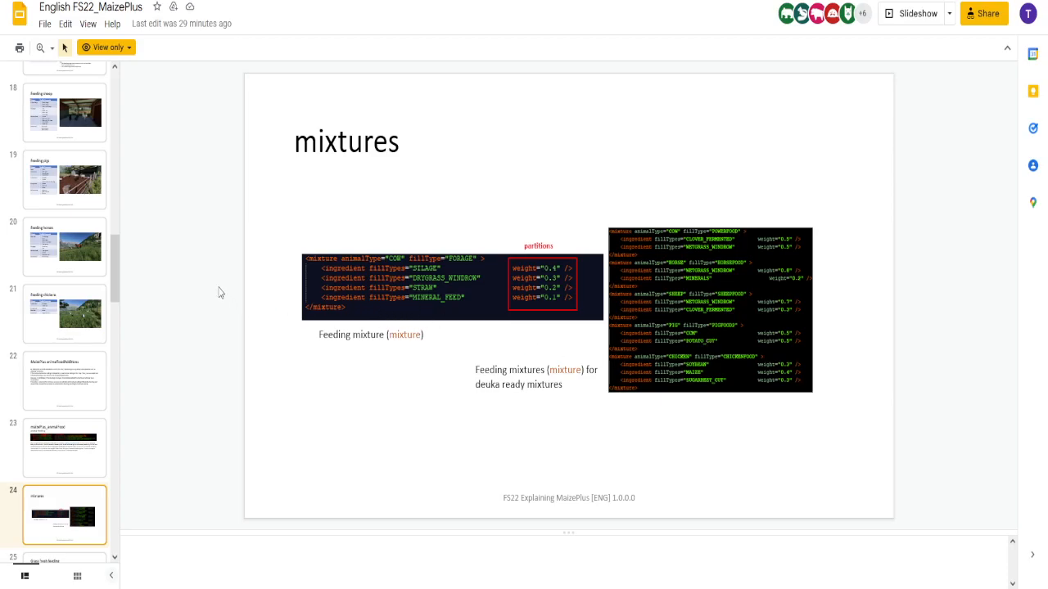
left_click(65, 515)
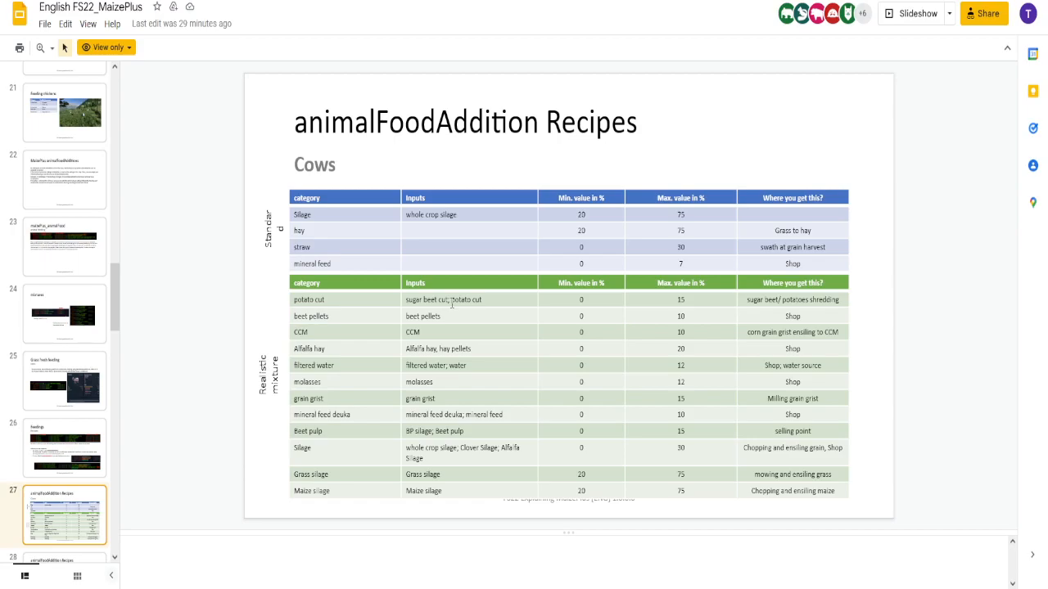
mouse_move(244, 310)
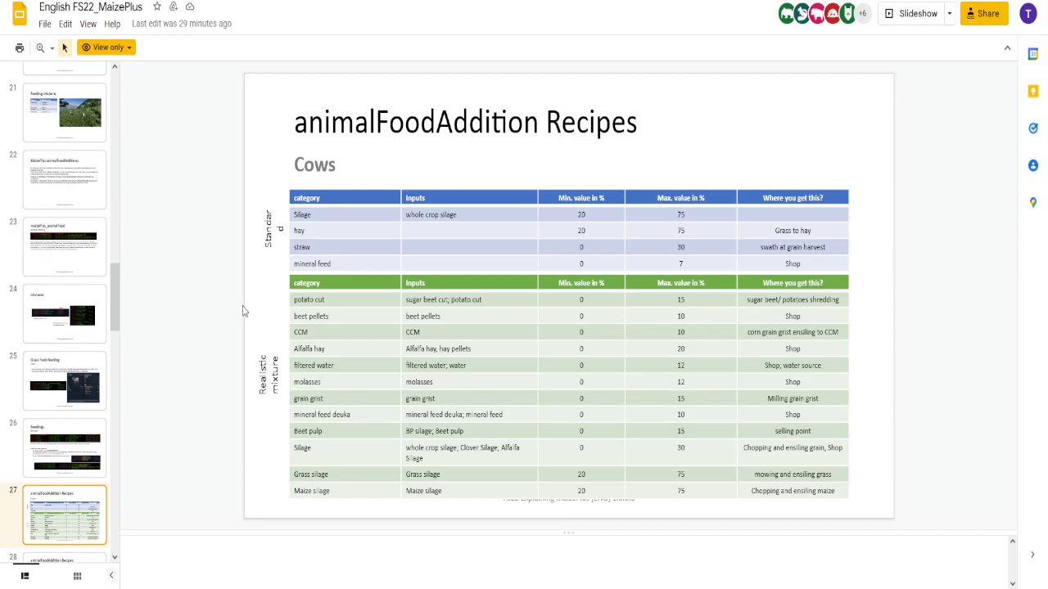
mouse_move(224, 352)
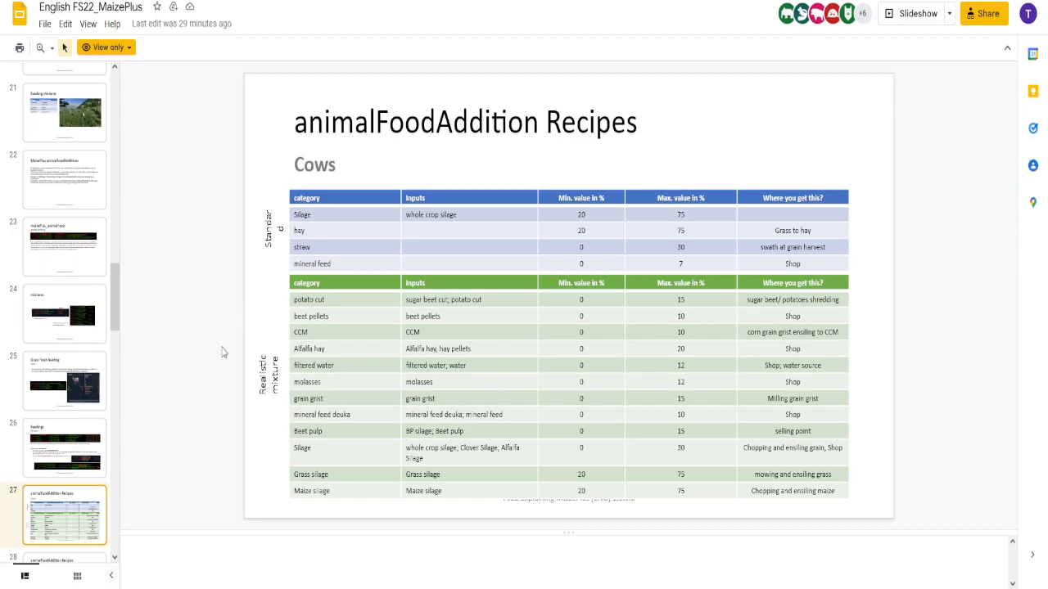
mouse_move(233, 332)
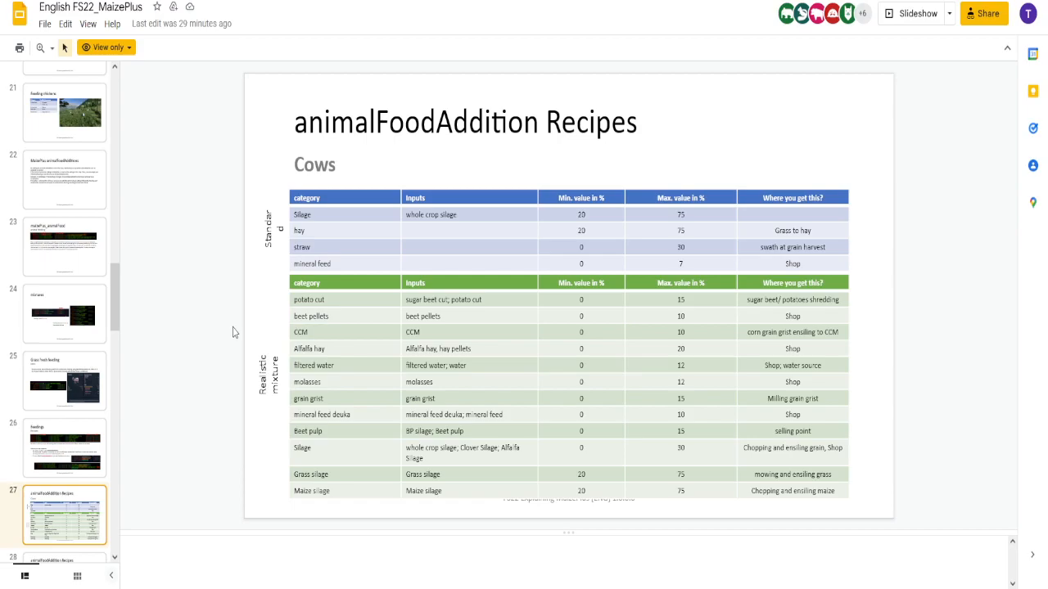
mouse_move(565, 311)
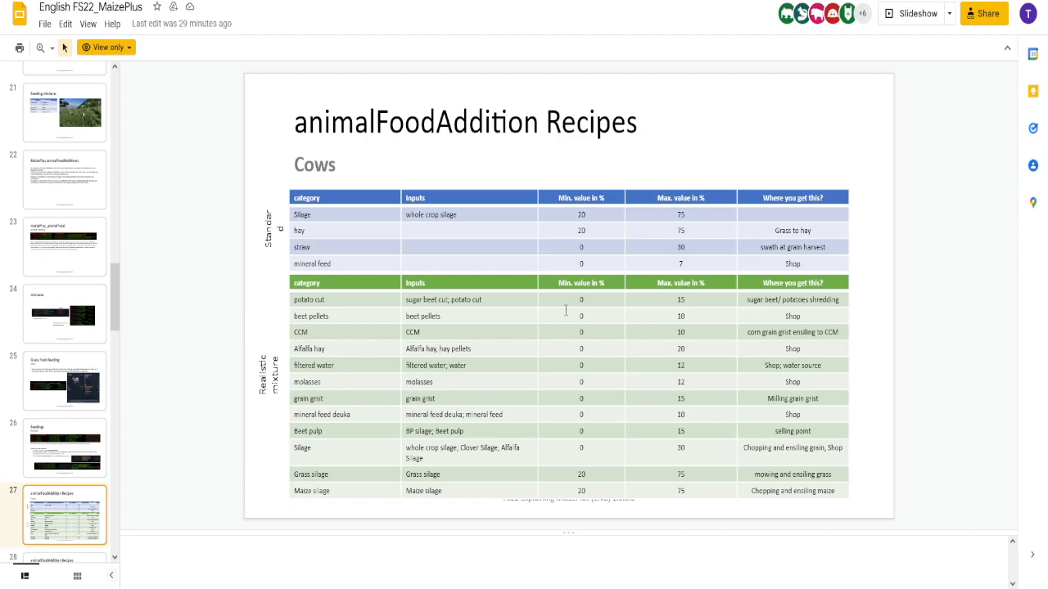
mouse_move(598, 425)
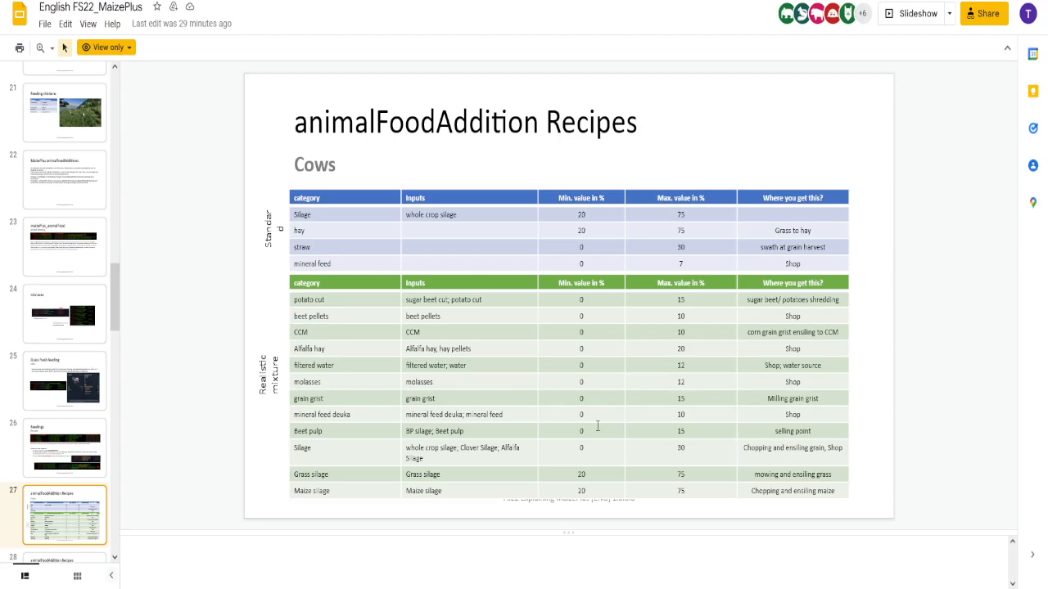
mouse_move(367, 239)
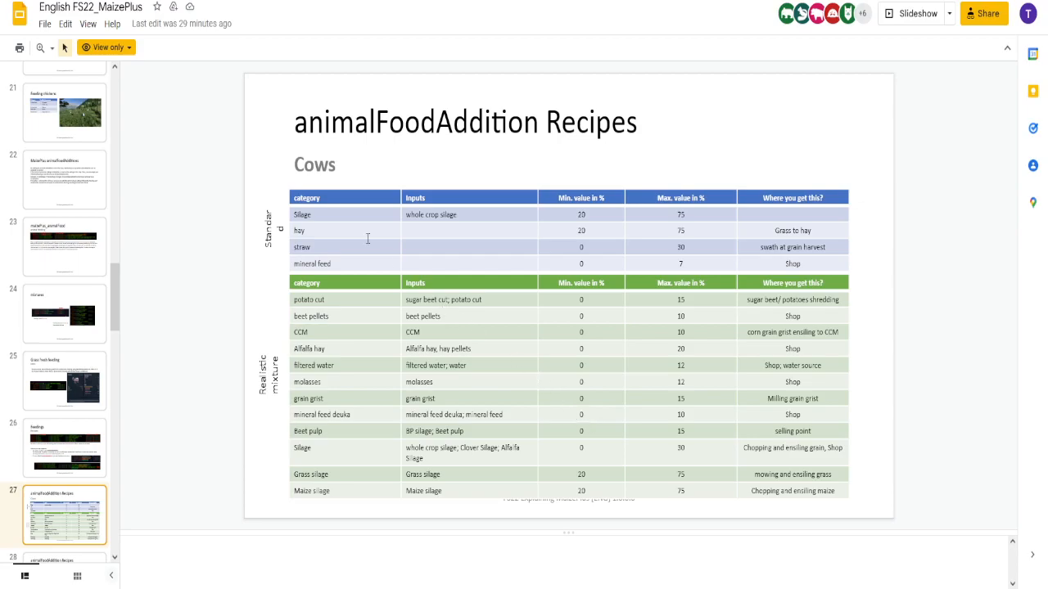
mouse_move(538, 216)
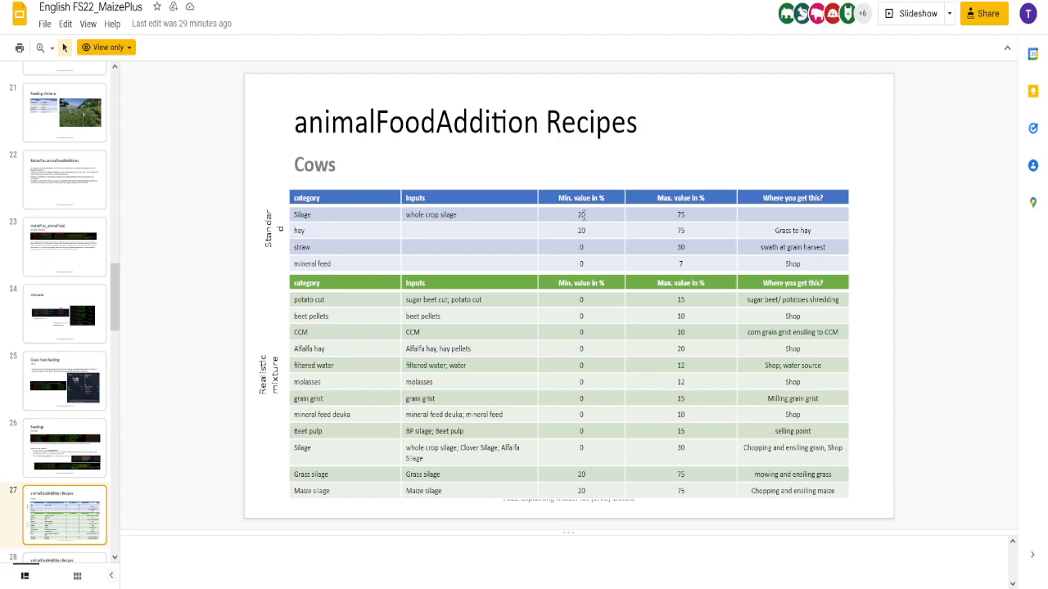
mouse_move(791, 228)
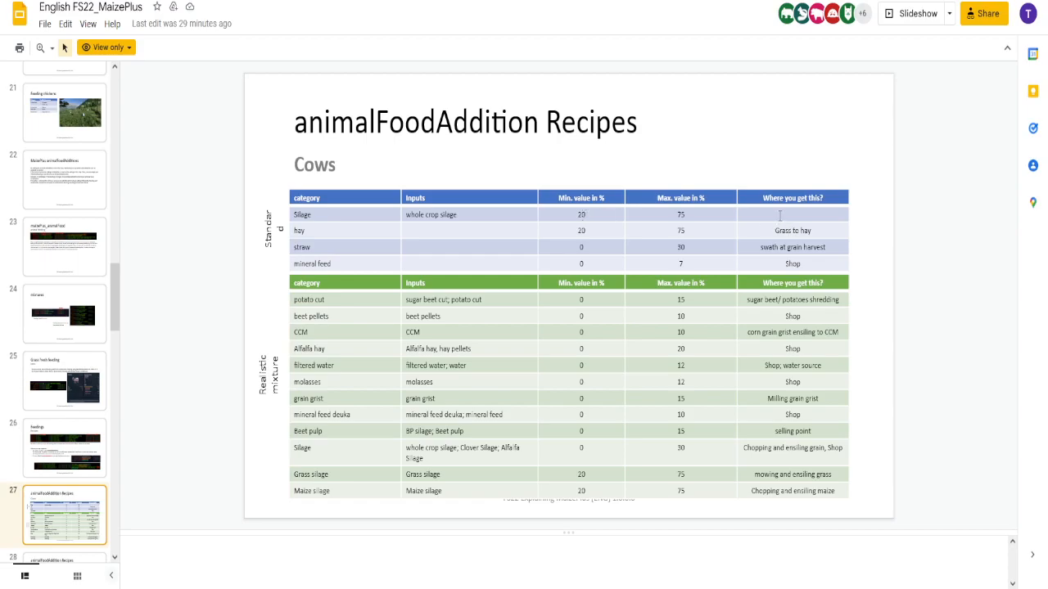
mouse_move(379, 283)
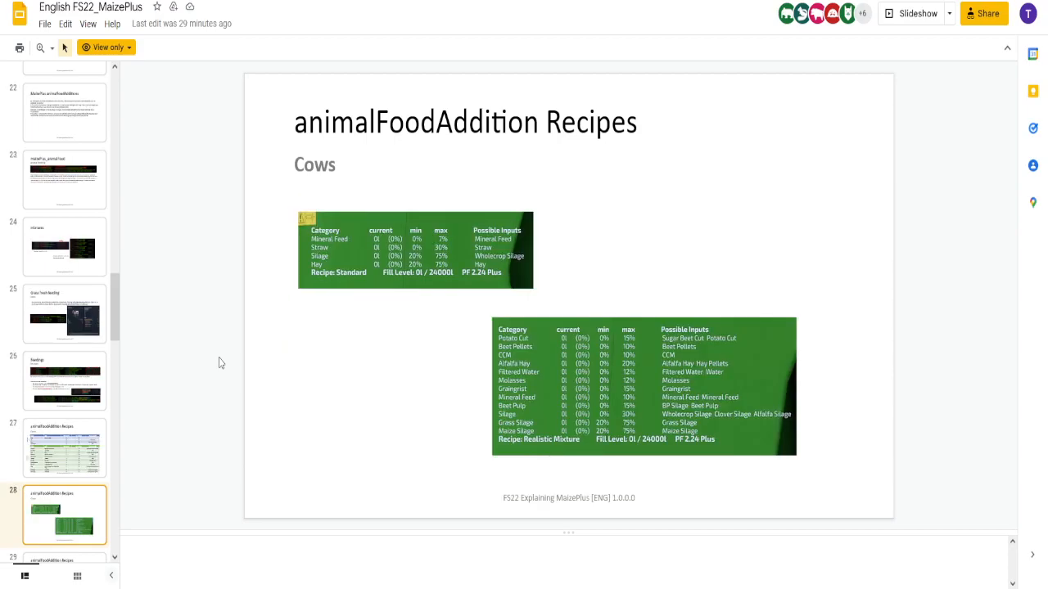
mouse_move(211, 405)
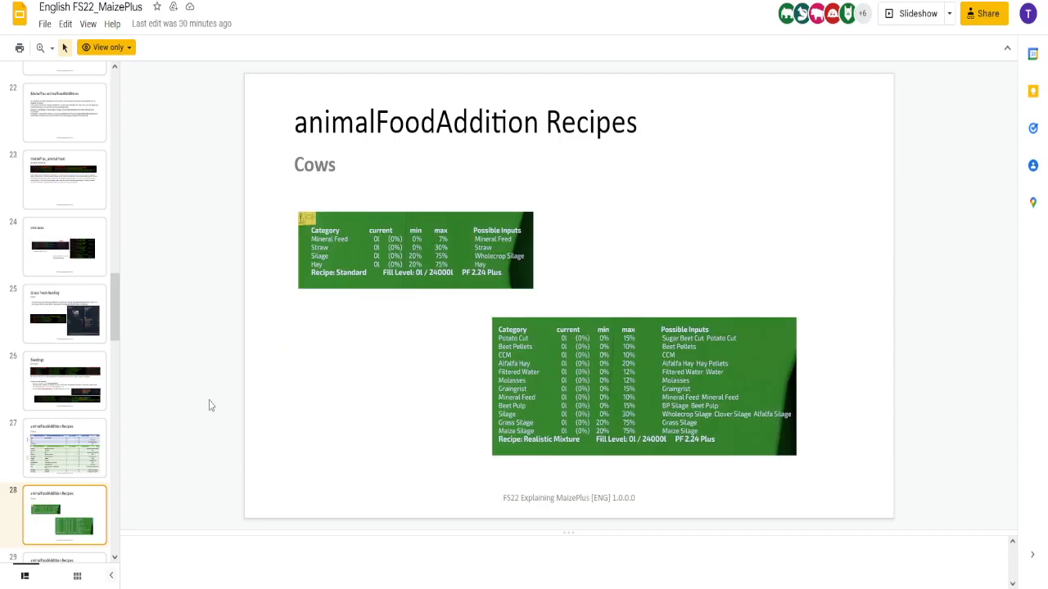
mouse_move(587, 467)
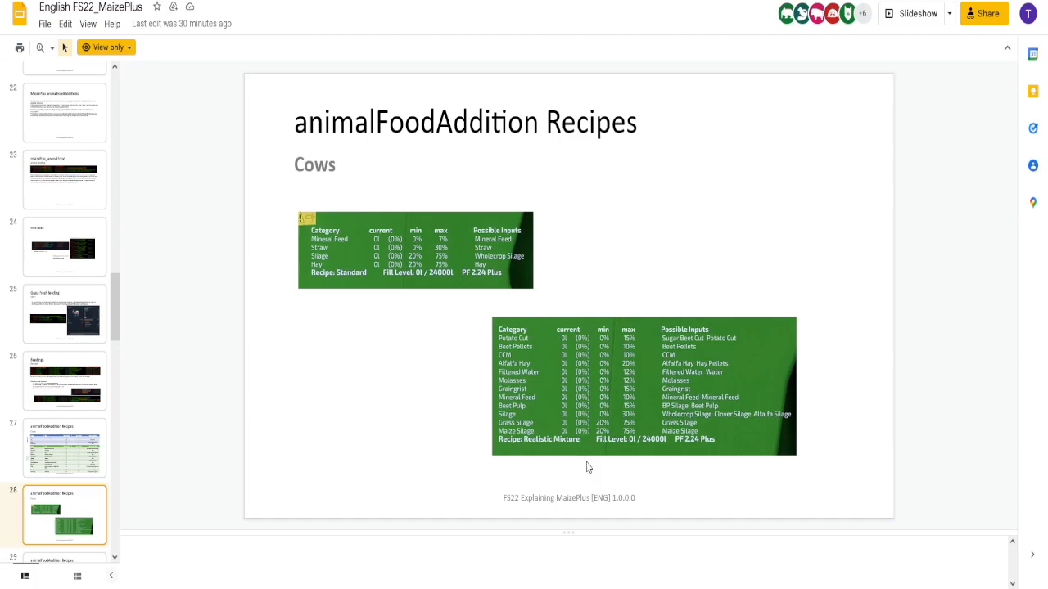
mouse_move(560, 448)
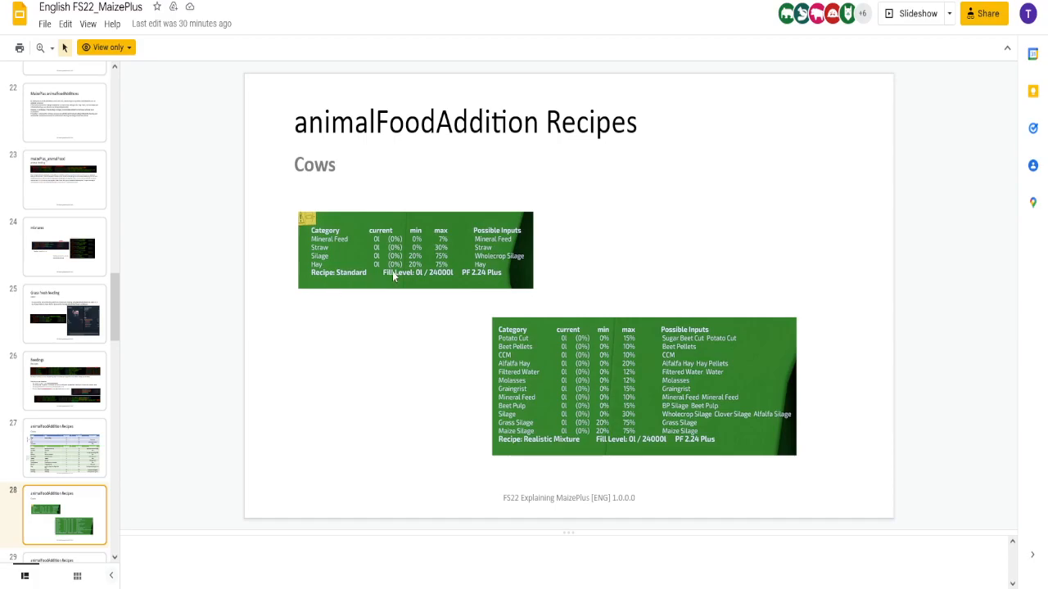
mouse_move(325, 217)
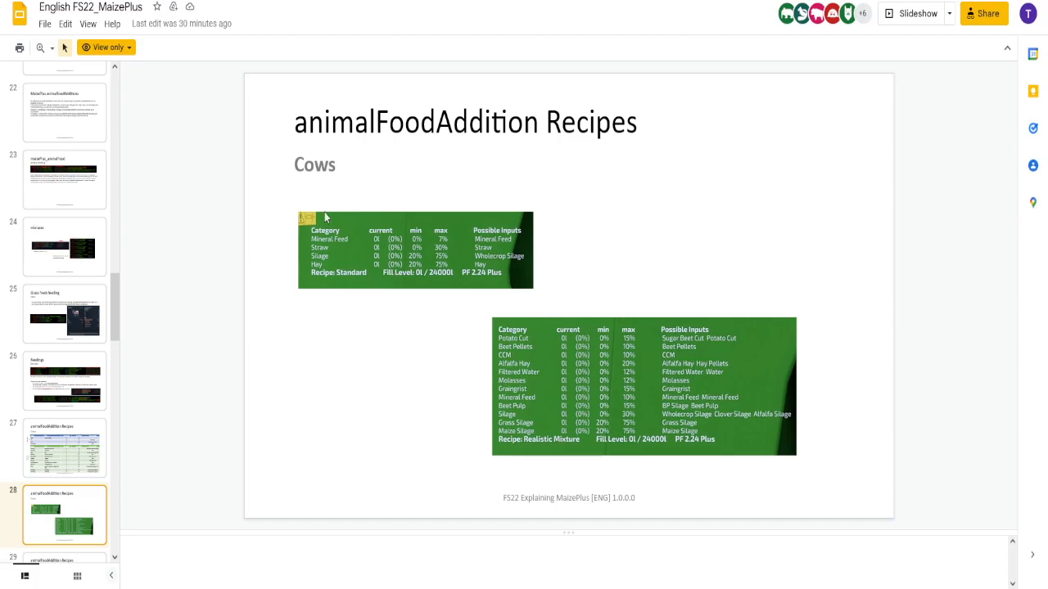
mouse_move(226, 328)
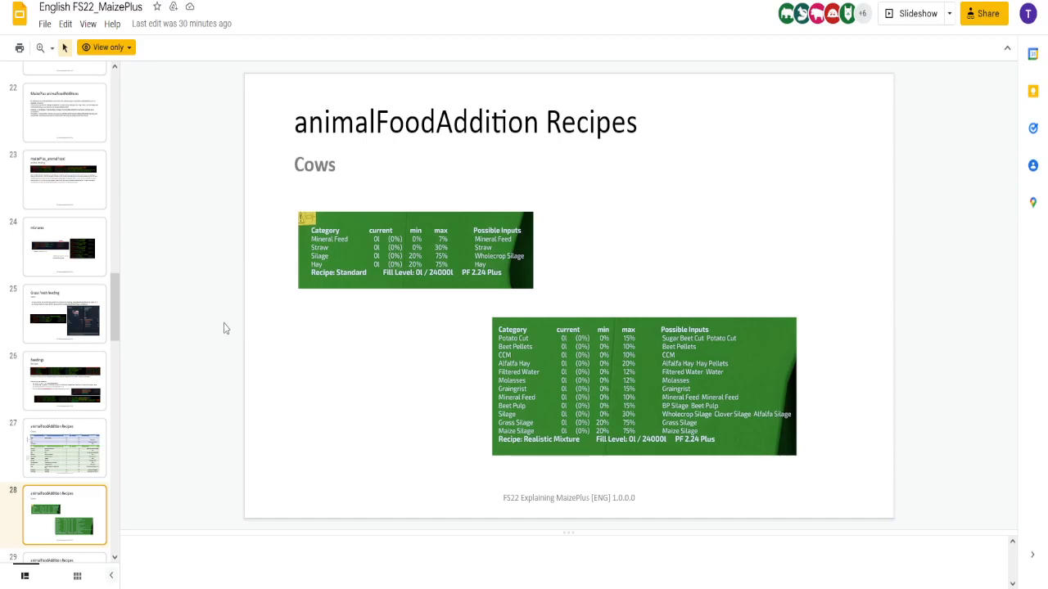
mouse_move(445, 267)
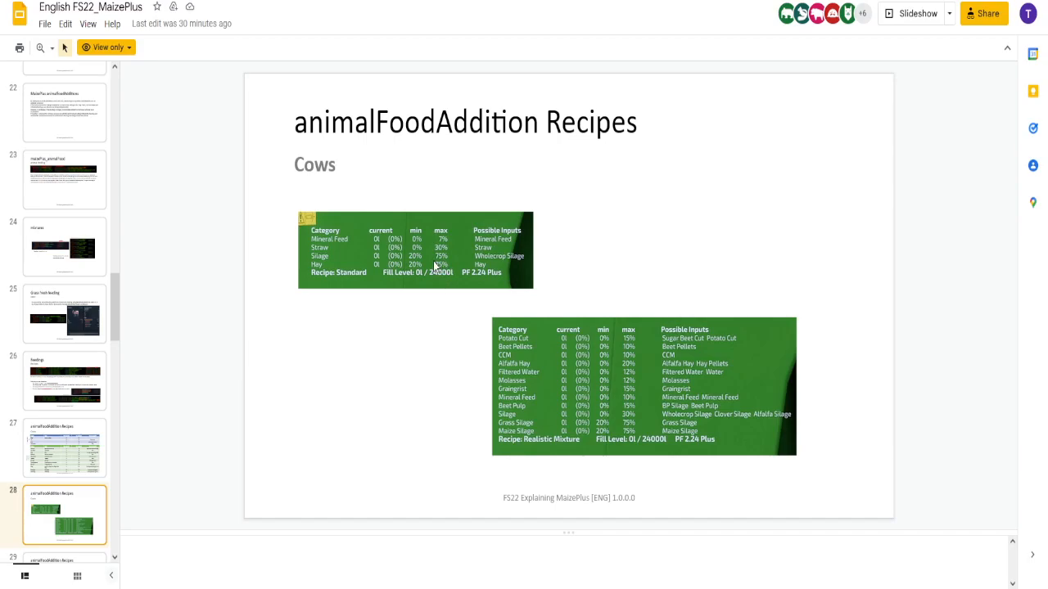
mouse_move(332, 259)
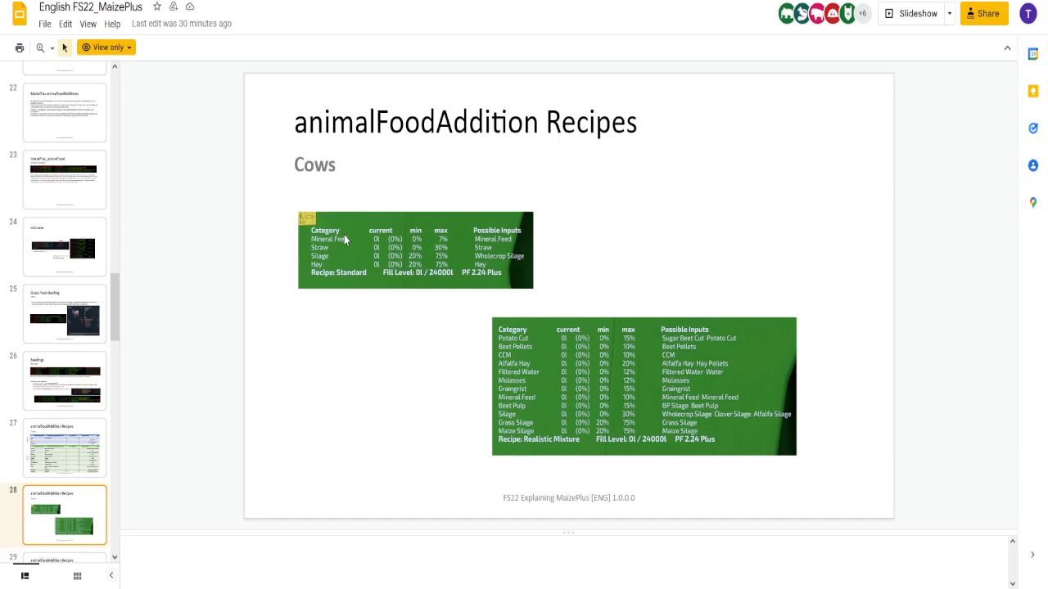
mouse_move(173, 290)
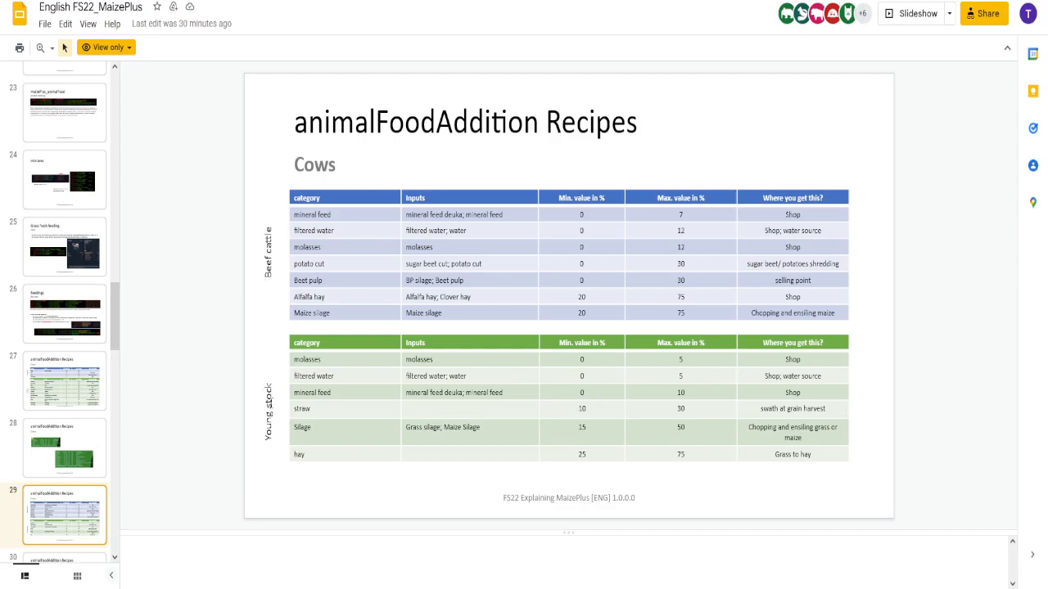
Step: Page forward past the Beef Cattle and Young Stock recipe slides to the Mixer Menu slide
left_click(64, 514)
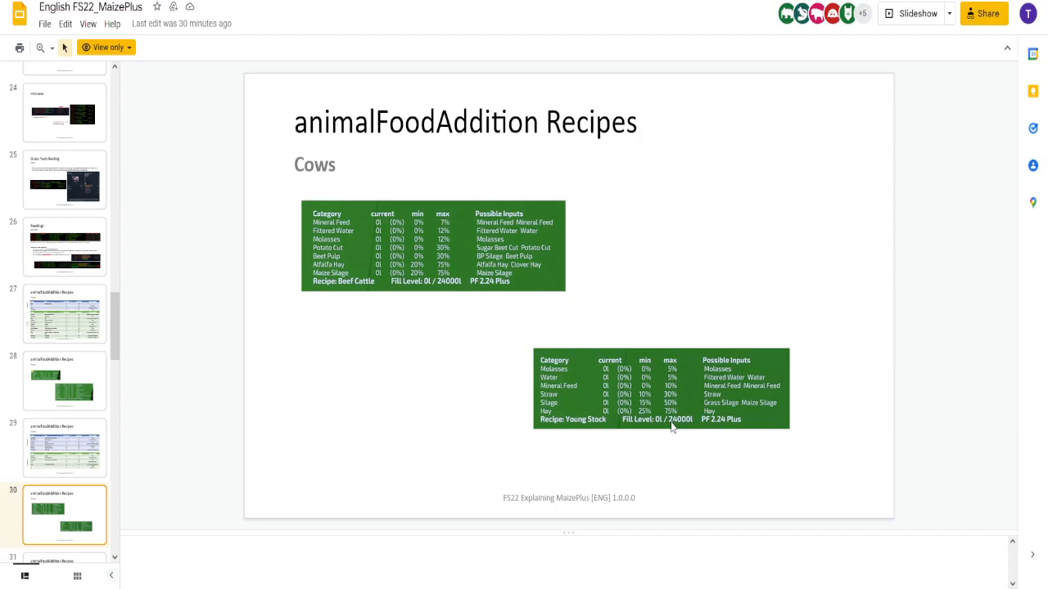
mouse_move(226, 409)
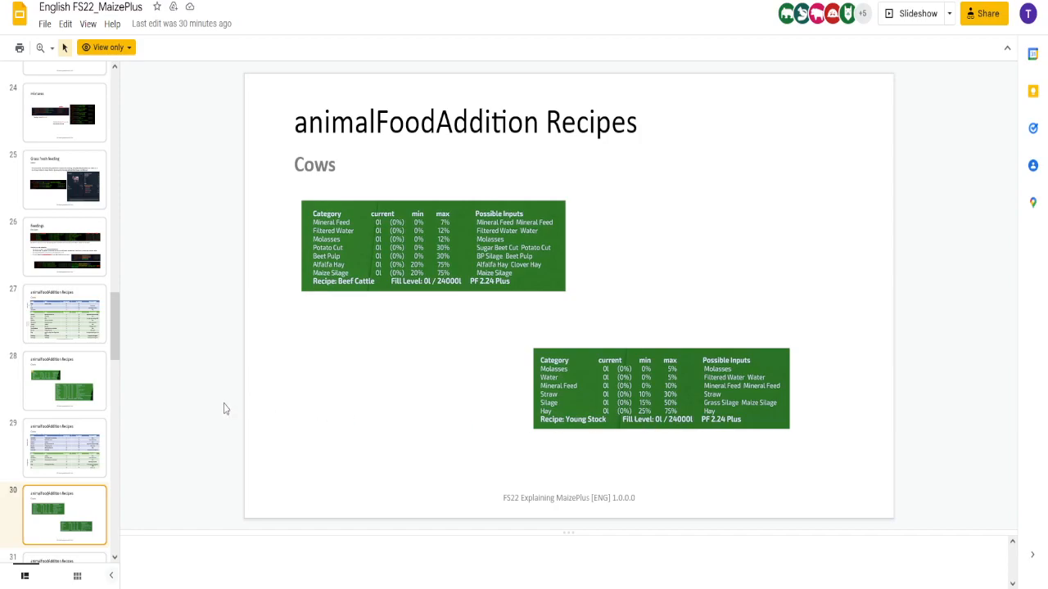
mouse_move(532, 352)
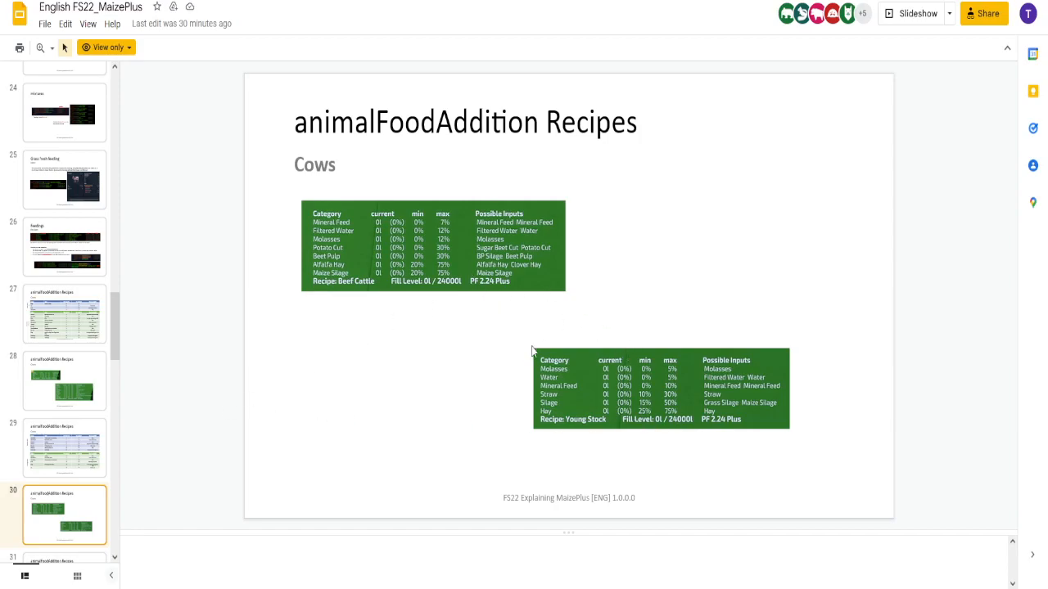
mouse_move(297, 324)
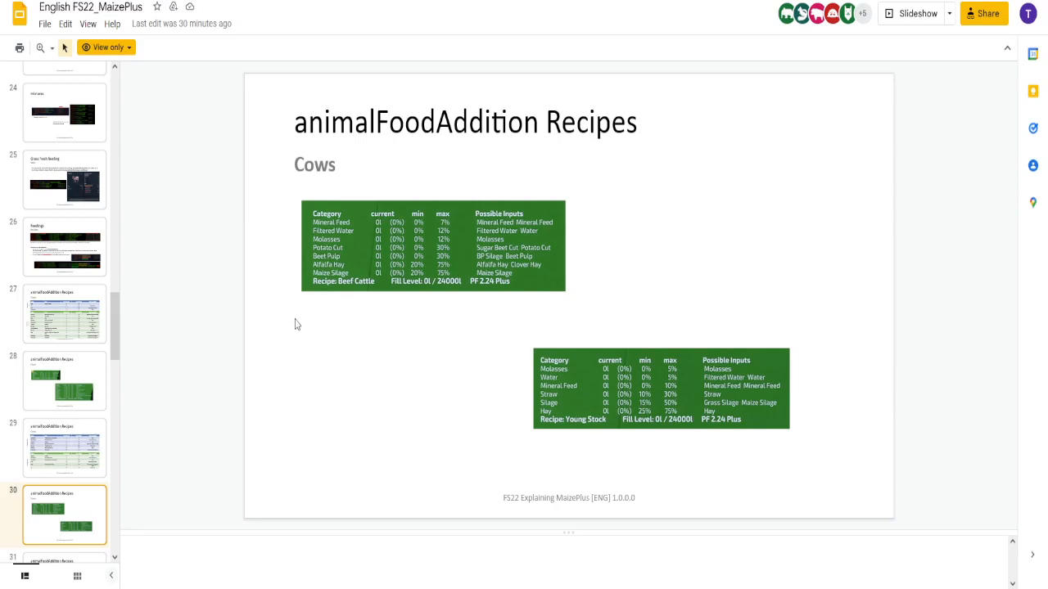
mouse_move(184, 320)
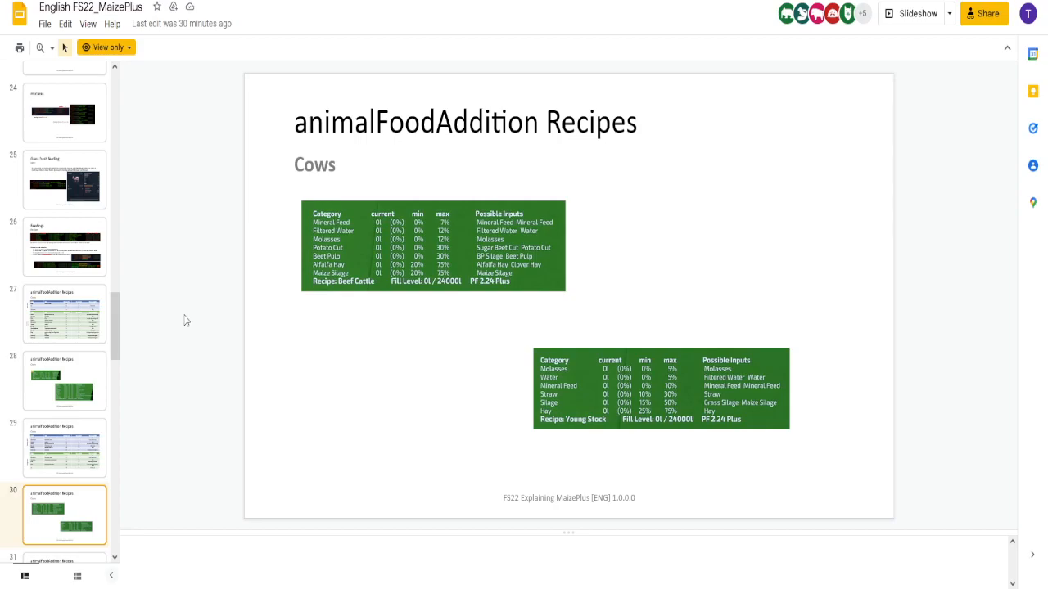
mouse_move(163, 312)
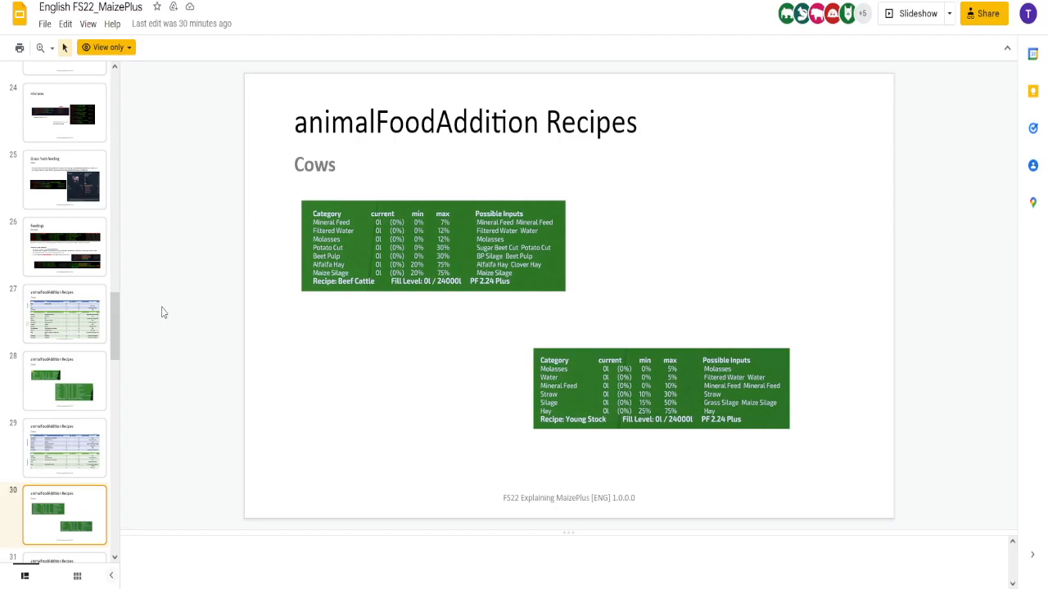
mouse_move(176, 329)
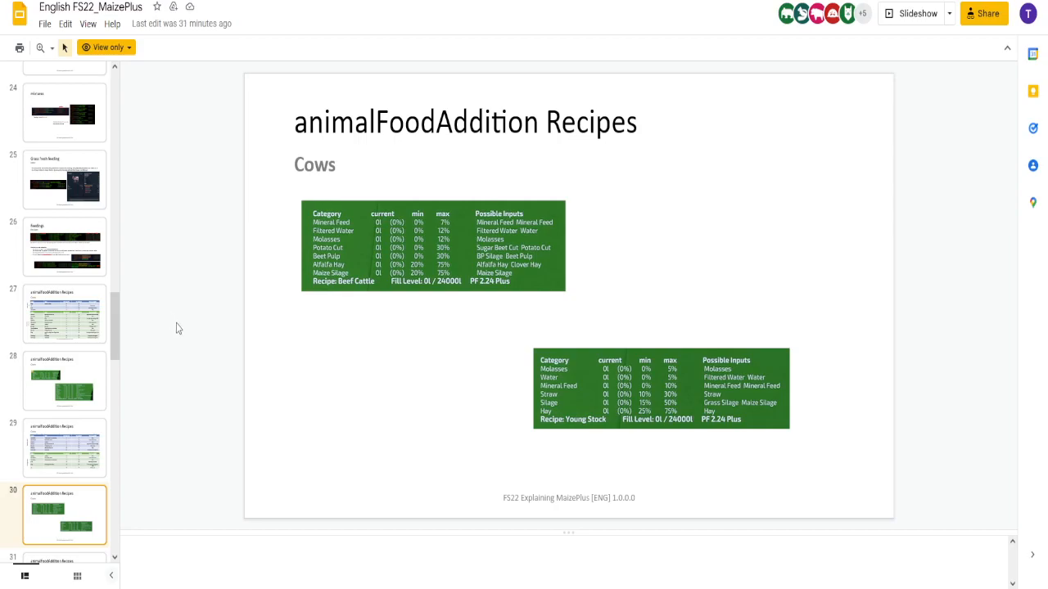
left_click(64, 514)
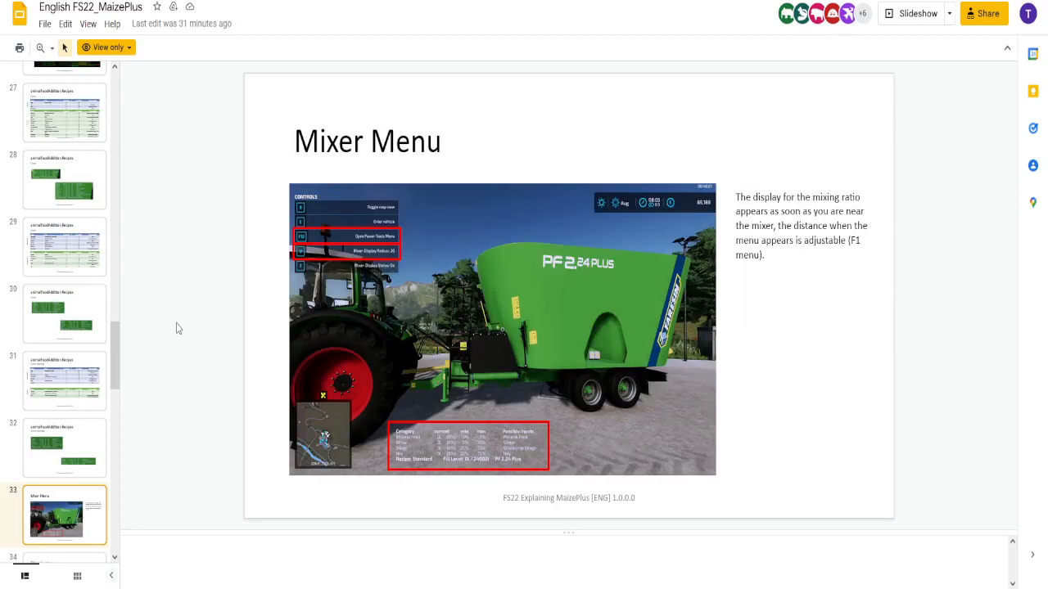
mouse_move(364, 250)
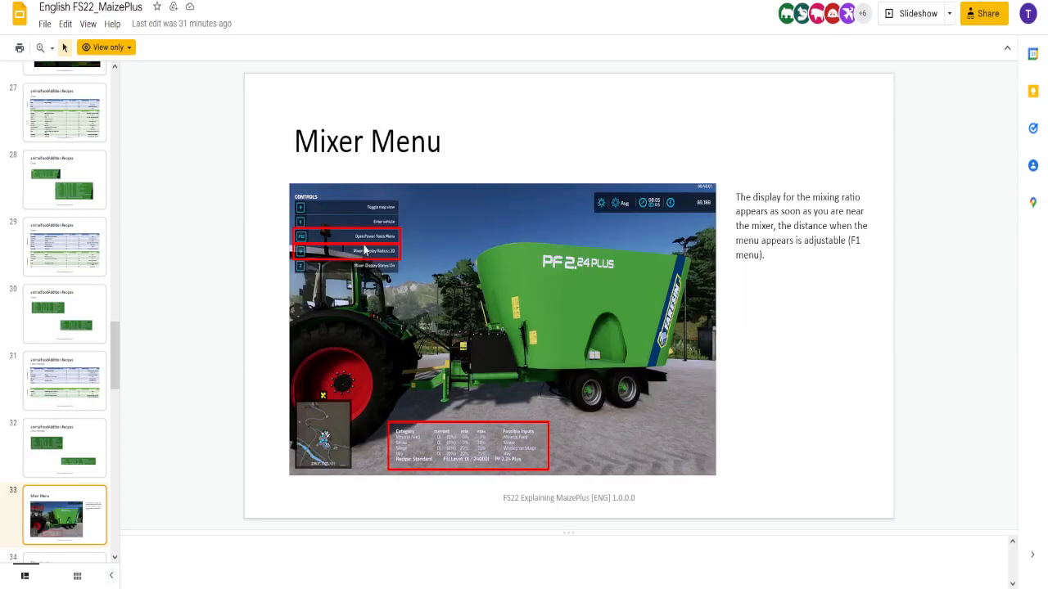
mouse_move(355, 271)
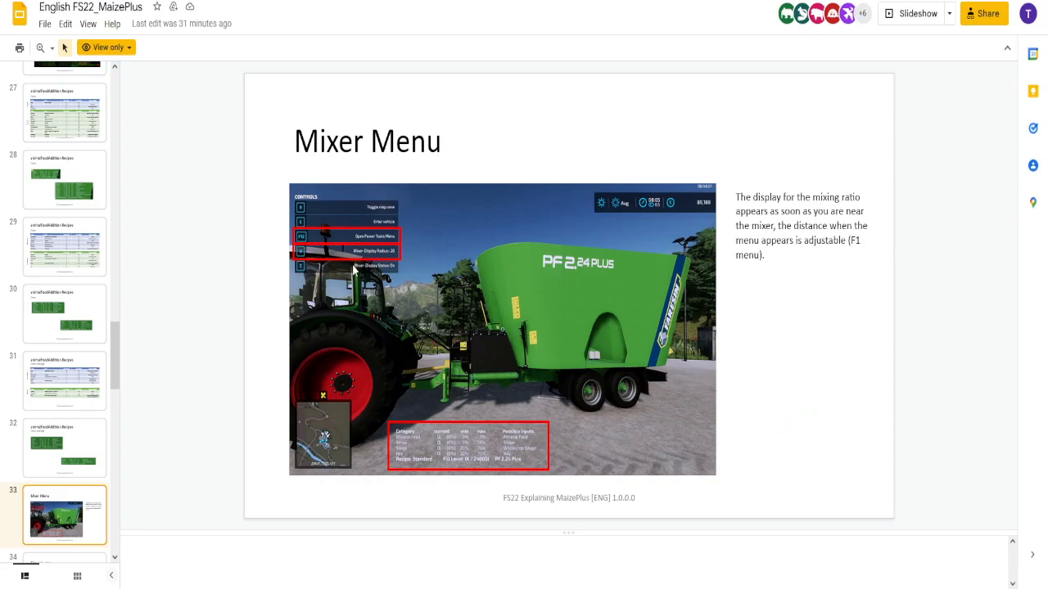
mouse_move(325, 305)
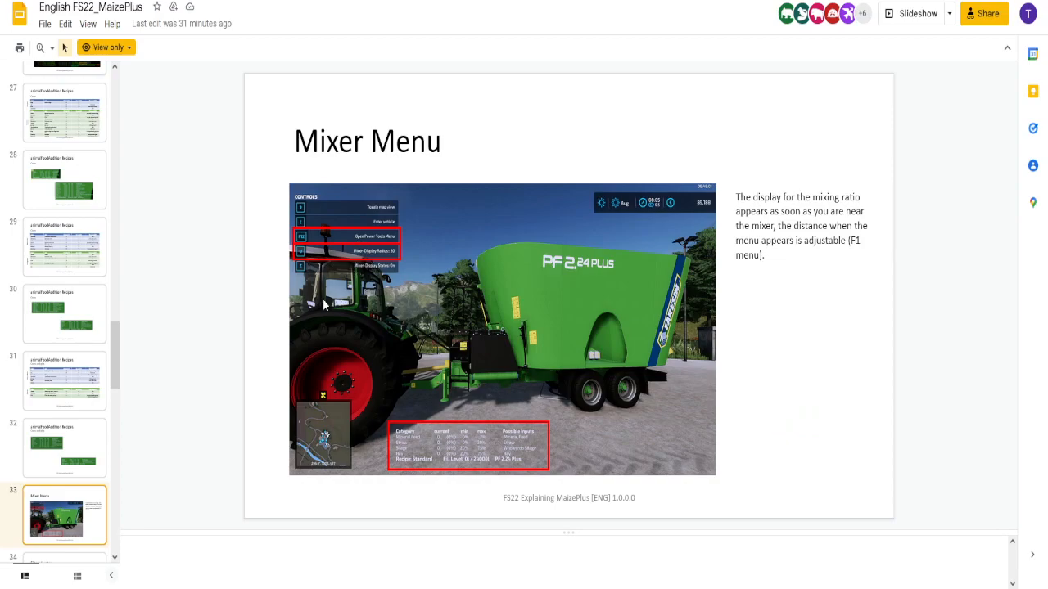
mouse_move(357, 381)
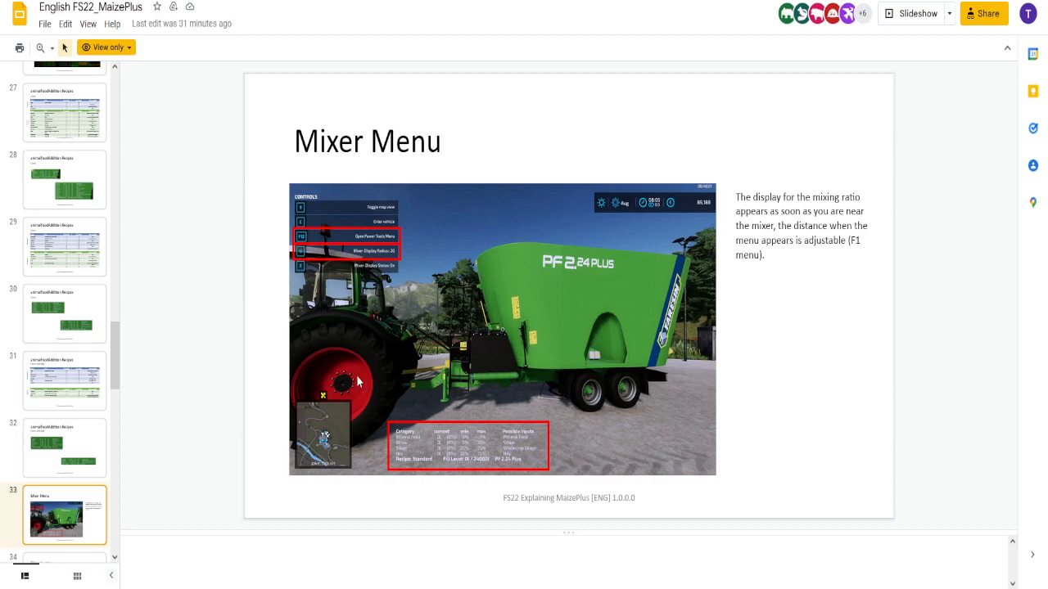
mouse_move(263, 351)
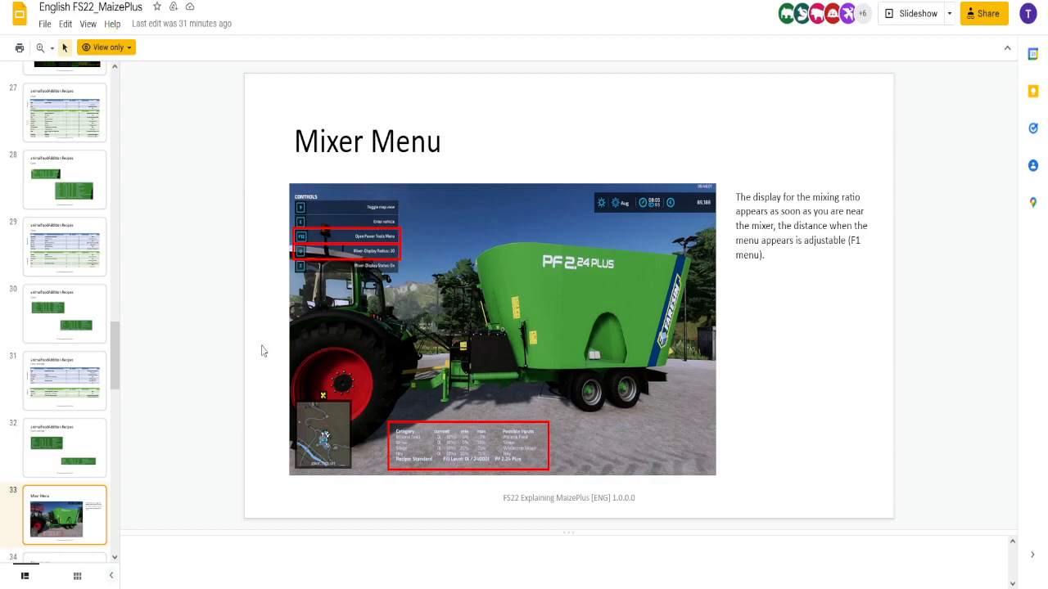
Step: Advance to slide 35, deuka feedings, listing partner feeds for each animal
left_click(65, 515)
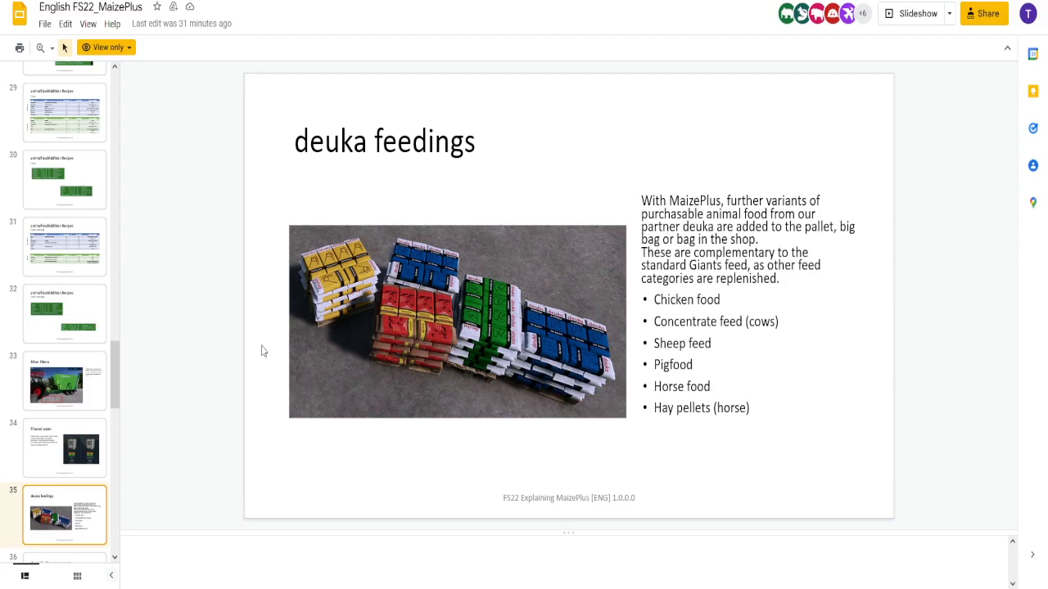
mouse_move(569, 391)
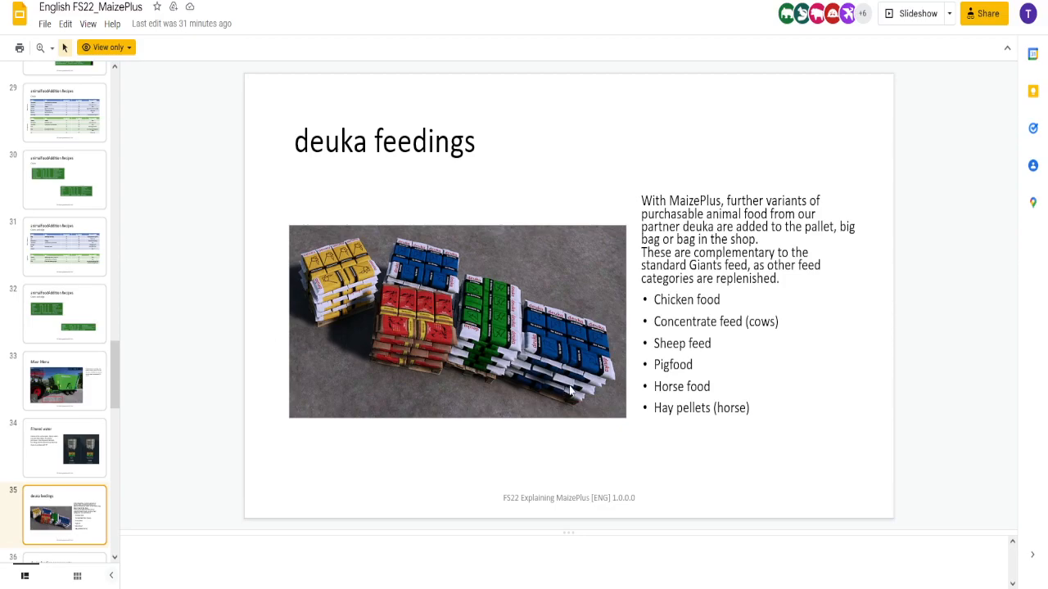
mouse_move(317, 327)
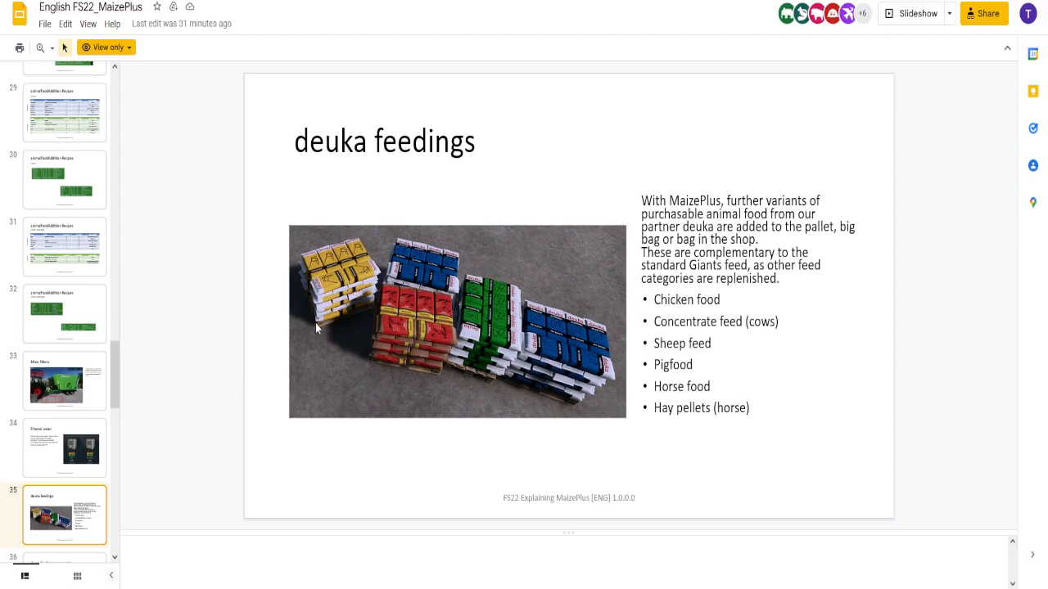
Step: Advance past slide 36's deuka feeding components to slide 37, deuka Pet food buying station
left_click(64, 515)
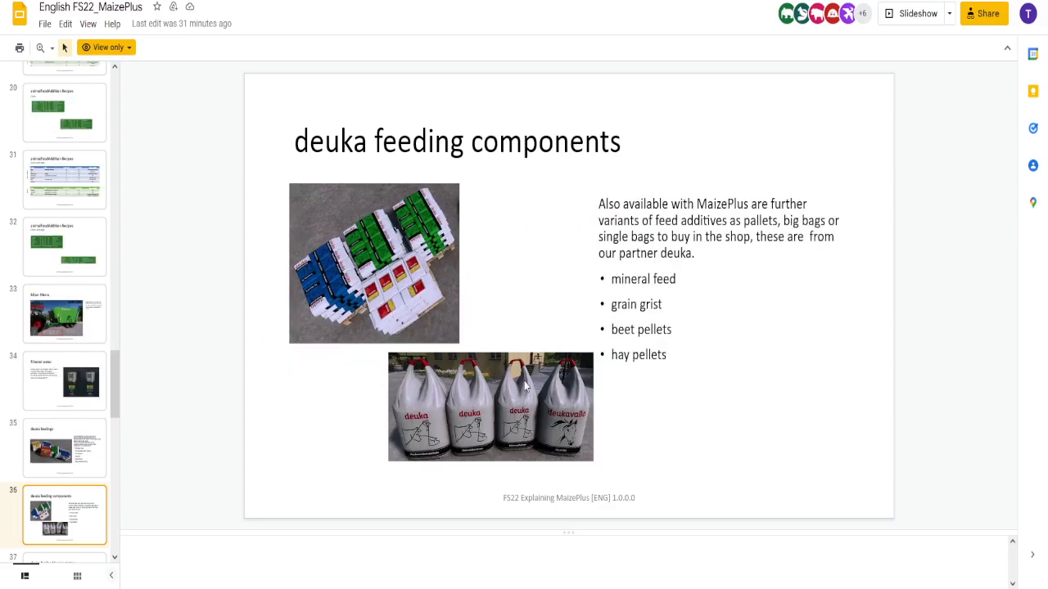
mouse_move(270, 387)
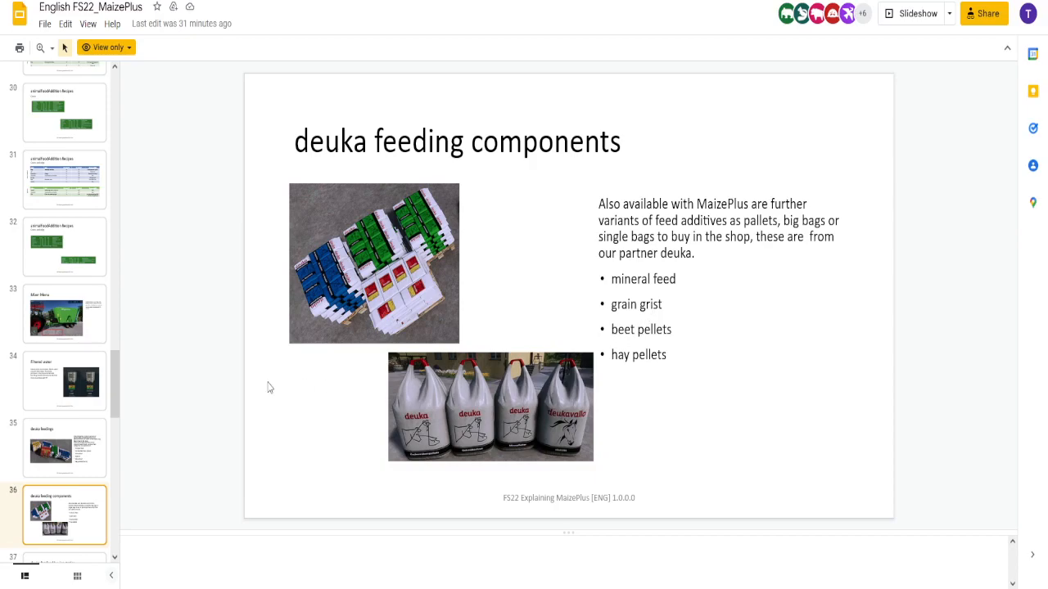
left_click(64, 514)
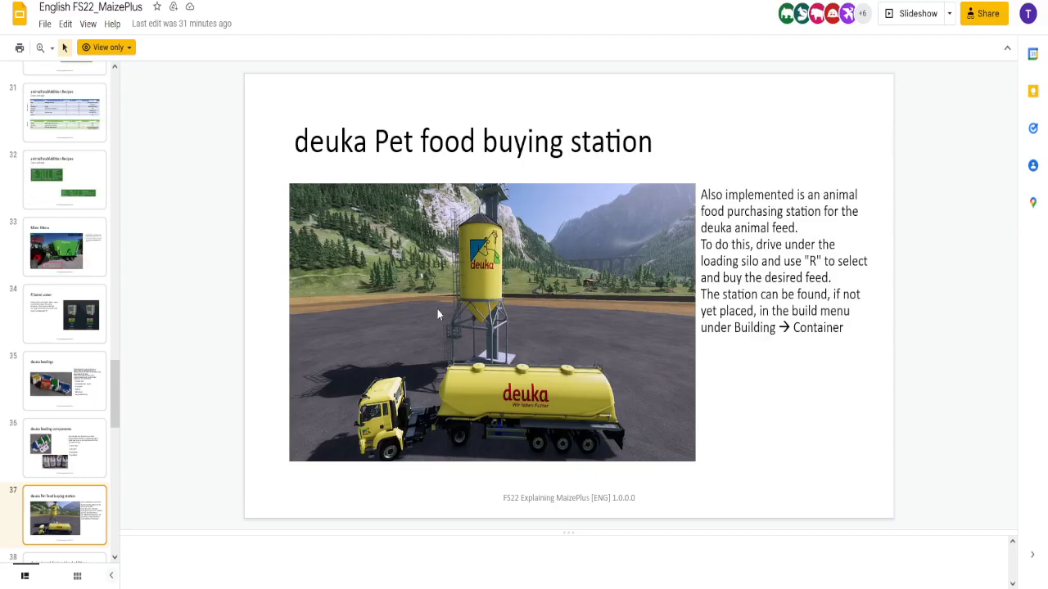
mouse_move(669, 370)
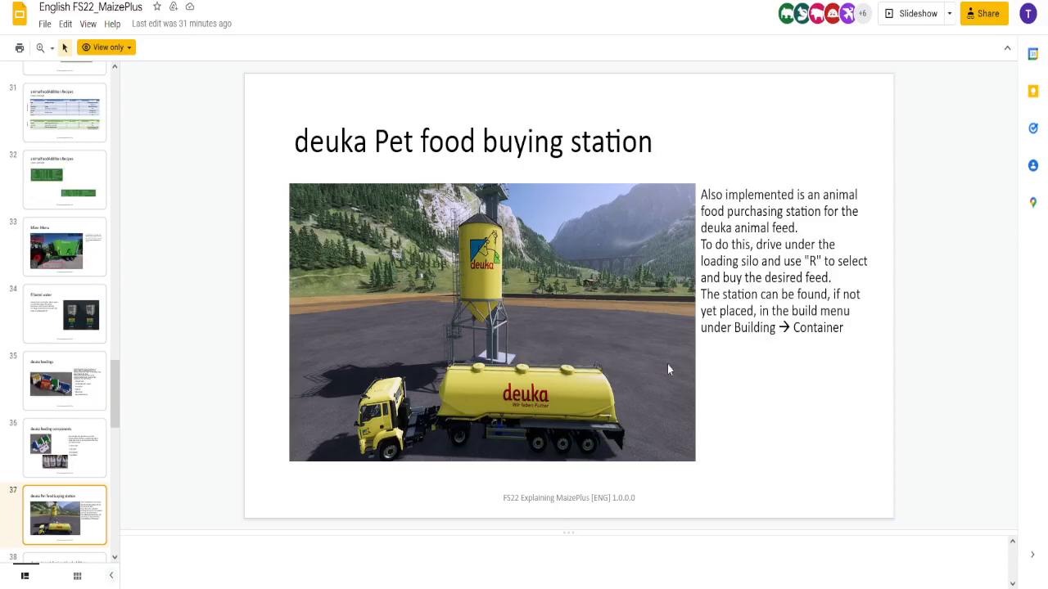
mouse_move(589, 383)
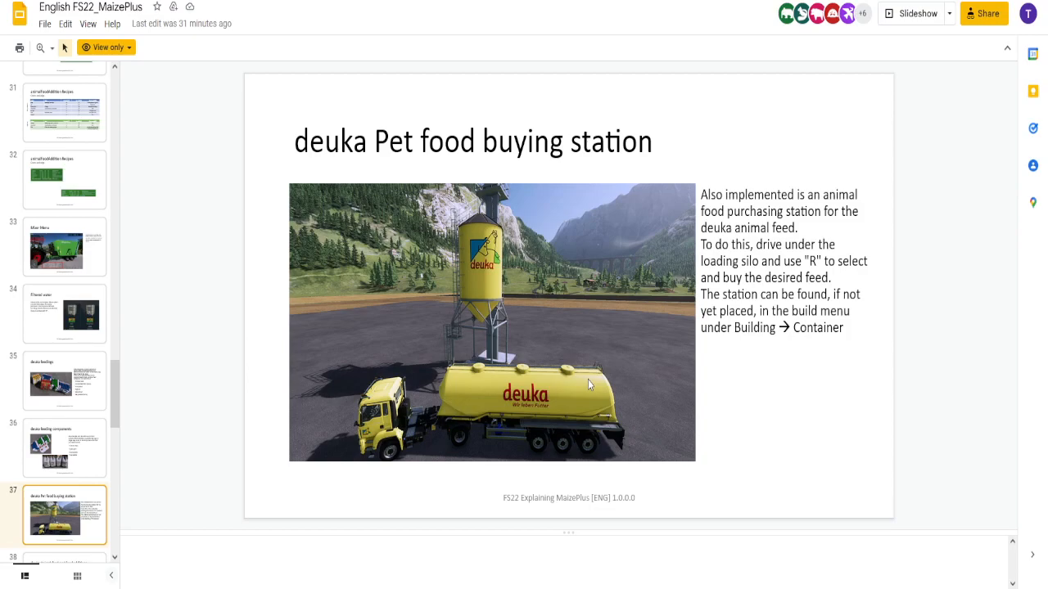
mouse_move(585, 393)
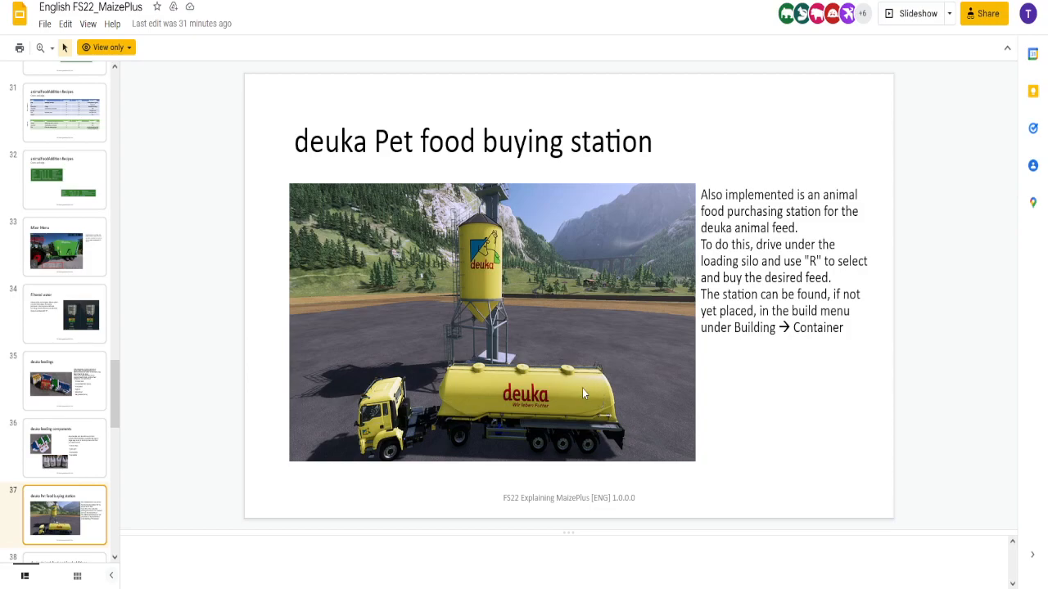
mouse_move(489, 402)
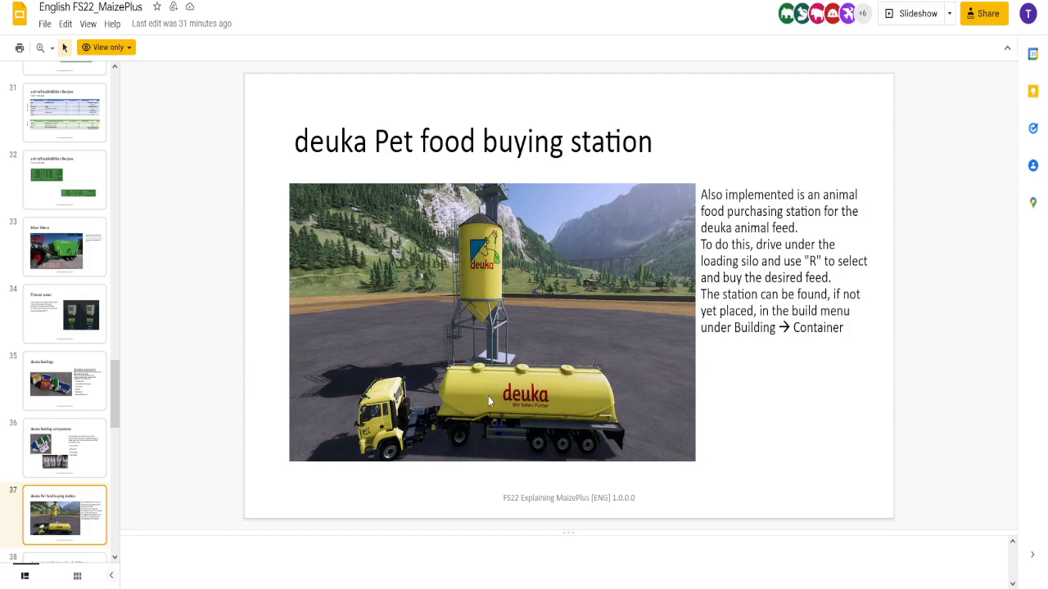
mouse_move(230, 366)
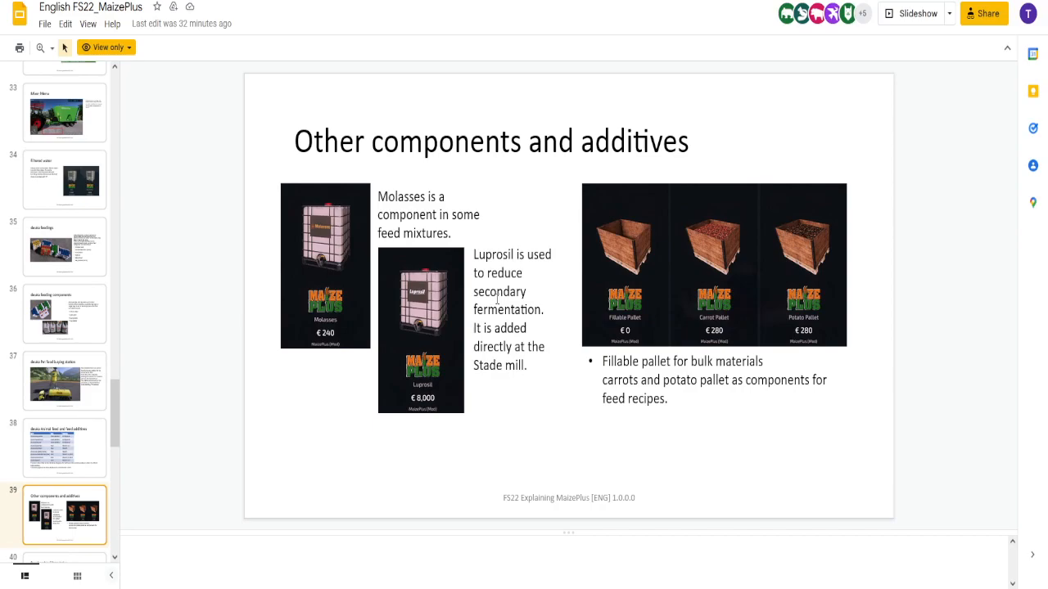
mouse_move(672, 341)
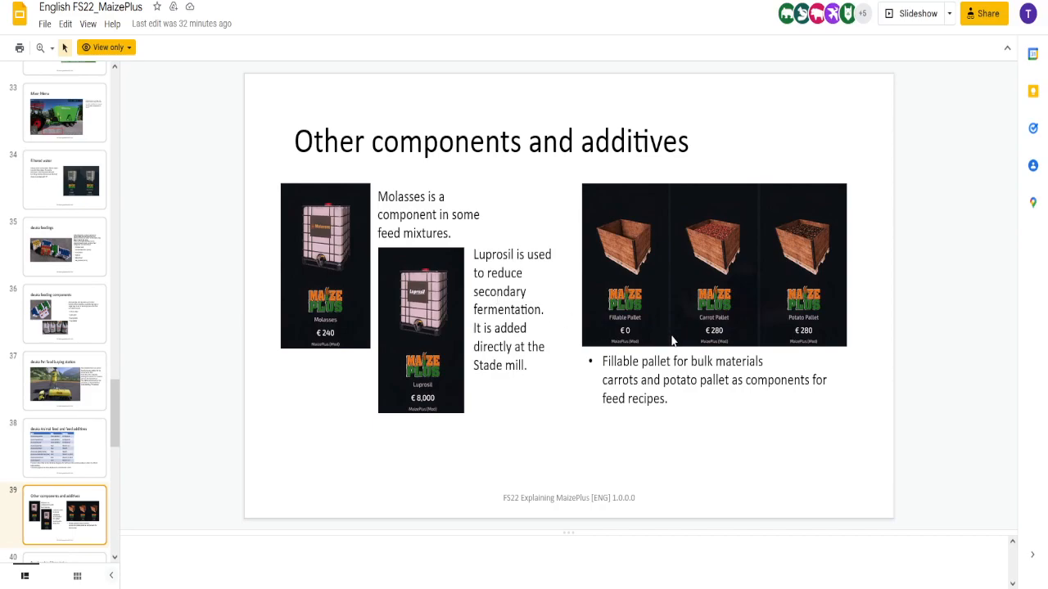
mouse_move(650, 374)
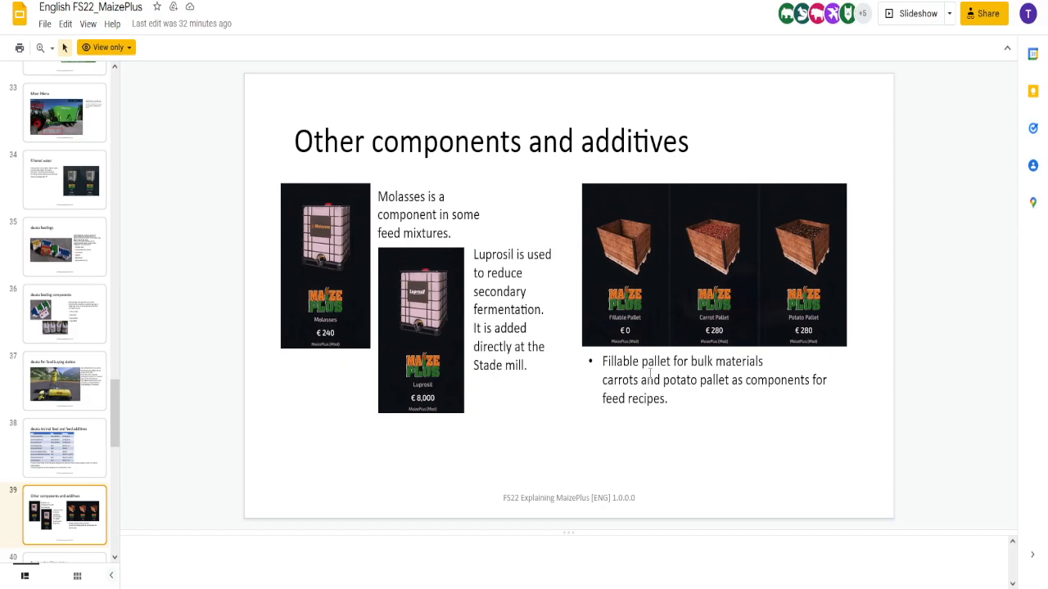
mouse_move(712, 311)
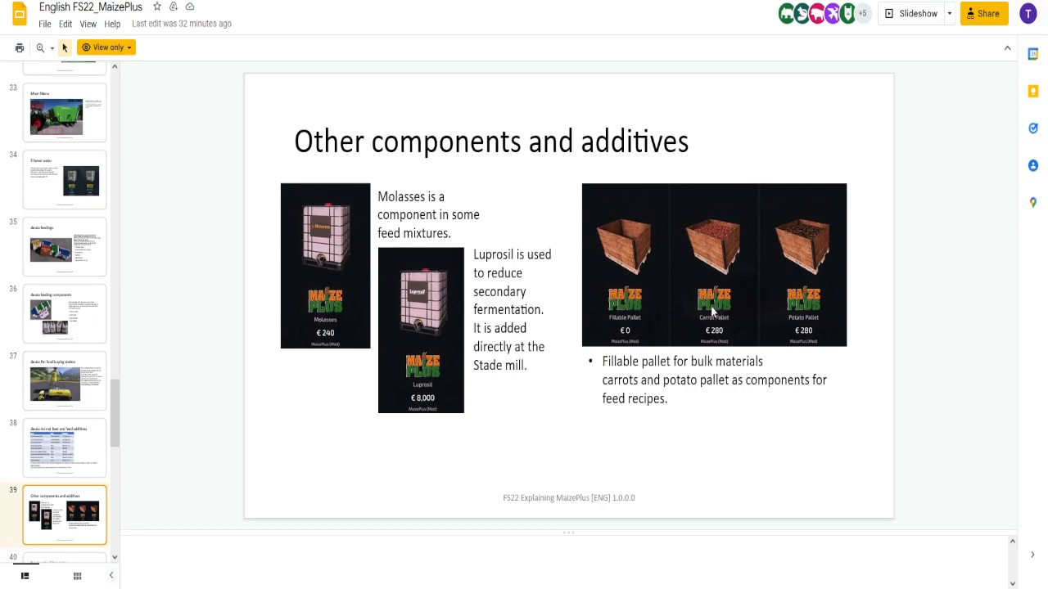
mouse_move(708, 307)
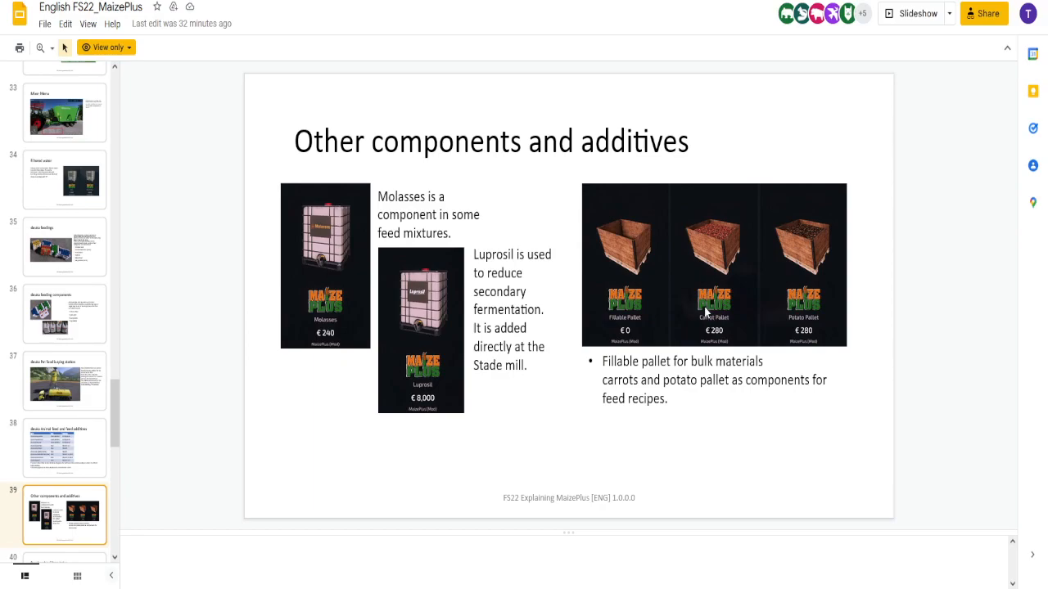
Step: Show slide 40, Purchasable Silage bales, listing grass, maize, CCM and other bales
left_click(65, 514)
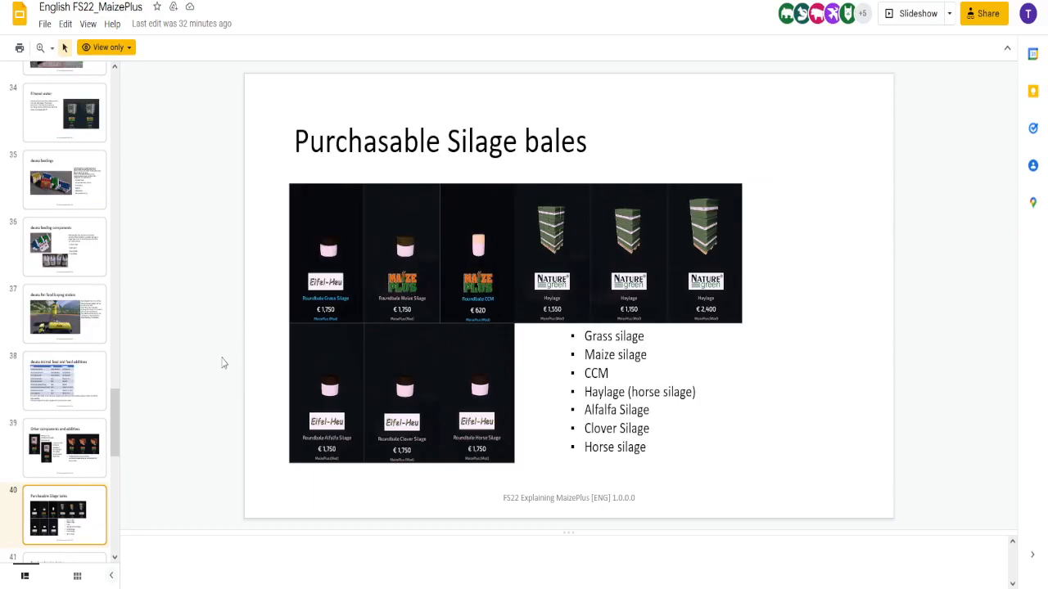
mouse_move(512, 332)
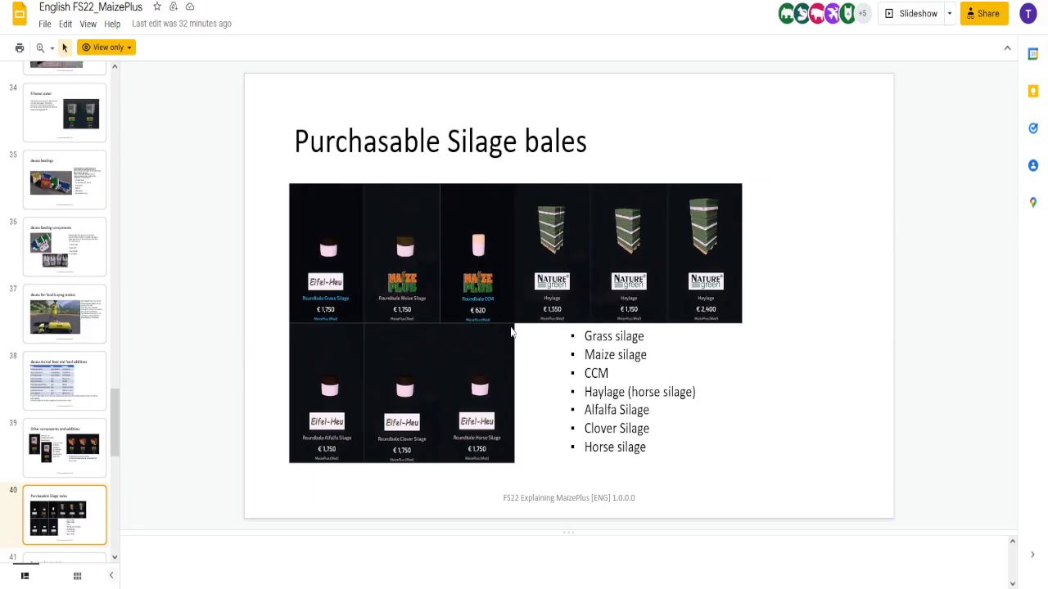
mouse_move(491, 353)
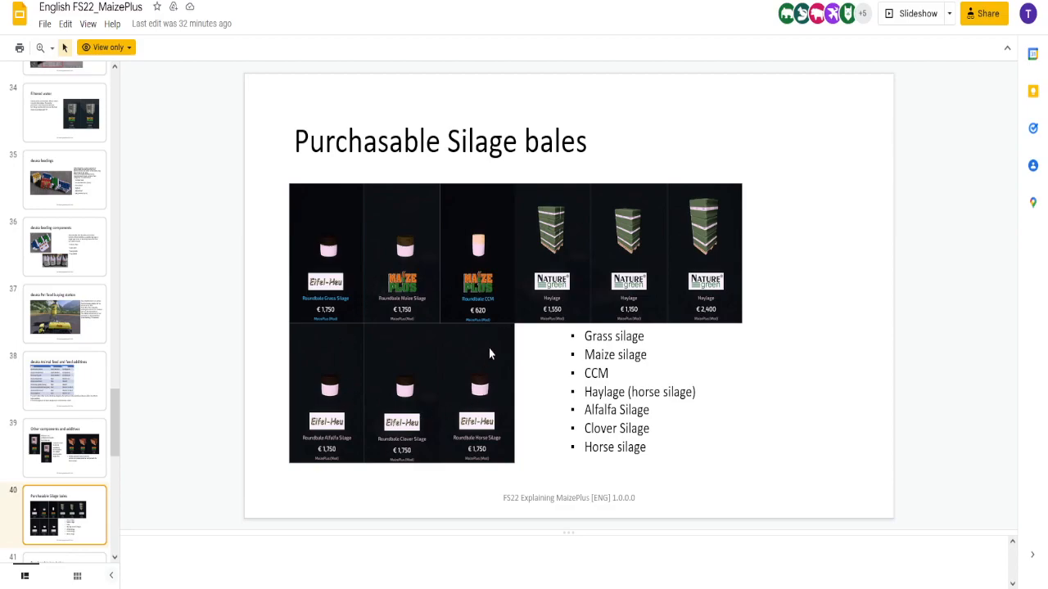
mouse_move(224, 348)
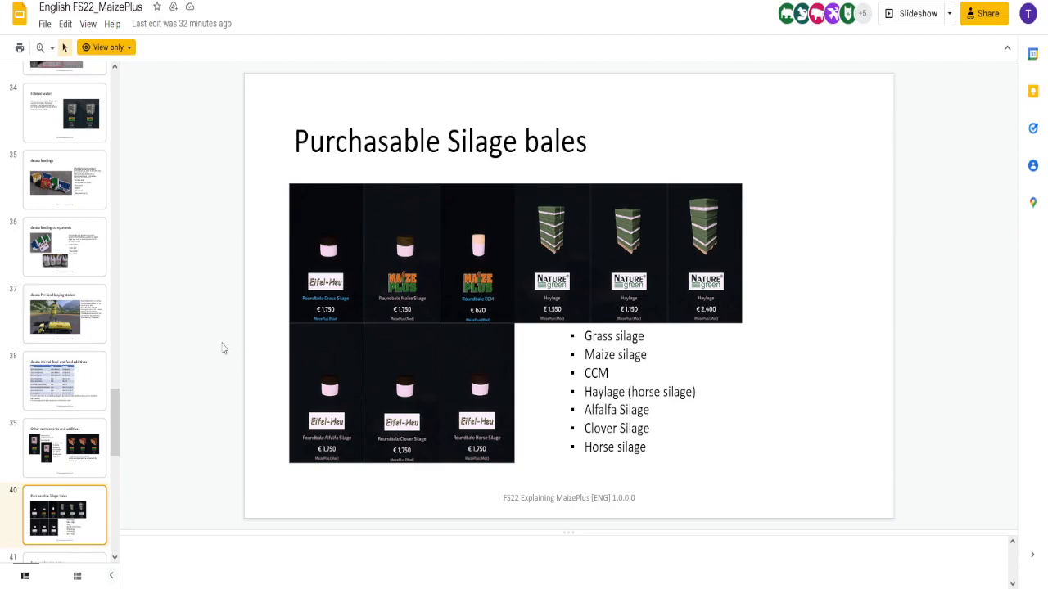
mouse_move(221, 358)
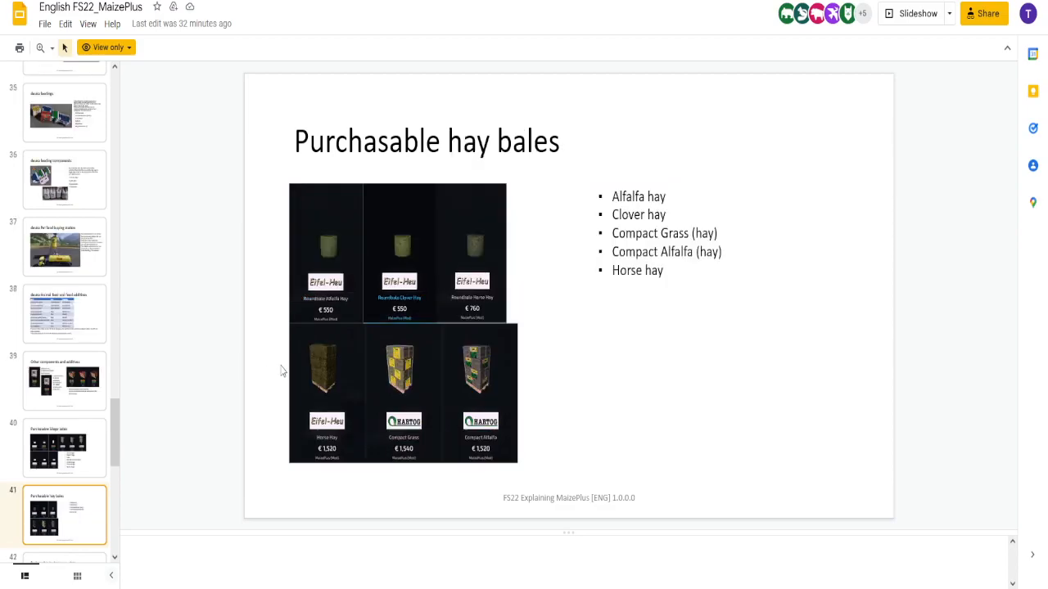
mouse_move(371, 313)
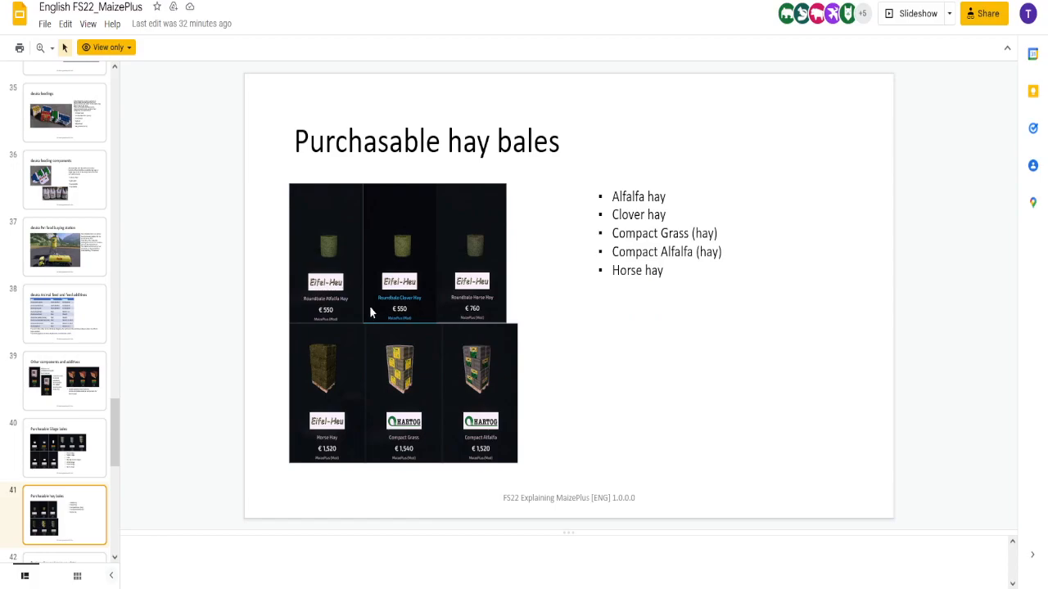
mouse_move(350, 313)
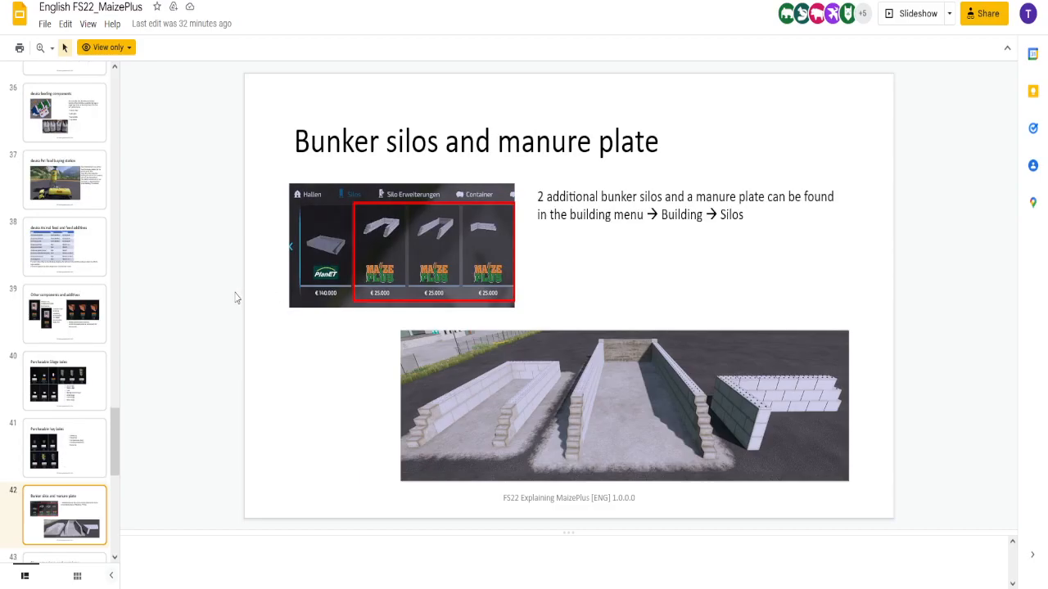
mouse_move(240, 303)
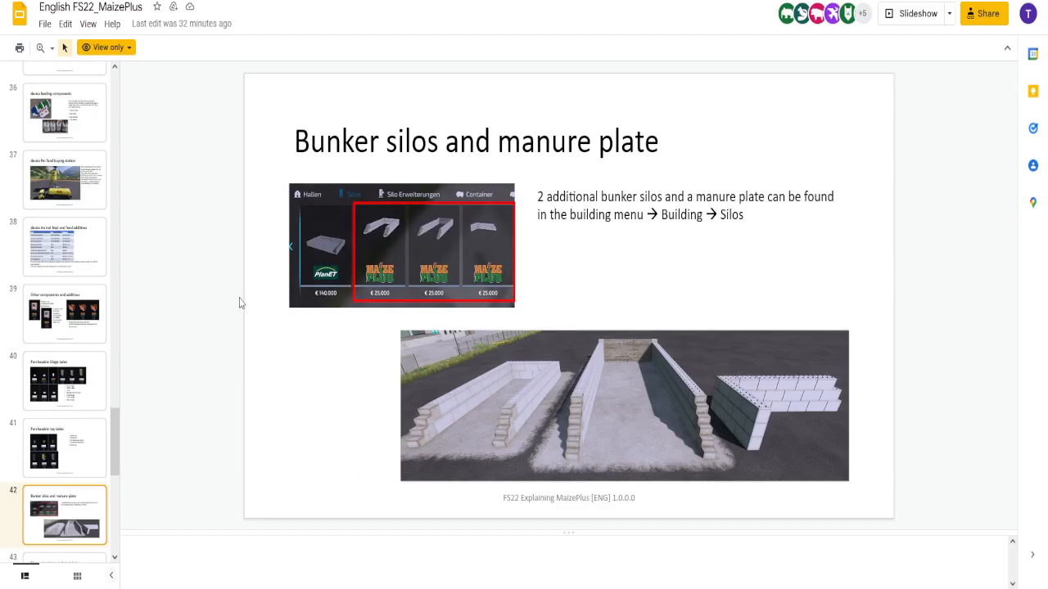
mouse_move(364, 379)
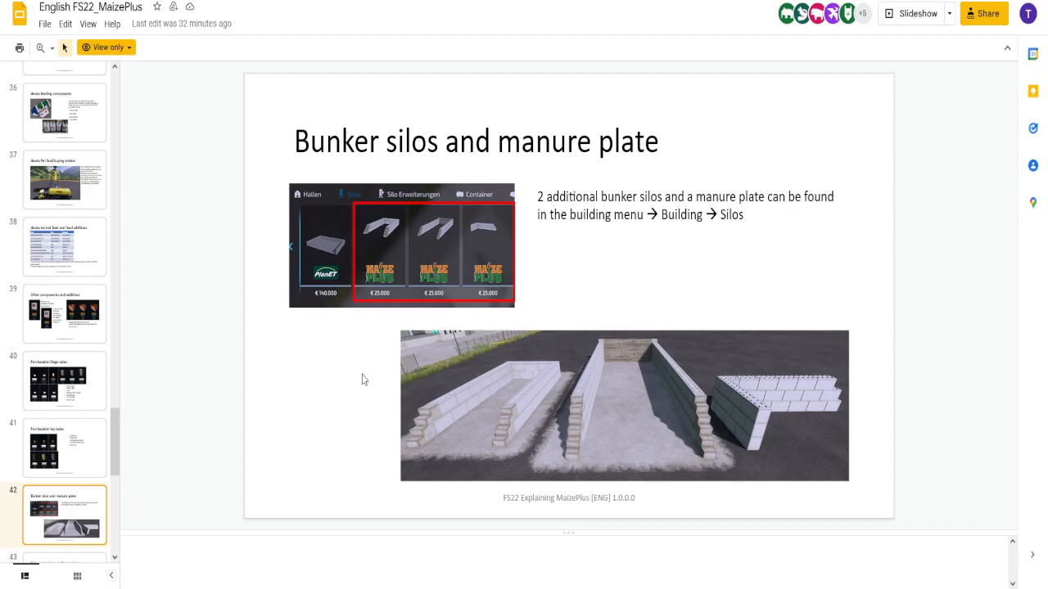
mouse_move(730, 399)
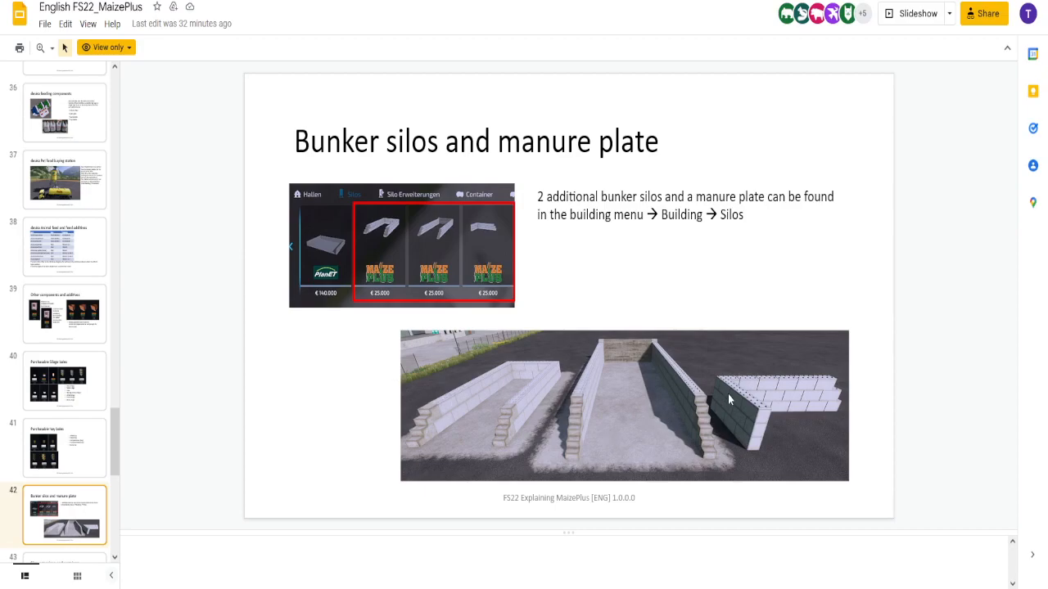
mouse_move(348, 411)
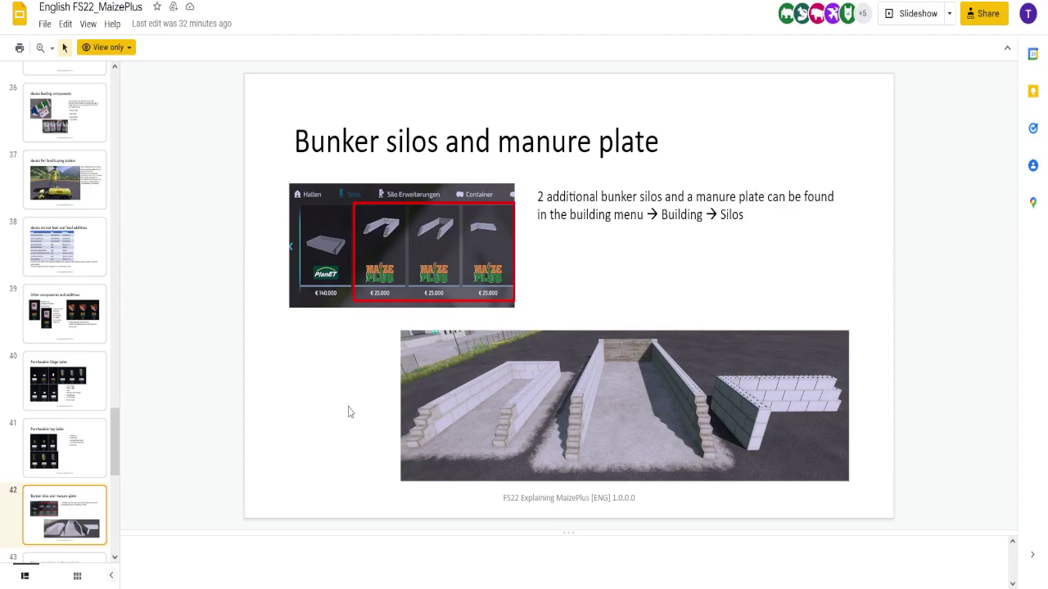
Step: Page from the Silos, extensions, and containers slide to slide 44, Overview Silages
left_click(64, 514)
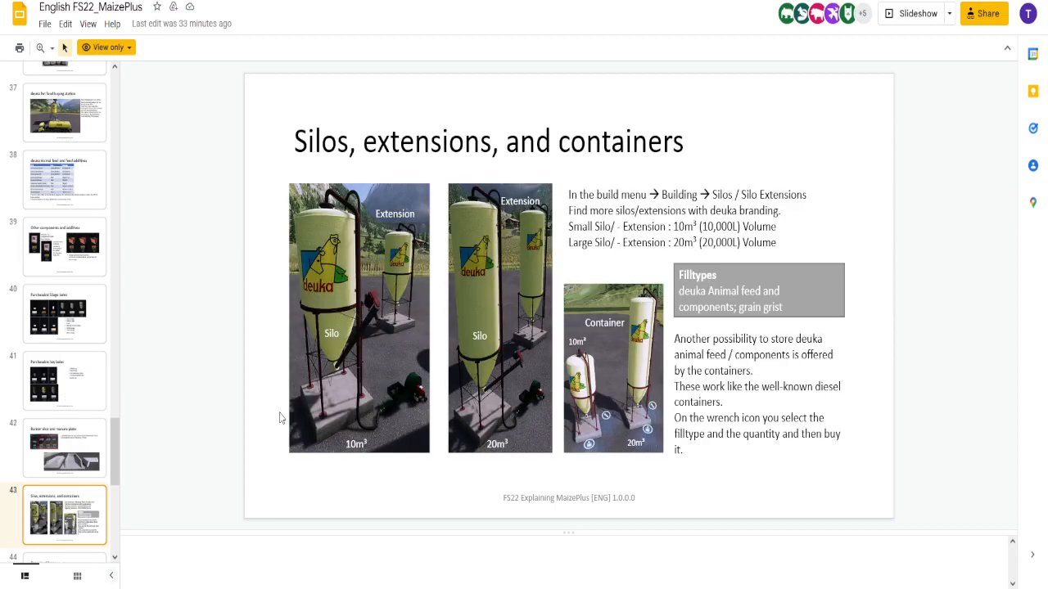
mouse_move(550, 412)
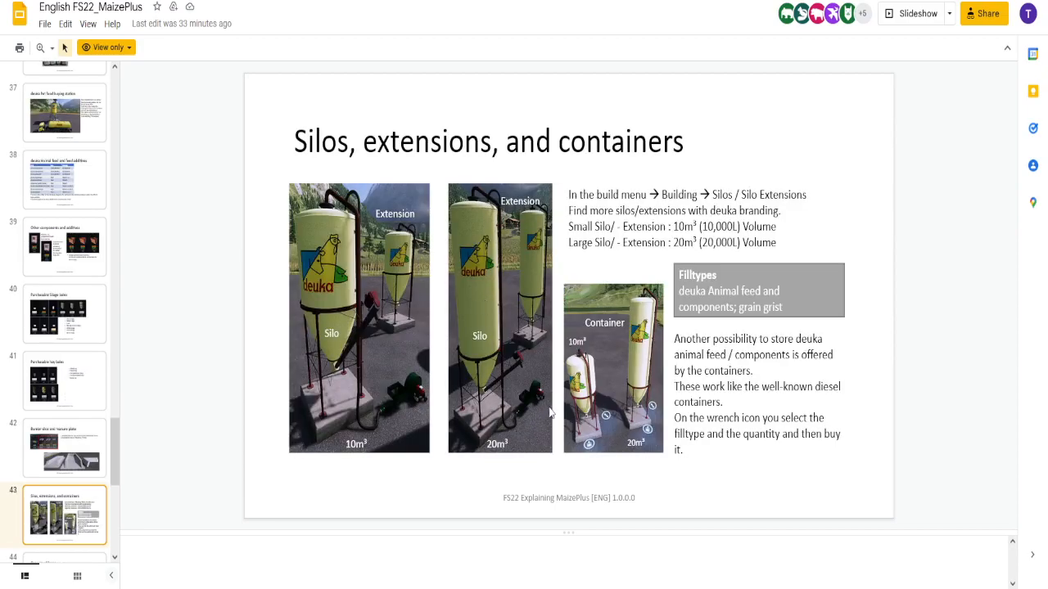
mouse_move(457, 272)
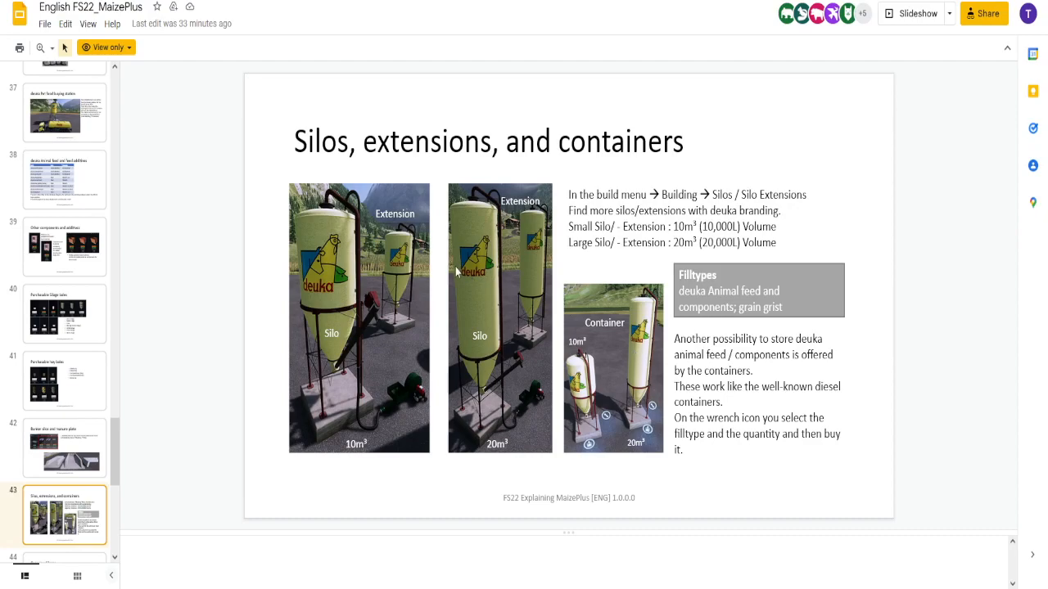
mouse_move(228, 305)
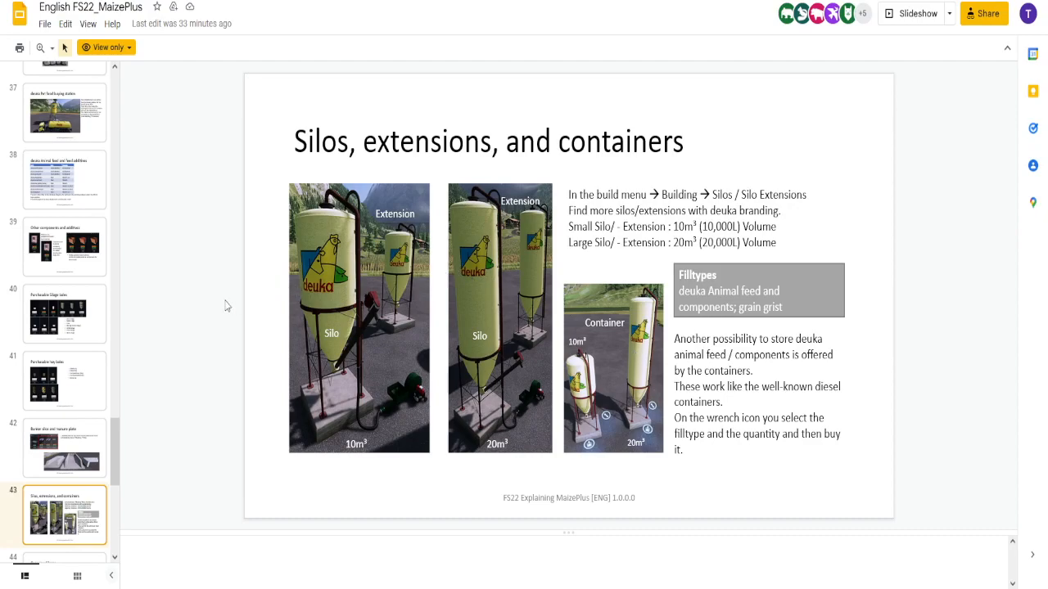
mouse_move(602, 335)
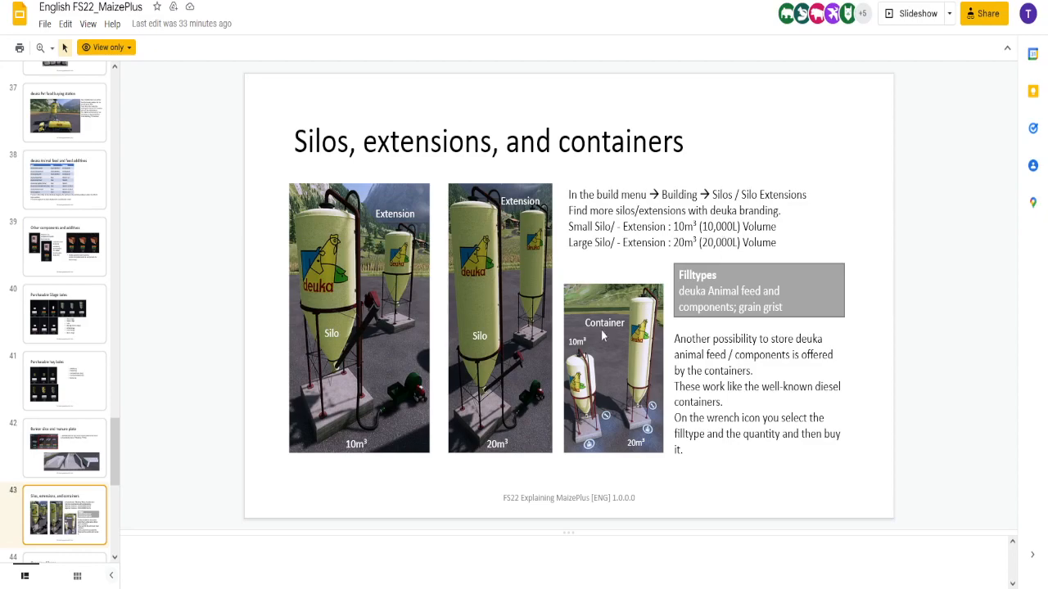
left_click(64, 514)
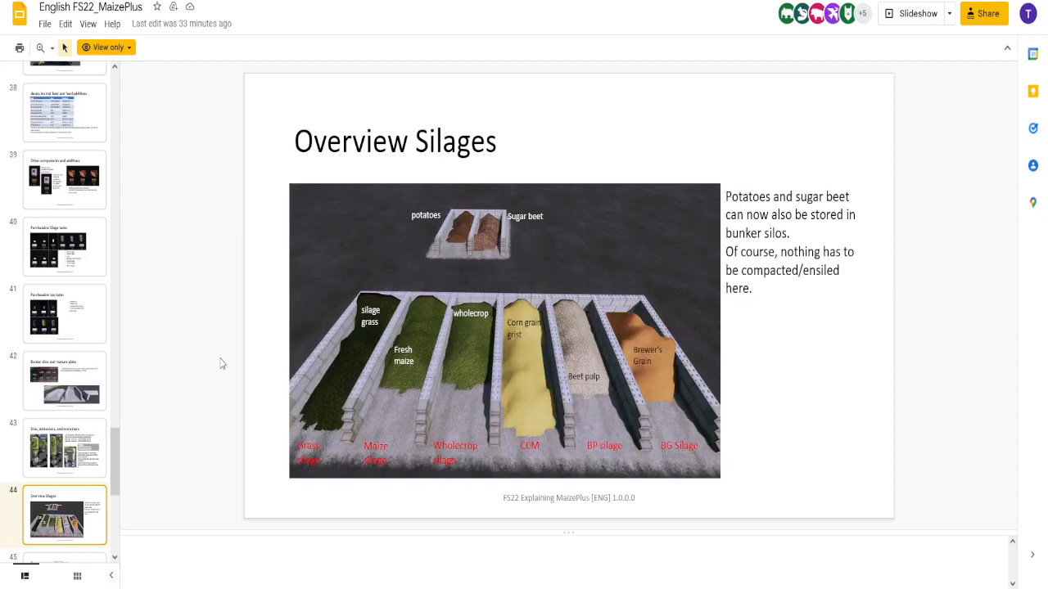
mouse_move(417, 268)
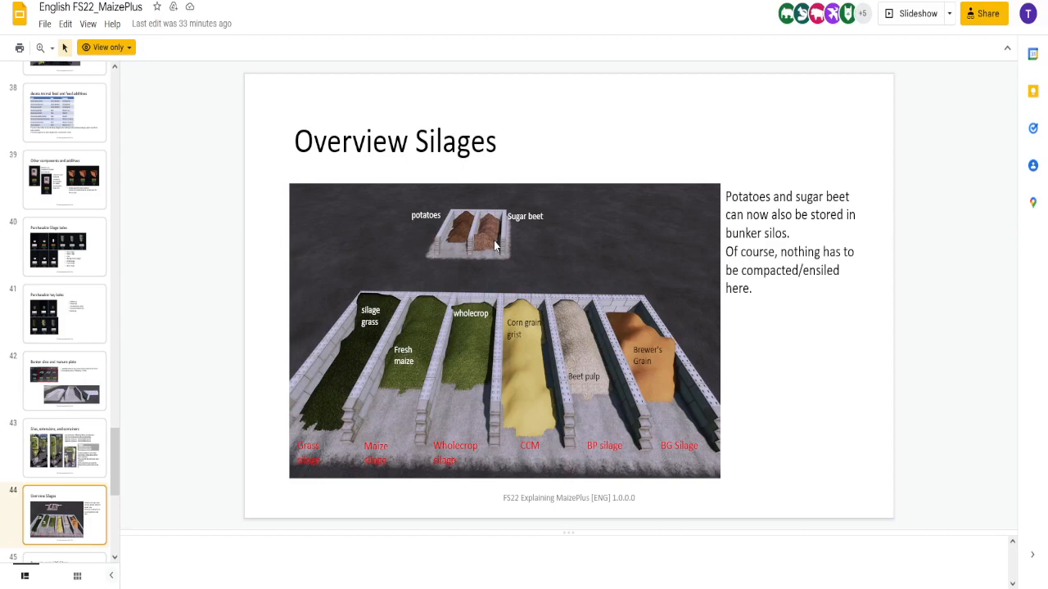
mouse_move(355, 348)
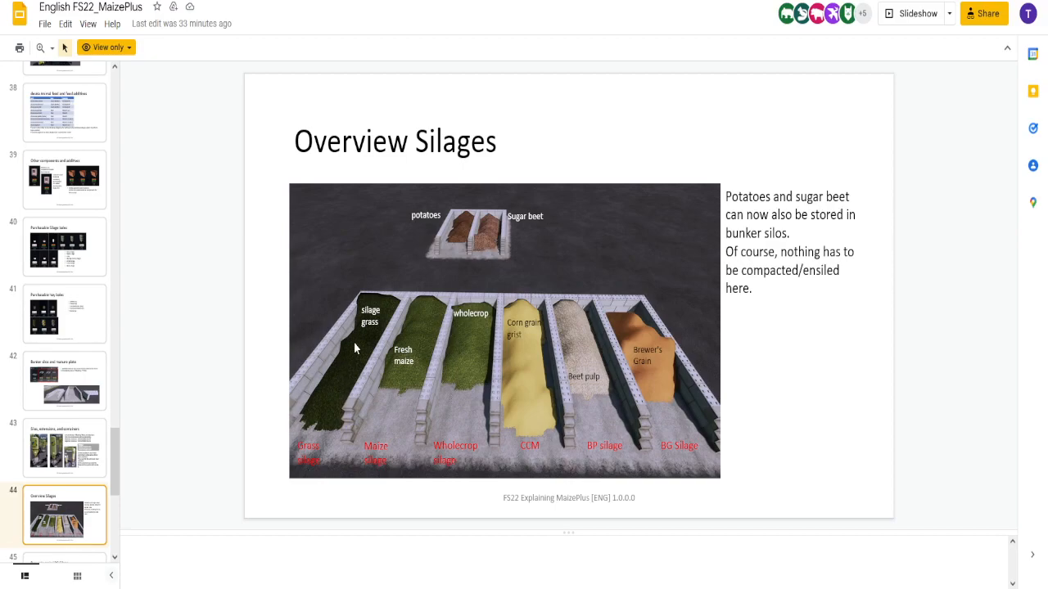
mouse_move(468, 359)
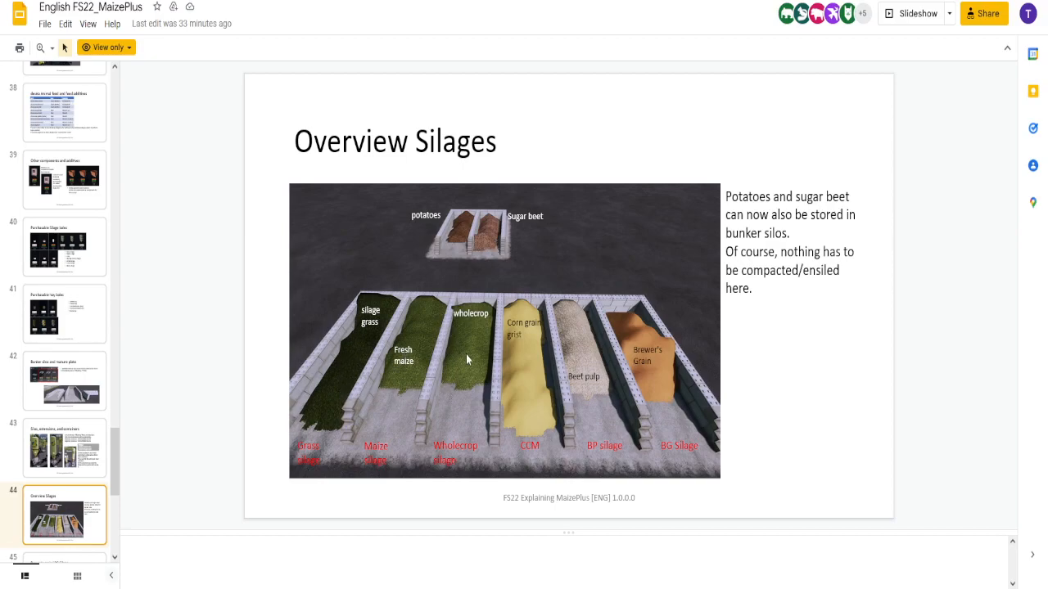
mouse_move(526, 390)
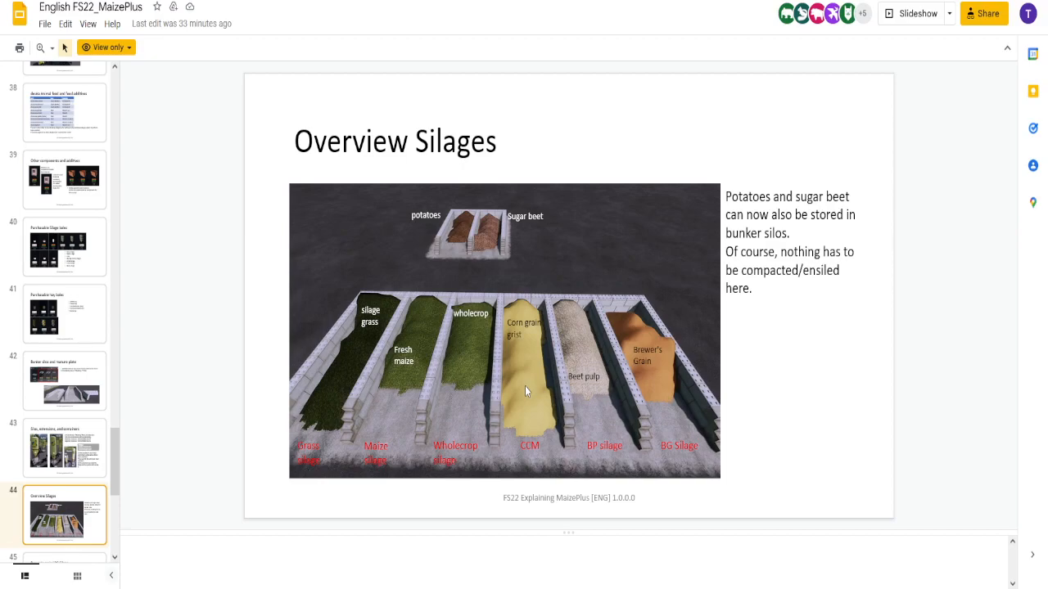
mouse_move(641, 374)
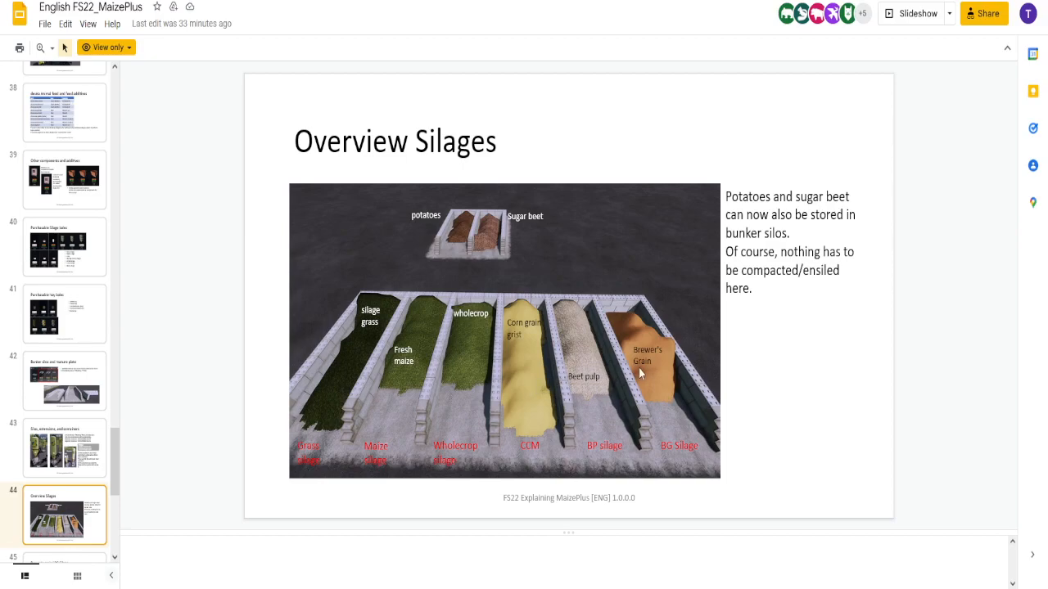
mouse_move(308, 303)
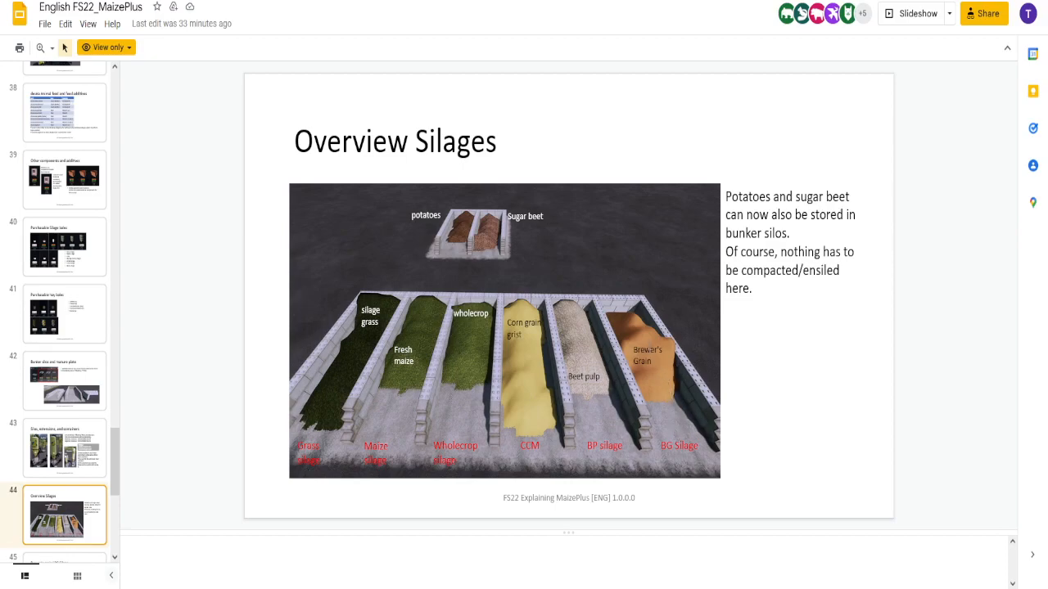
mouse_move(686, 461)
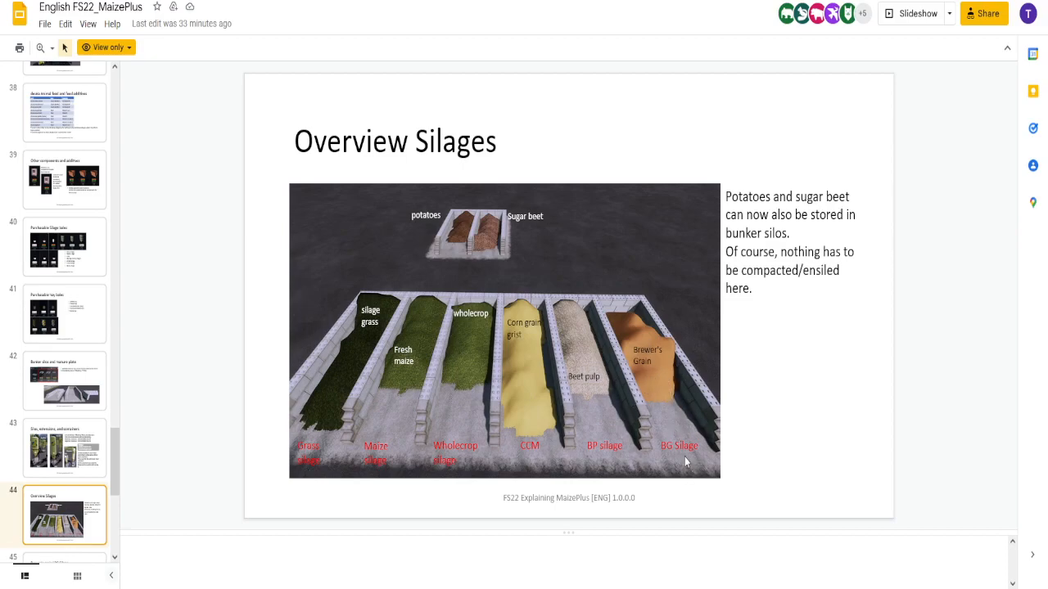
mouse_move(604, 458)
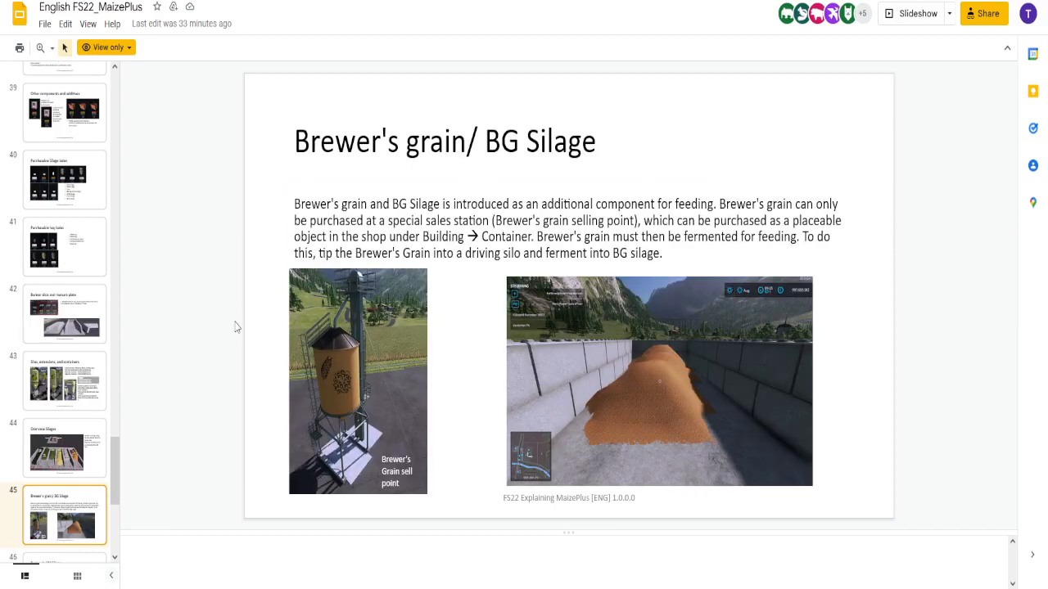
mouse_move(245, 333)
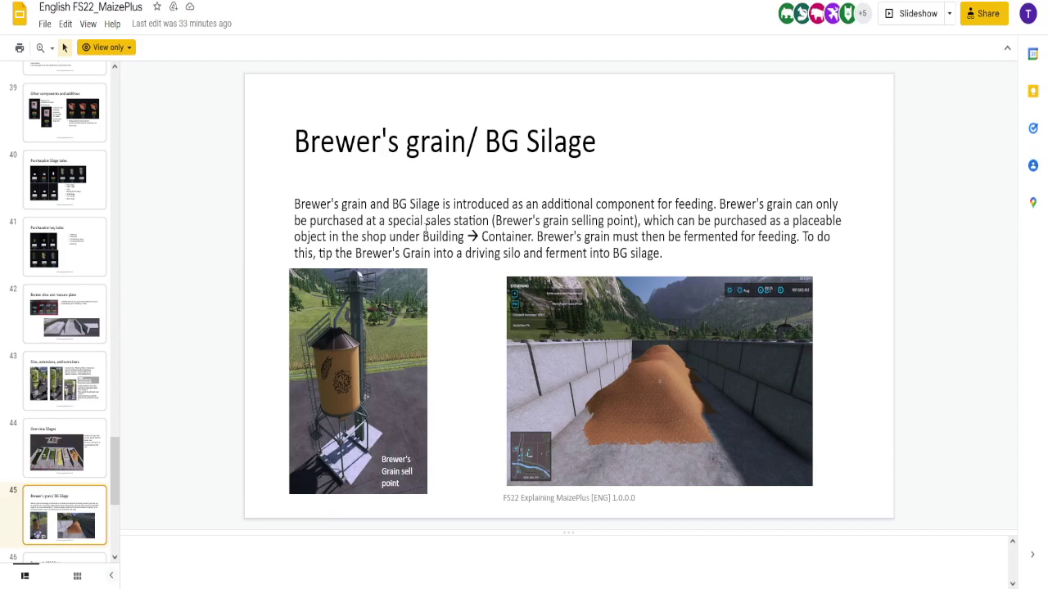
mouse_move(660, 382)
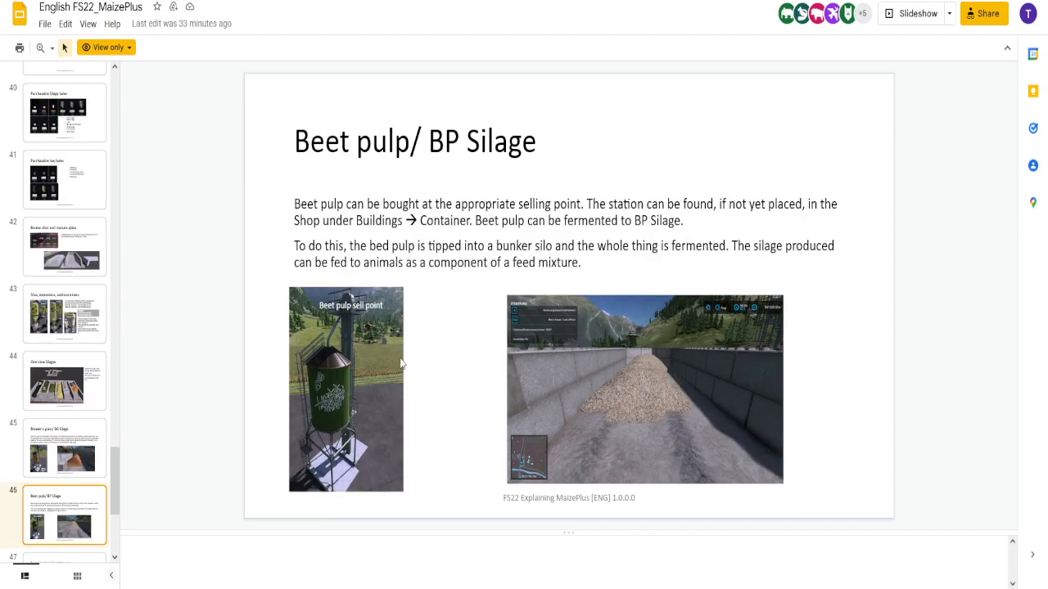
mouse_move(376, 366)
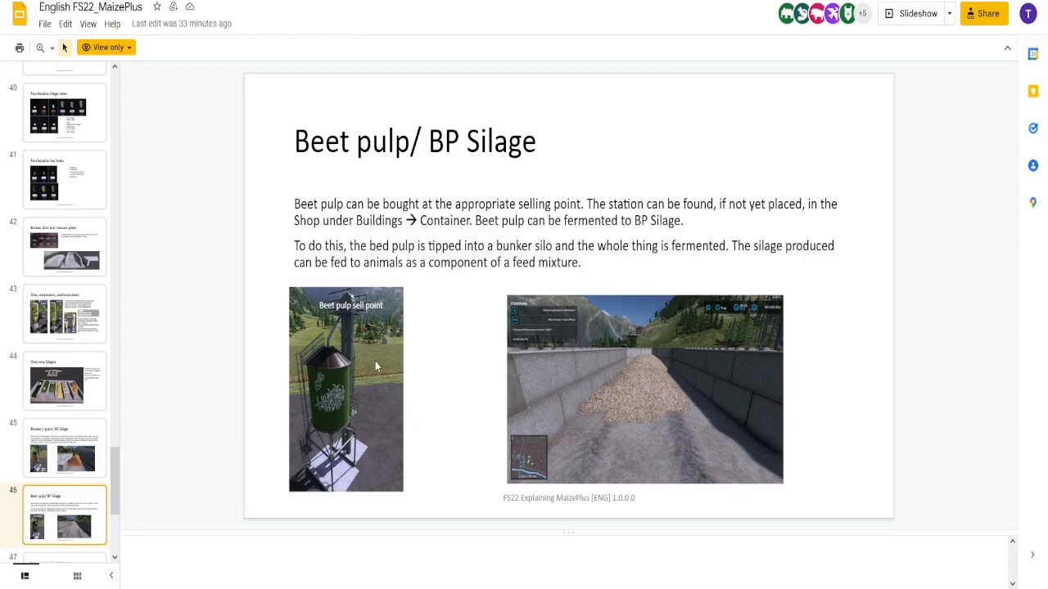
mouse_move(454, 423)
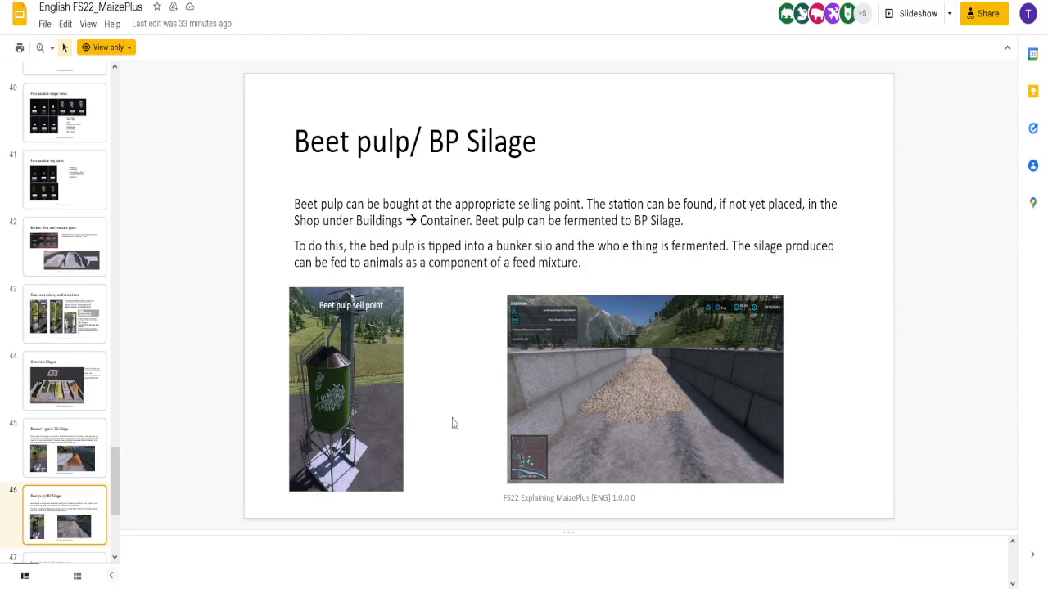
mouse_move(457, 418)
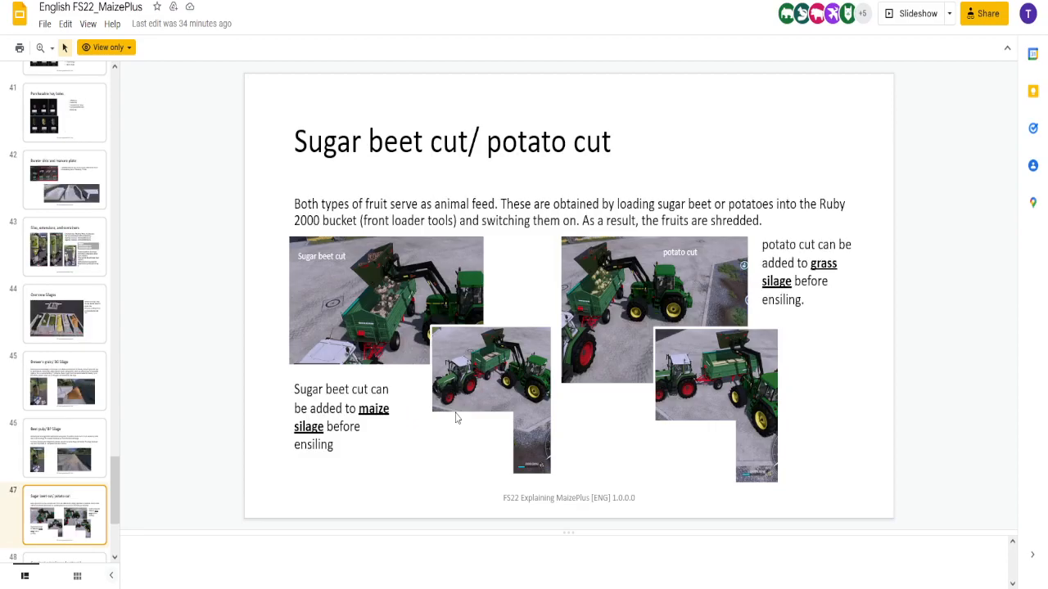
mouse_move(501, 357)
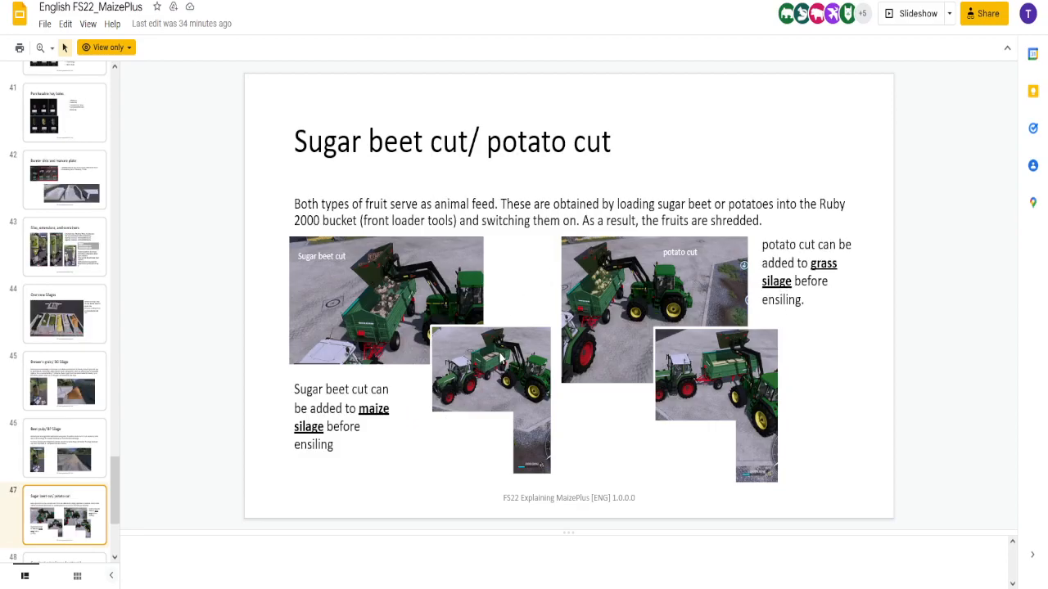
mouse_move(276, 375)
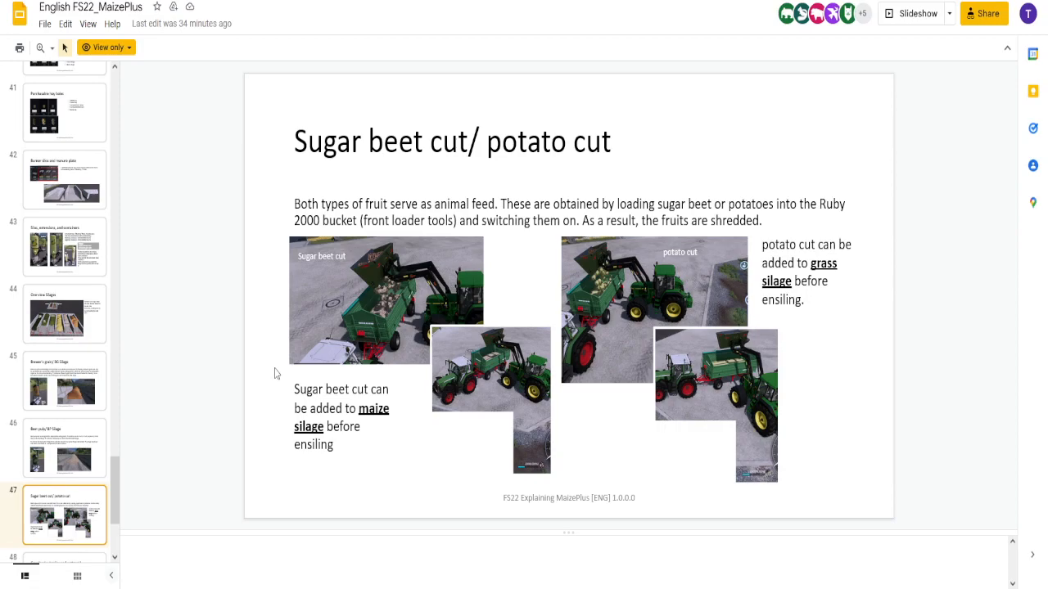
Step: Advance past the beet pulp and sugar beet/potato cut slides to slide 48, Grassland subsoiler
left_click(64, 514)
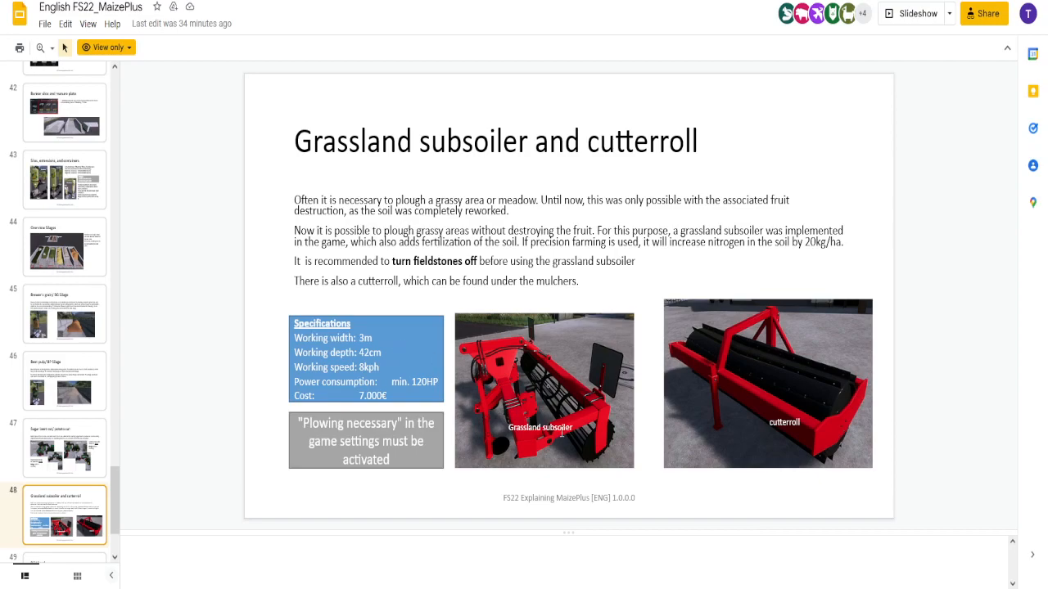
mouse_move(458, 436)
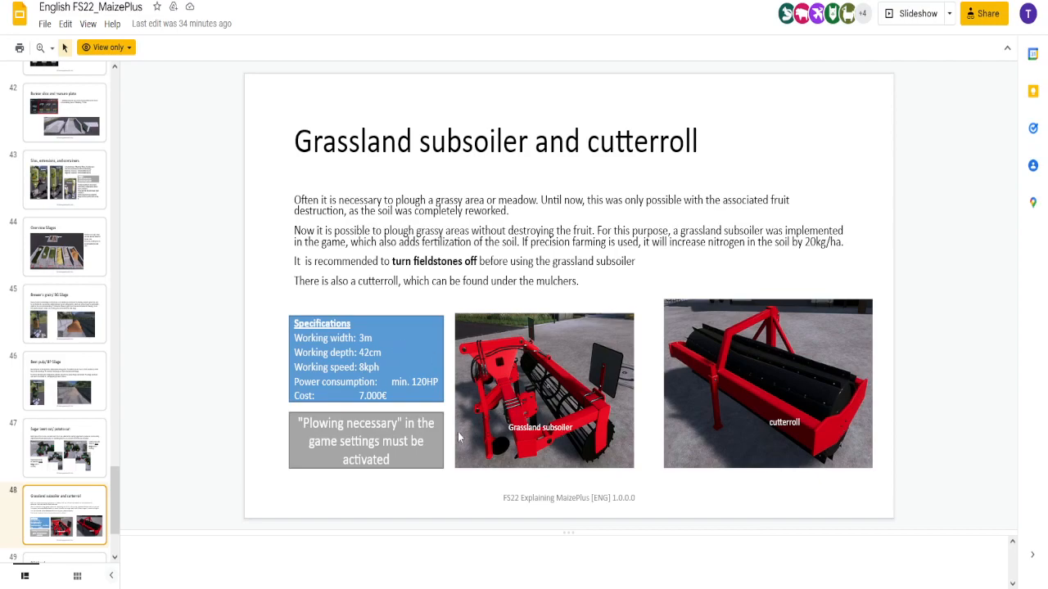
mouse_move(739, 425)
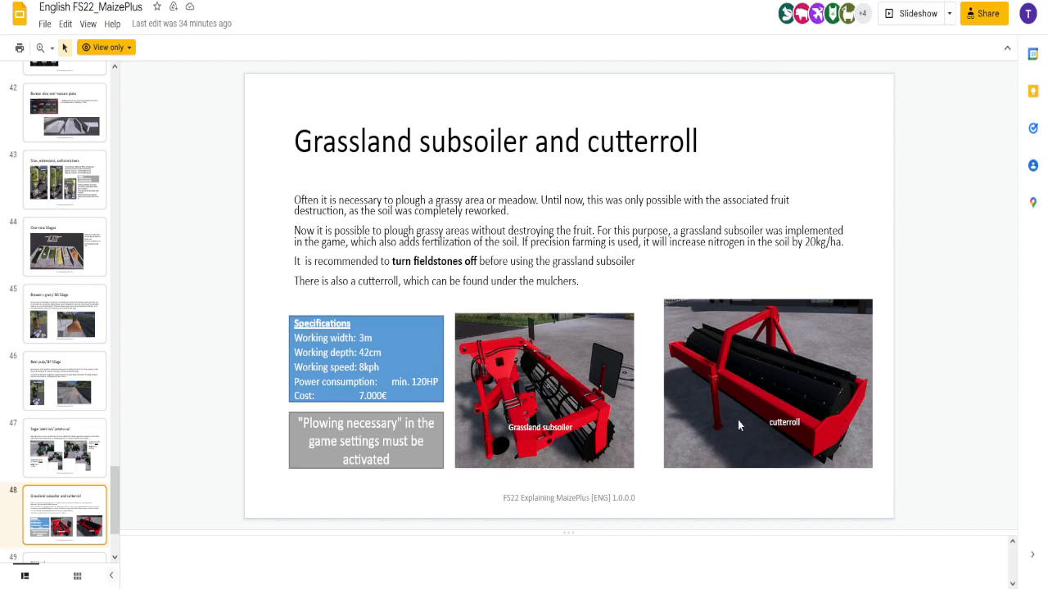
mouse_move(747, 388)
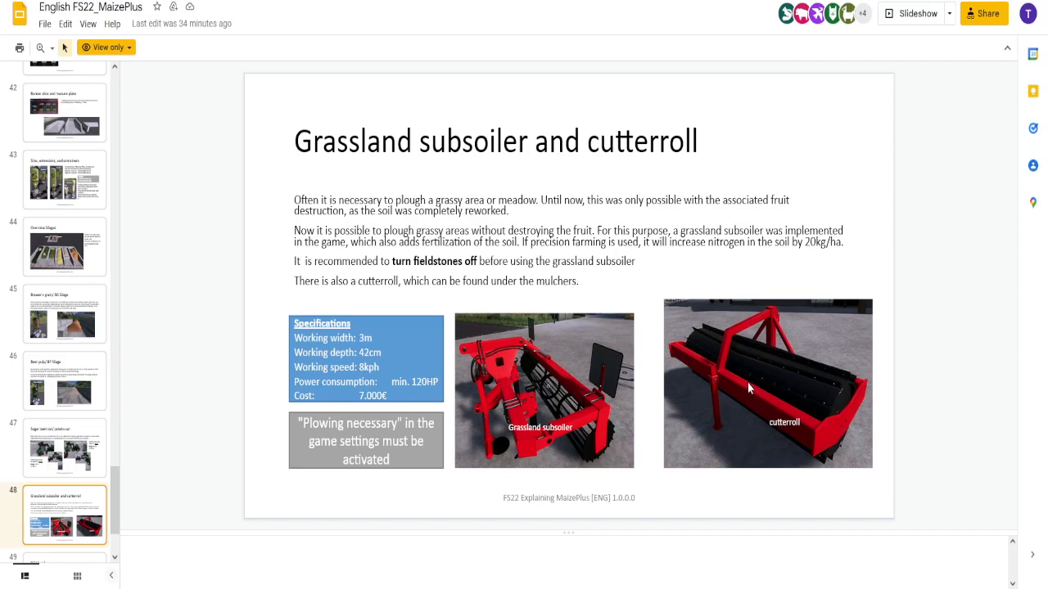
Step: Move from the Grassland subsoiler slide to slide 49, DSV Seed pricing
left_click(65, 514)
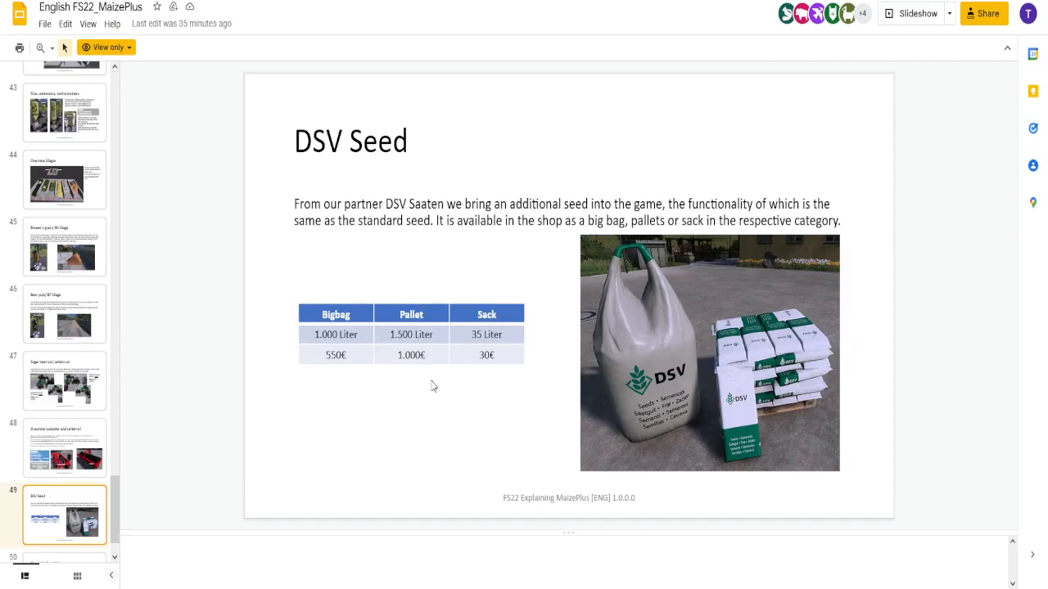
mouse_move(211, 219)
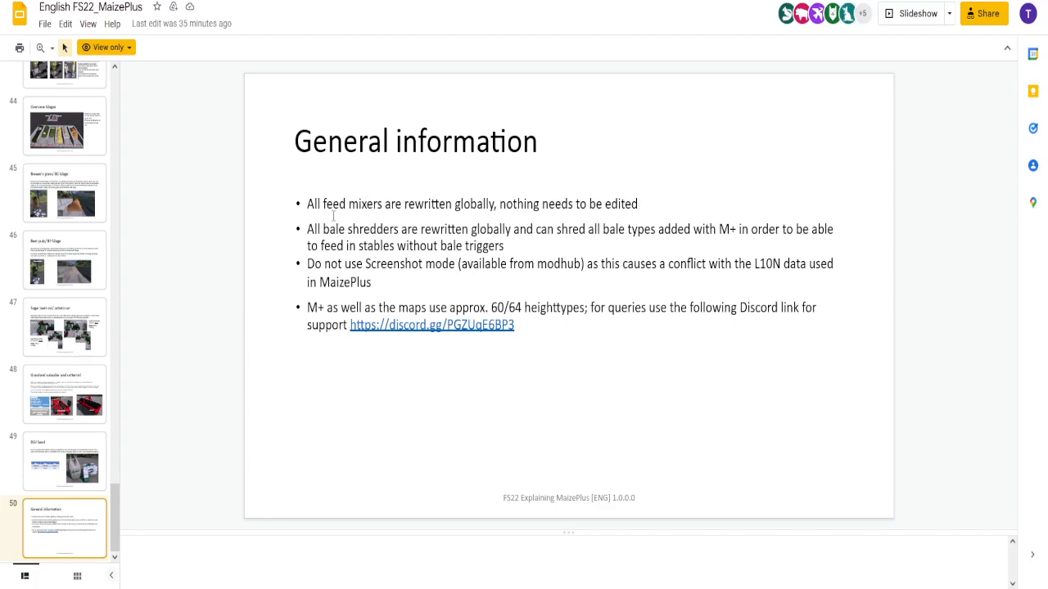
mouse_move(272, 268)
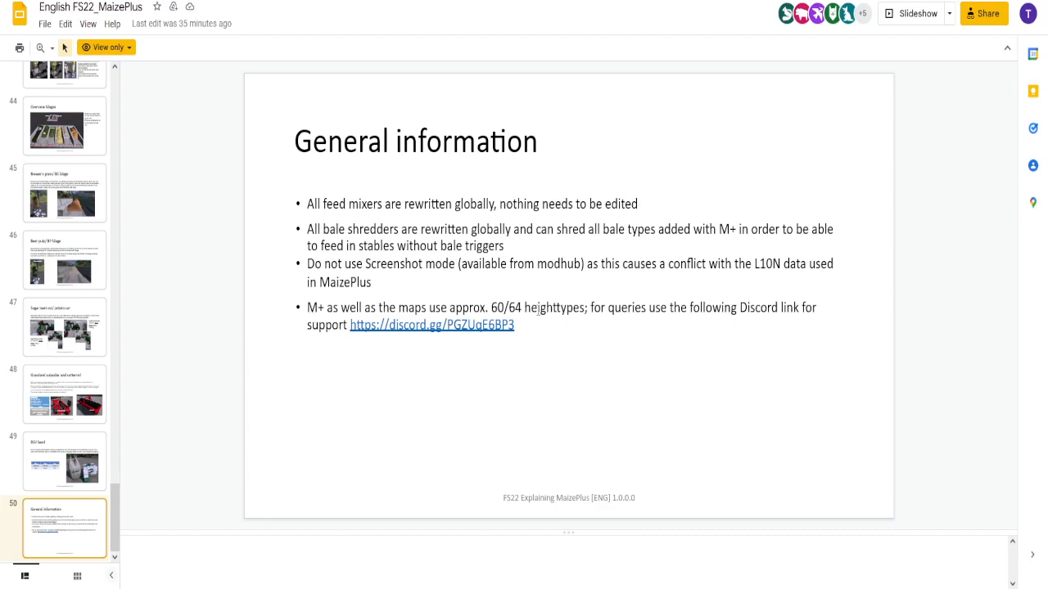
mouse_move(251, 307)
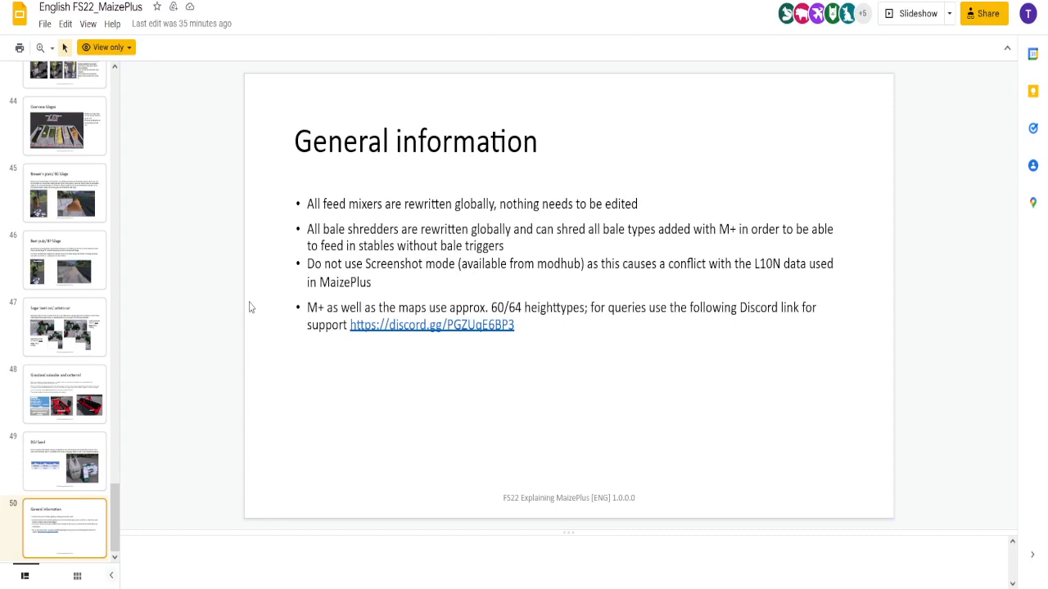